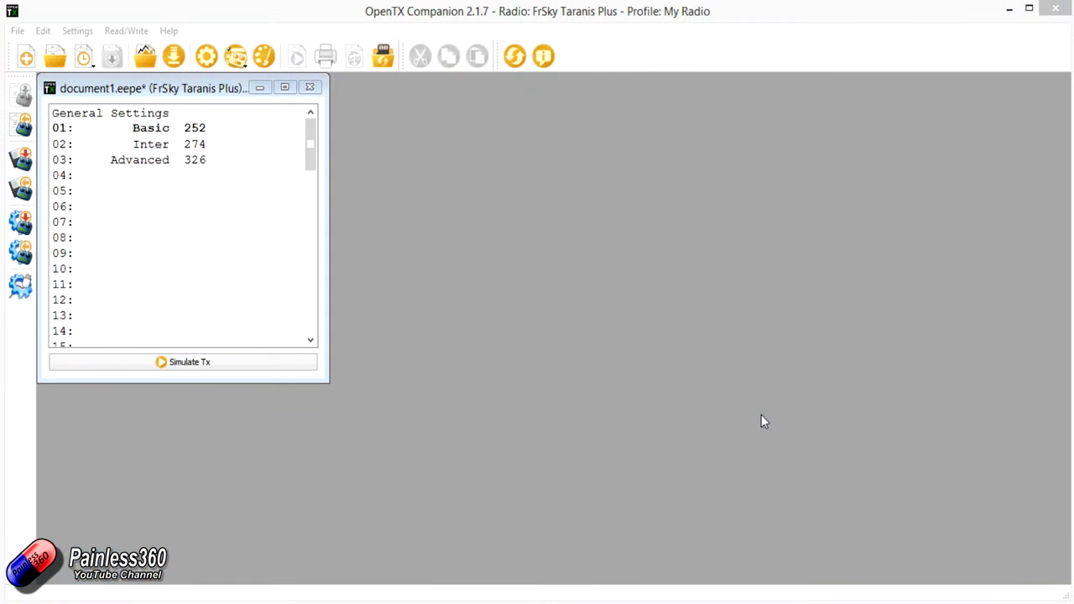
- Select model 01 Basic in the radio's model list
click(151, 128)
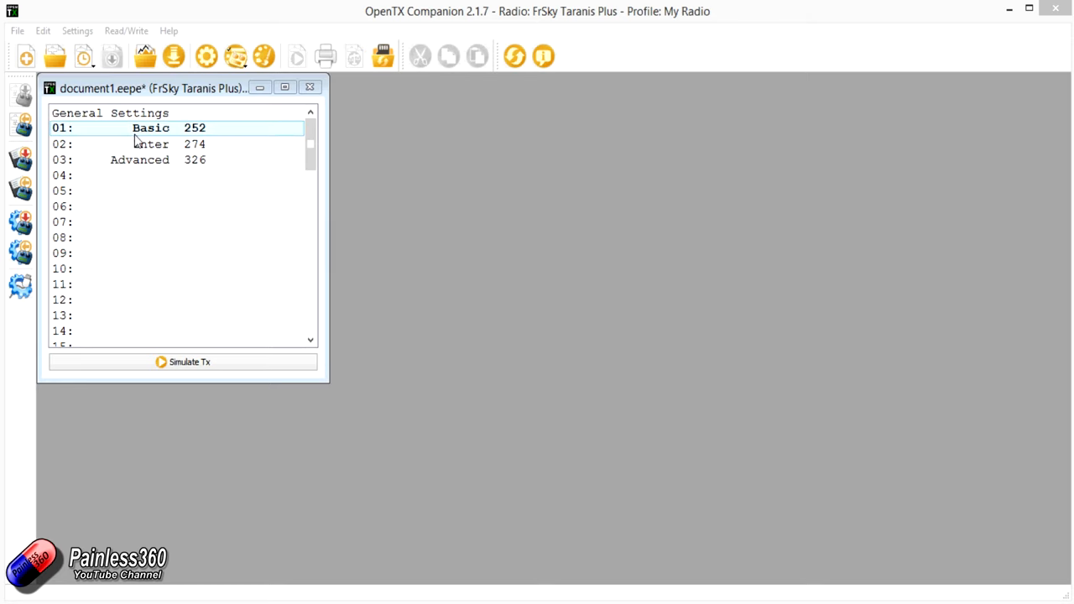
click(174, 206)
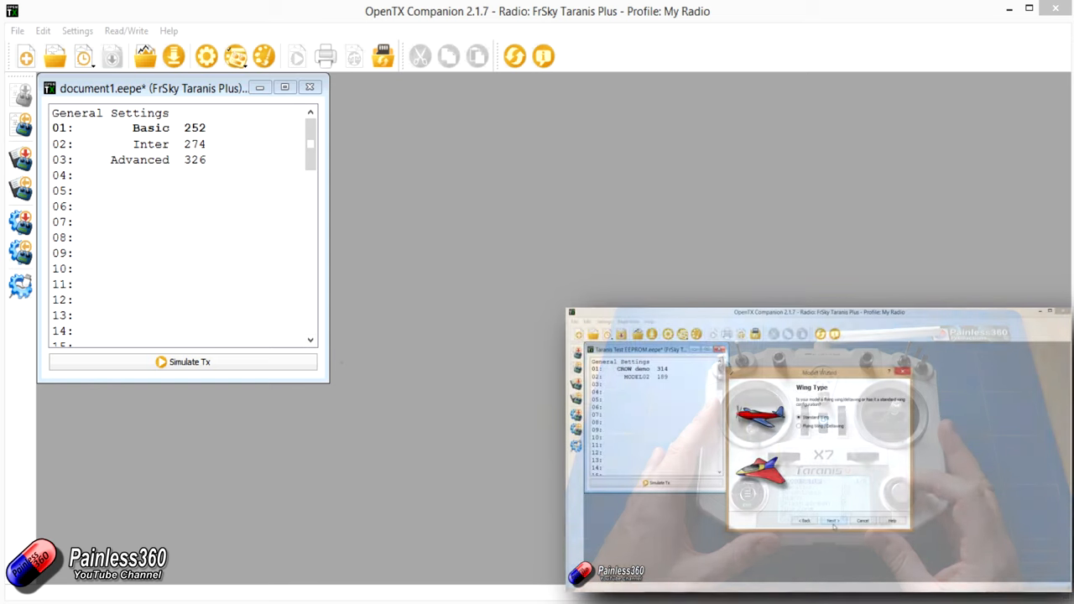
click(831, 520)
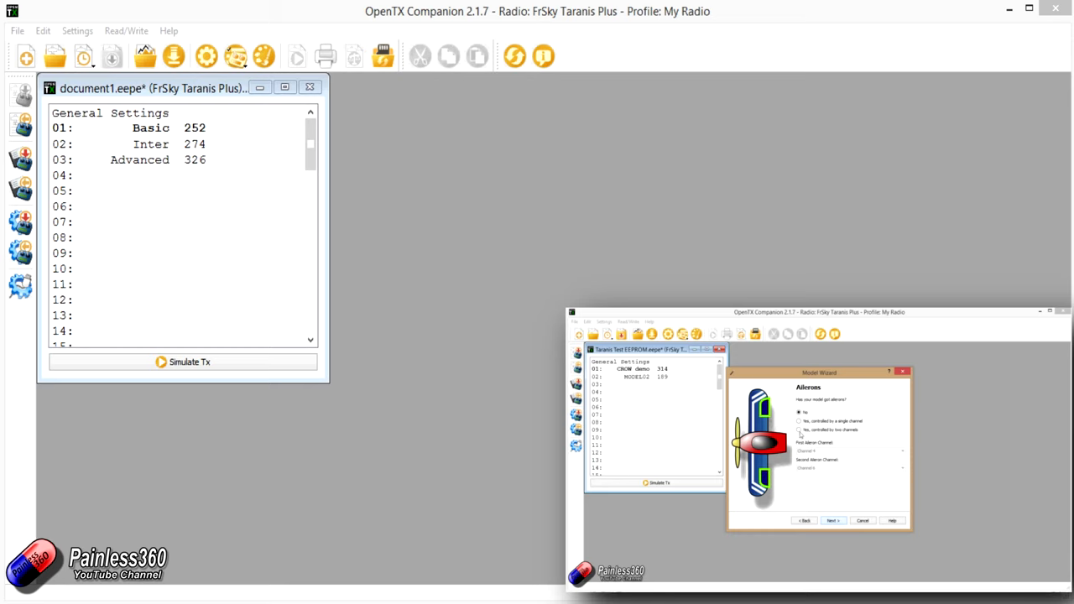
click(798, 428)
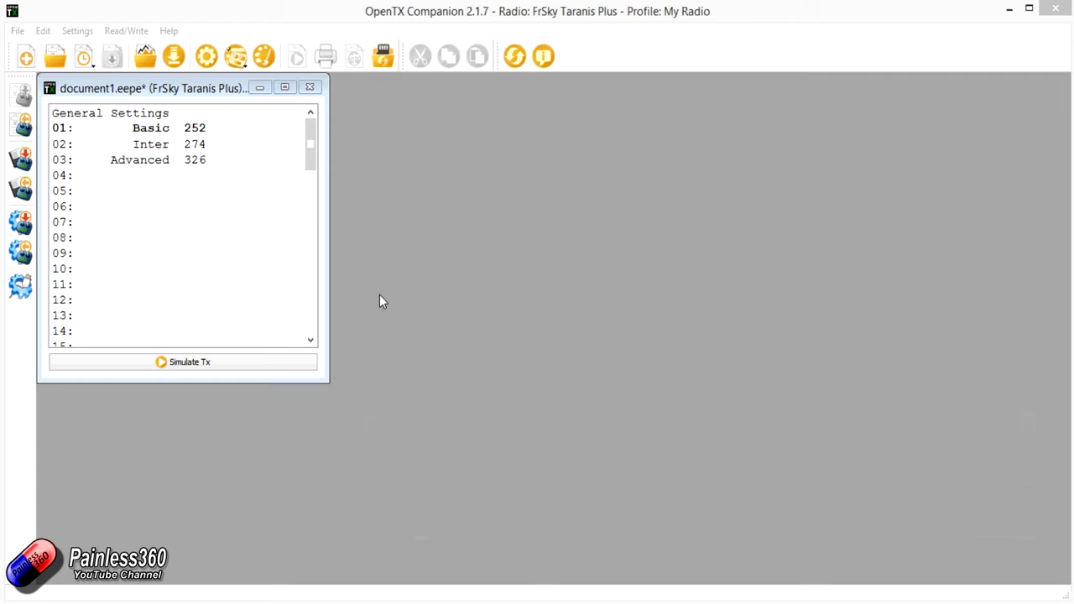
mouse_move(364, 292)
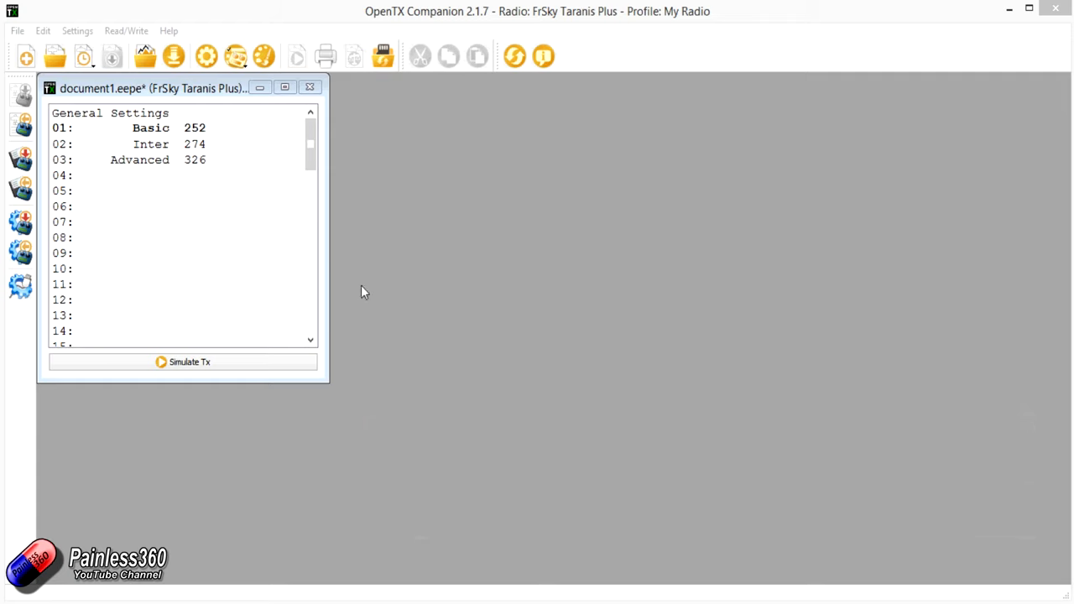
click(151, 128)
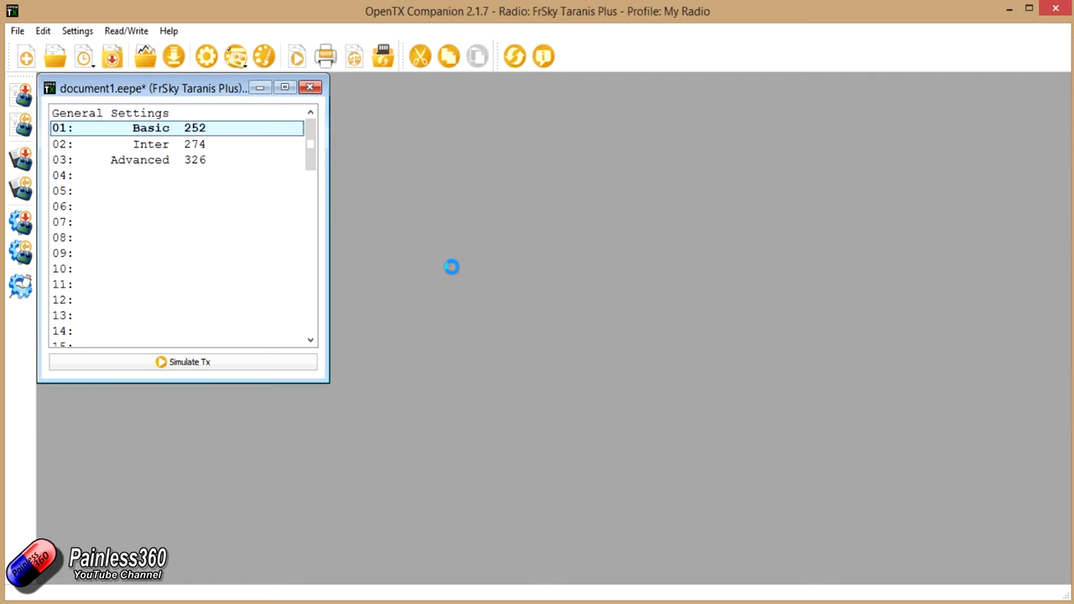
- Open the Basic model's editor, view its Inputs and Mixes, and start the simulator
double_click(151, 127)
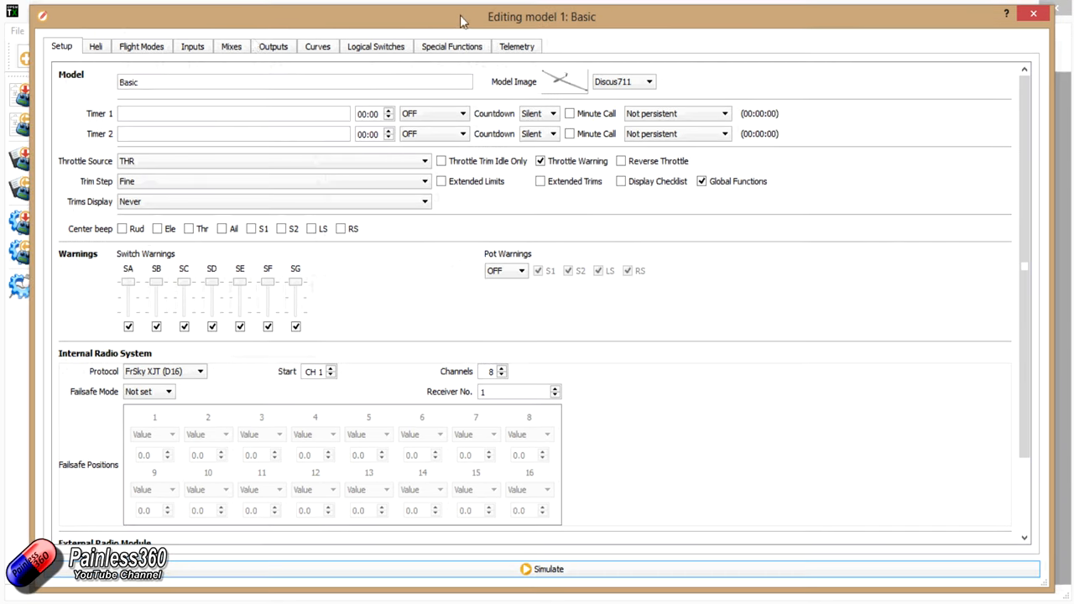
click(192, 46)
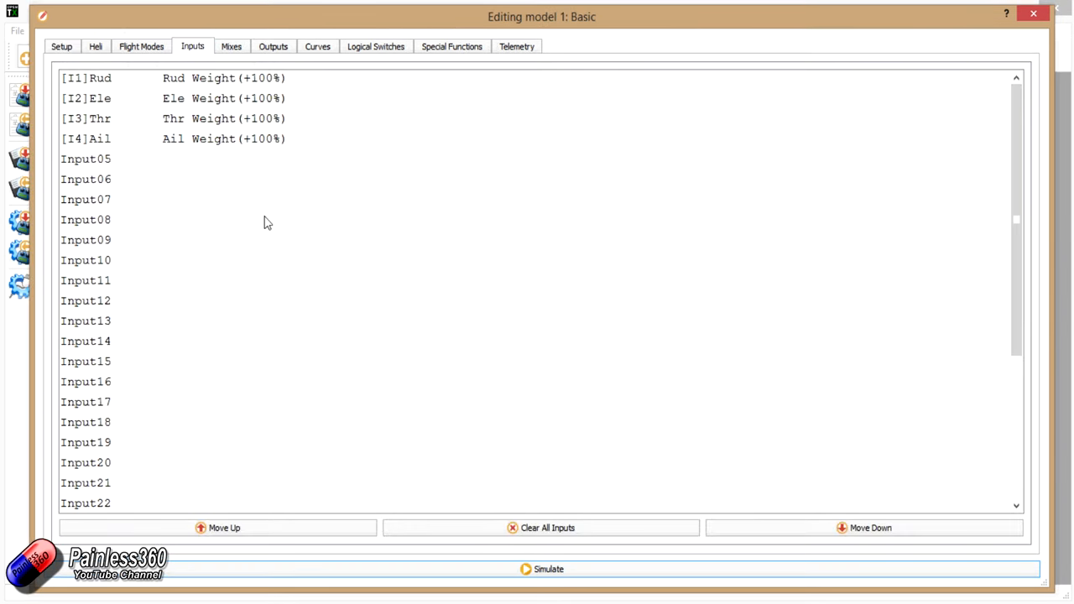
mouse_move(228, 147)
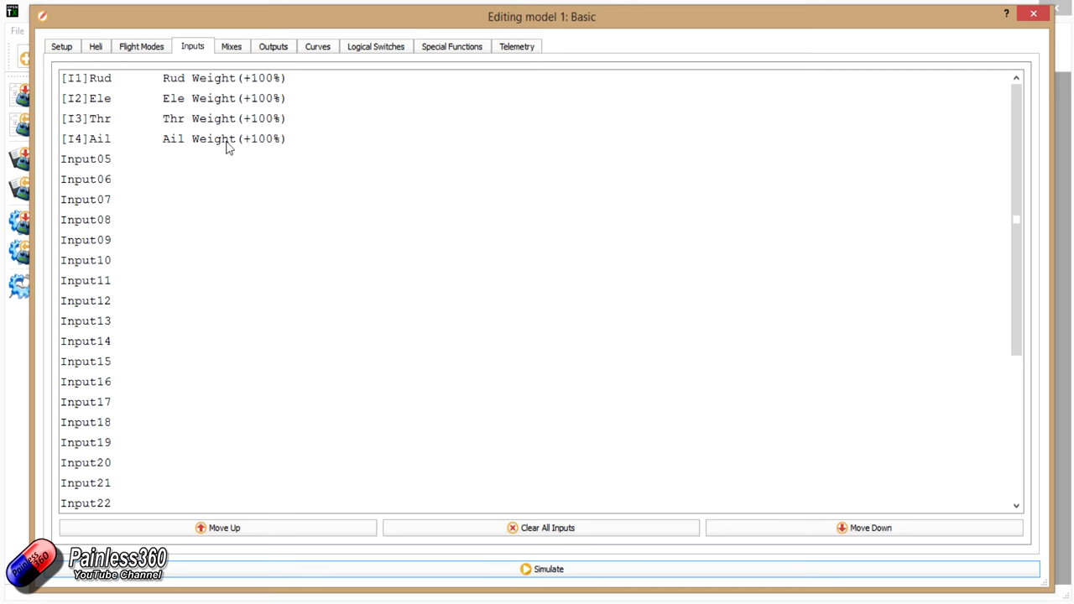
click(230, 46)
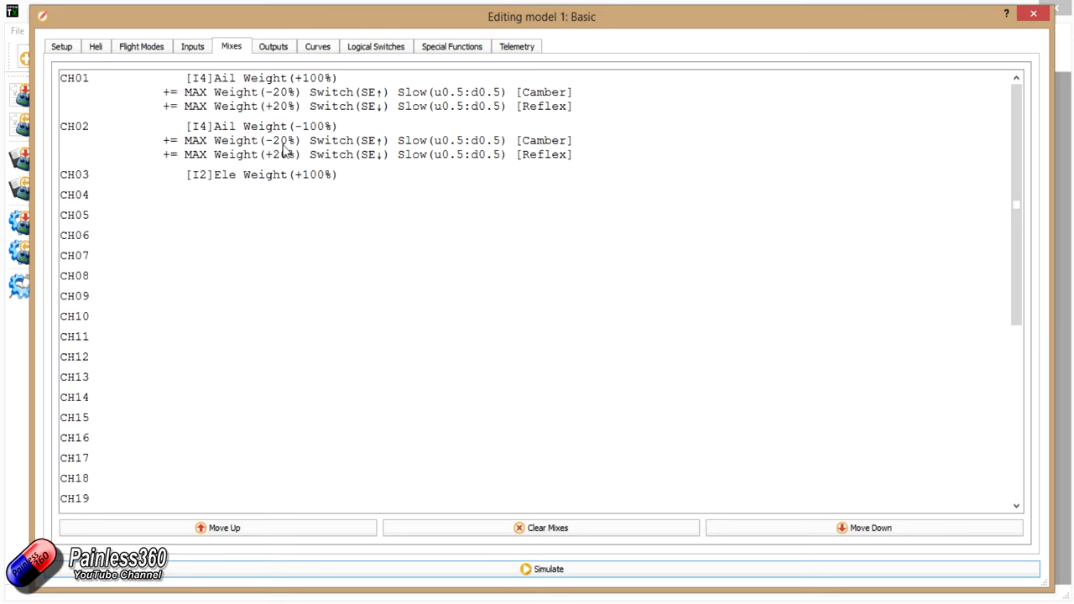
mouse_move(256, 189)
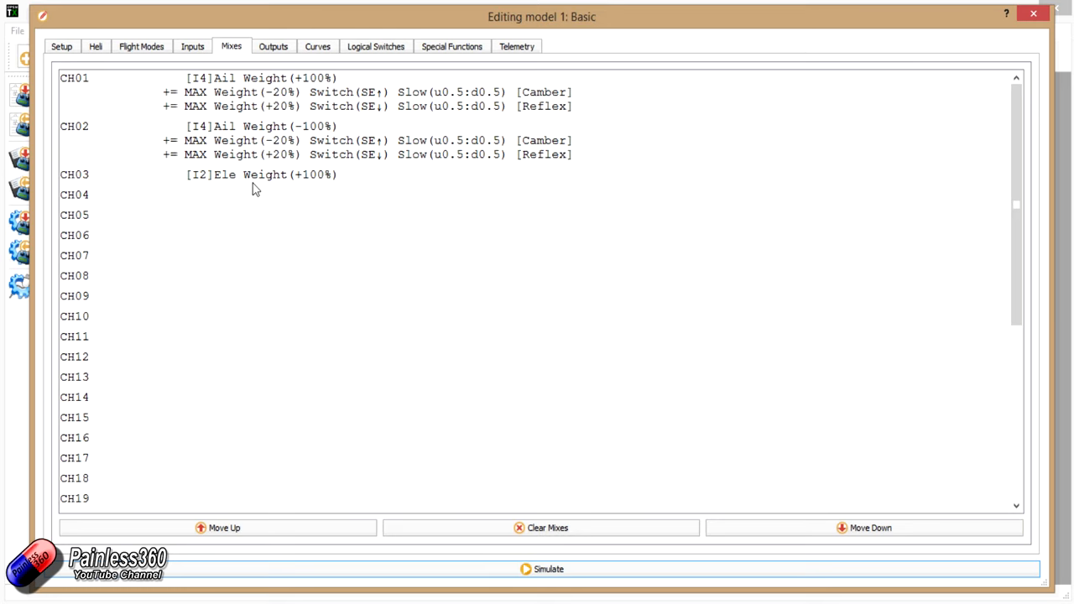
mouse_move(301, 164)
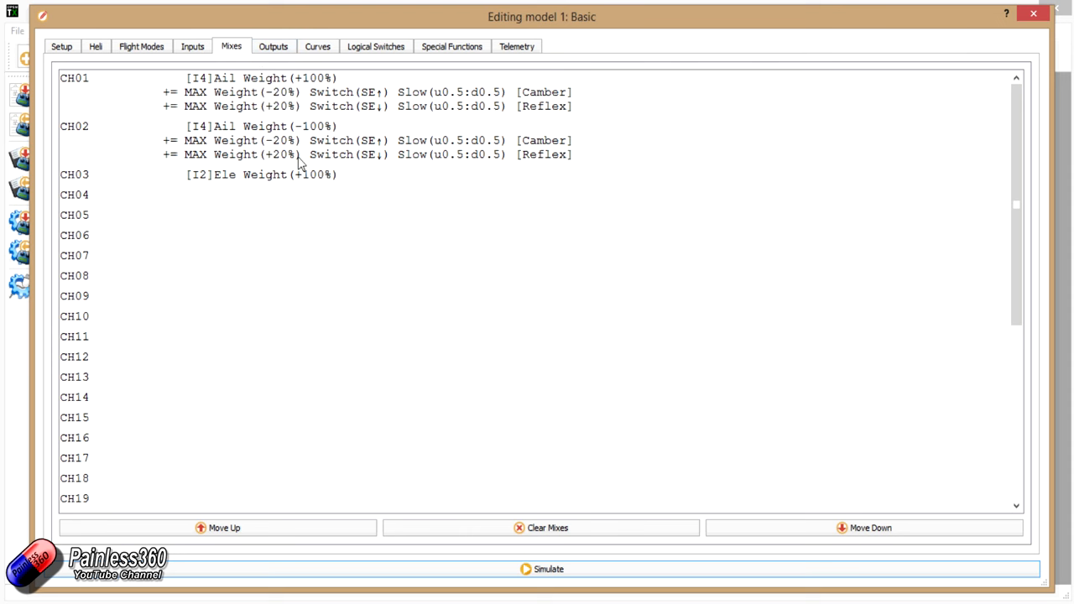
click(547, 568)
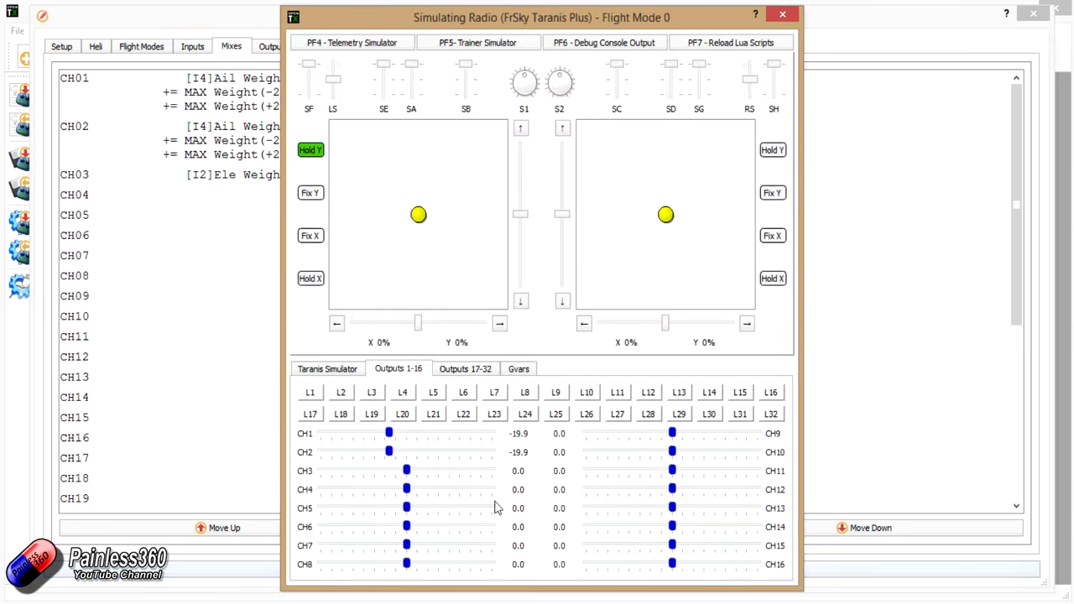
mouse_move(403, 459)
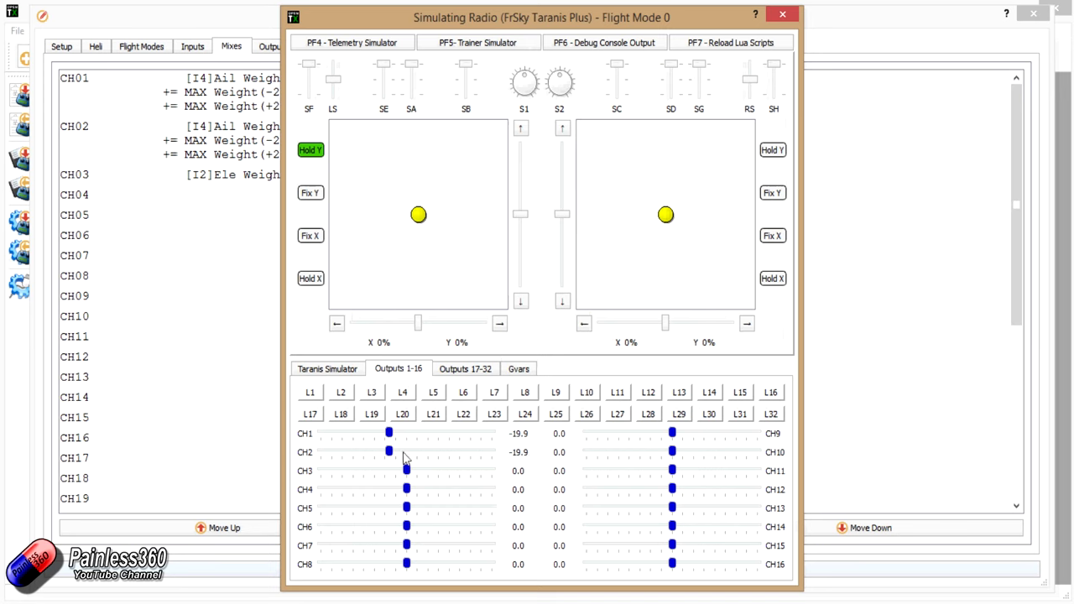
mouse_move(408, 438)
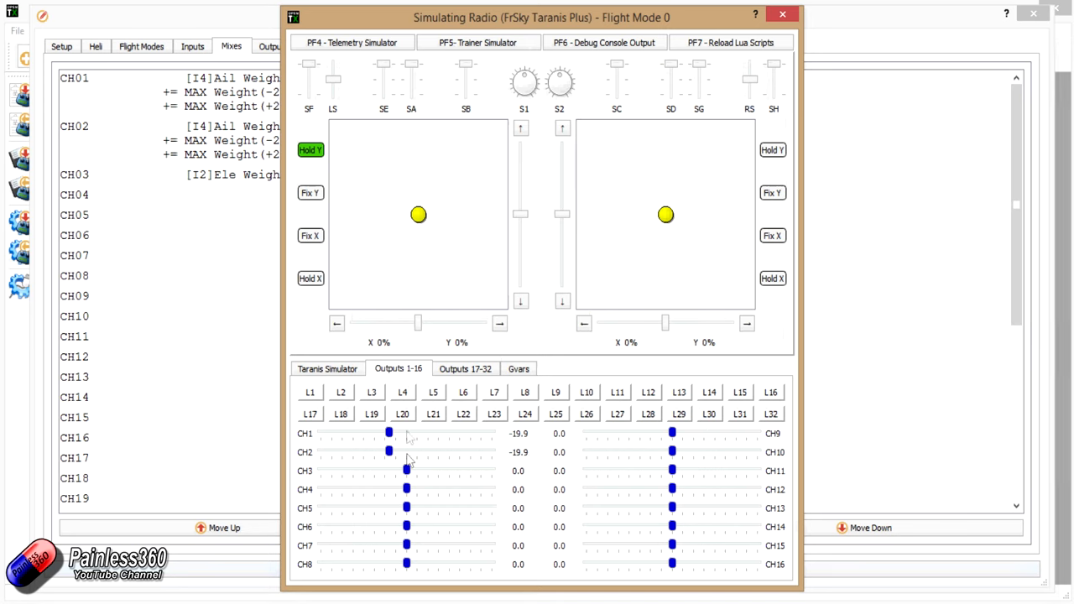
mouse_move(417, 483)
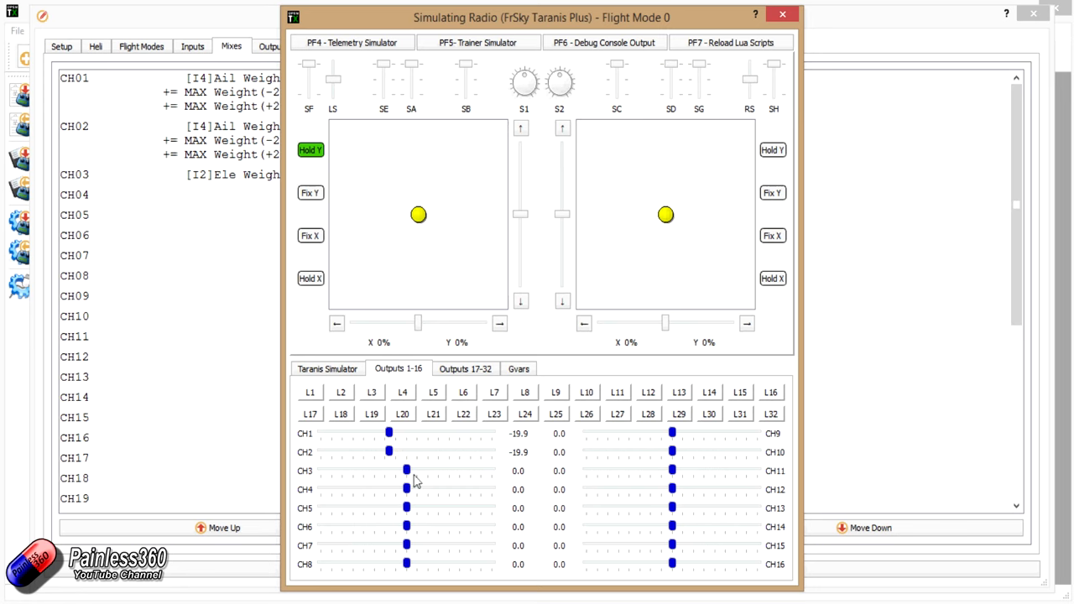
- Flip switch SE to middle and down, watching CH1/CH2 go from -19.9 to +19.9
drag(665, 214, 624, 214)
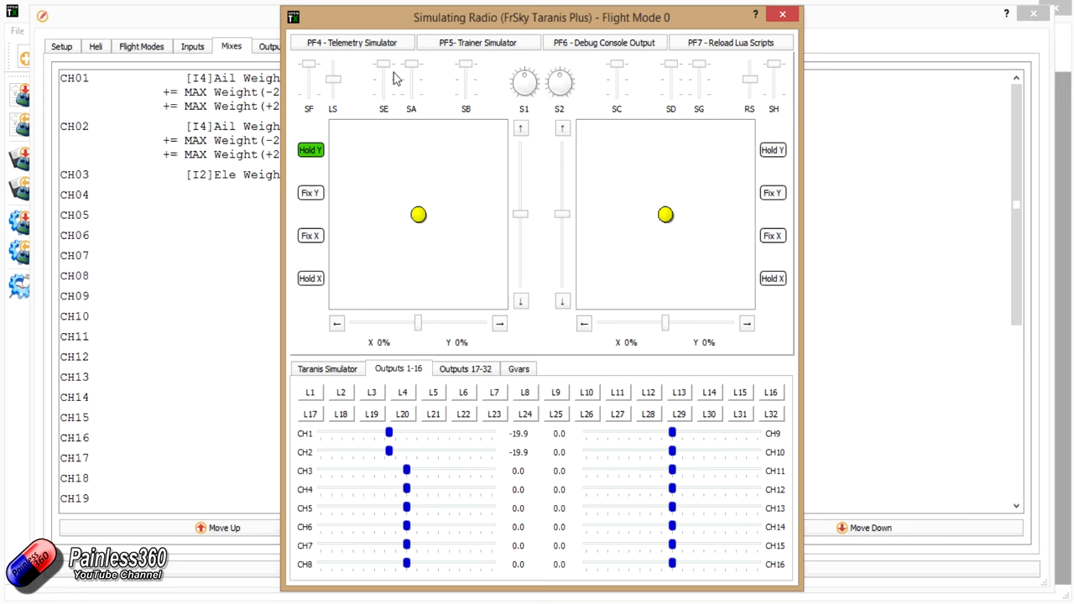
mouse_move(383, 70)
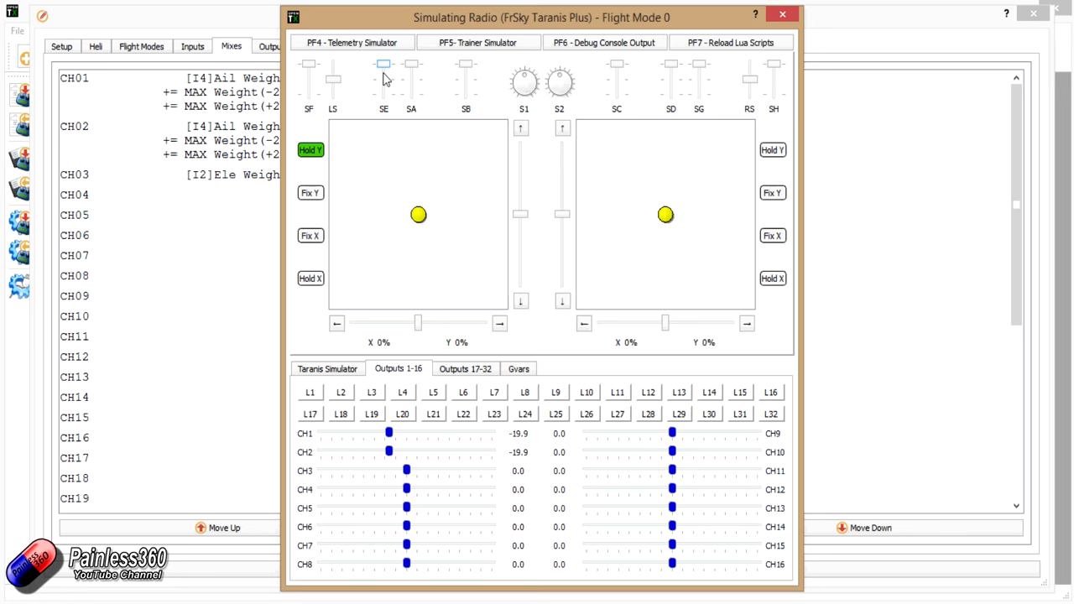
click(384, 78)
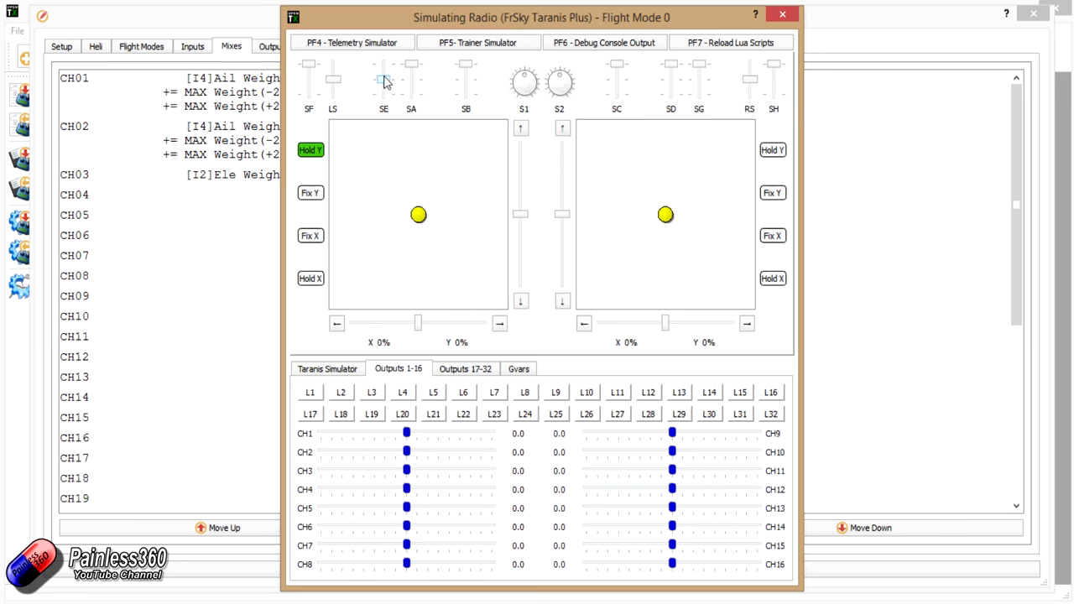
mouse_move(384, 86)
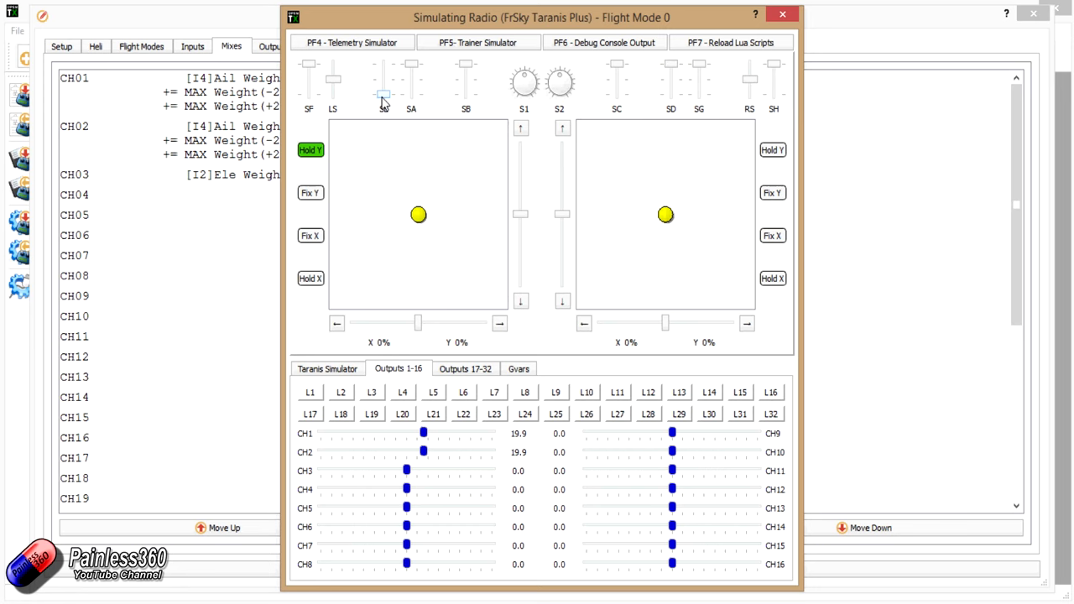
click(782, 14)
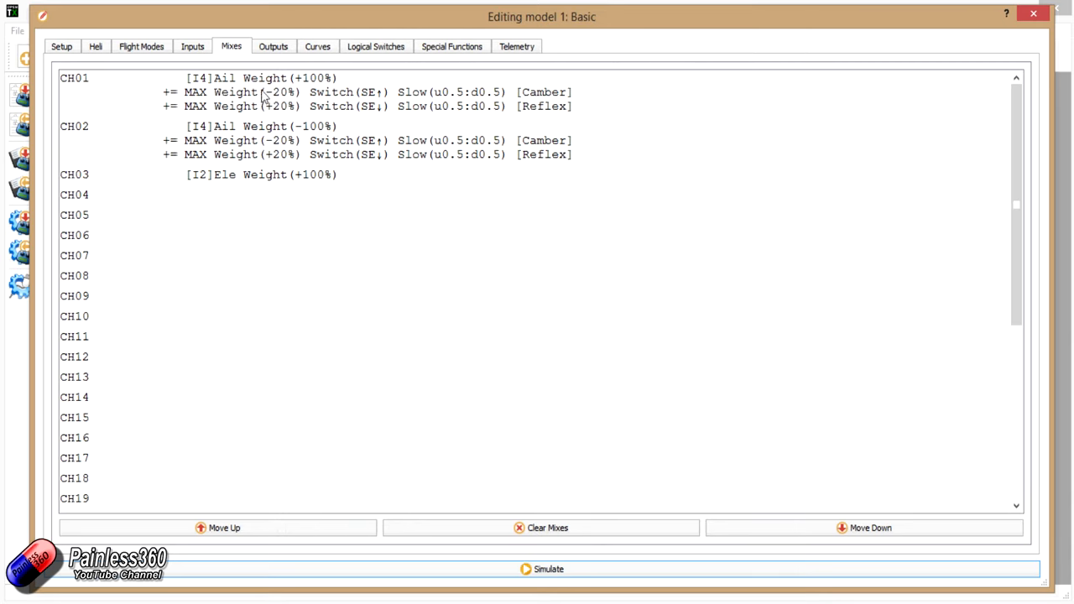
mouse_move(243, 84)
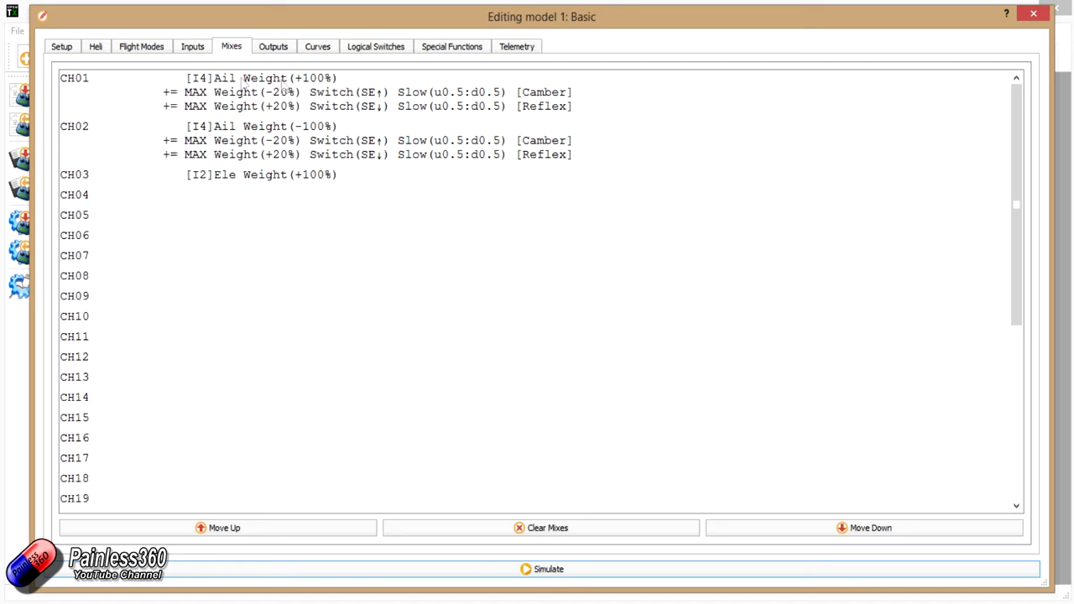
mouse_move(264, 95)
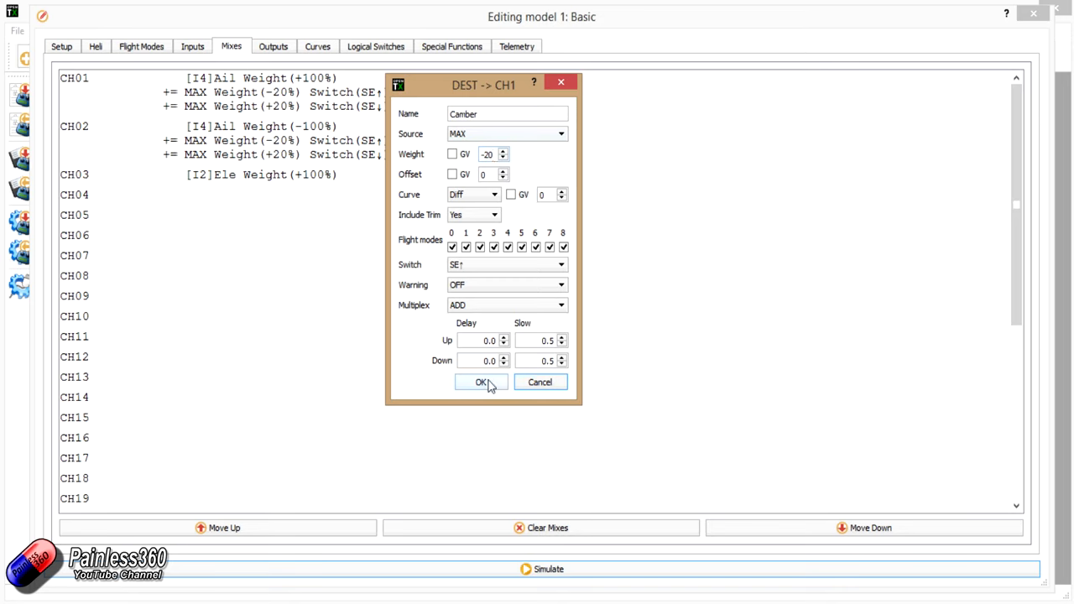
- Review the CH01/CH02 Camber mixes, then open CH1's Reflex mix and select weight 20
click(480, 382)
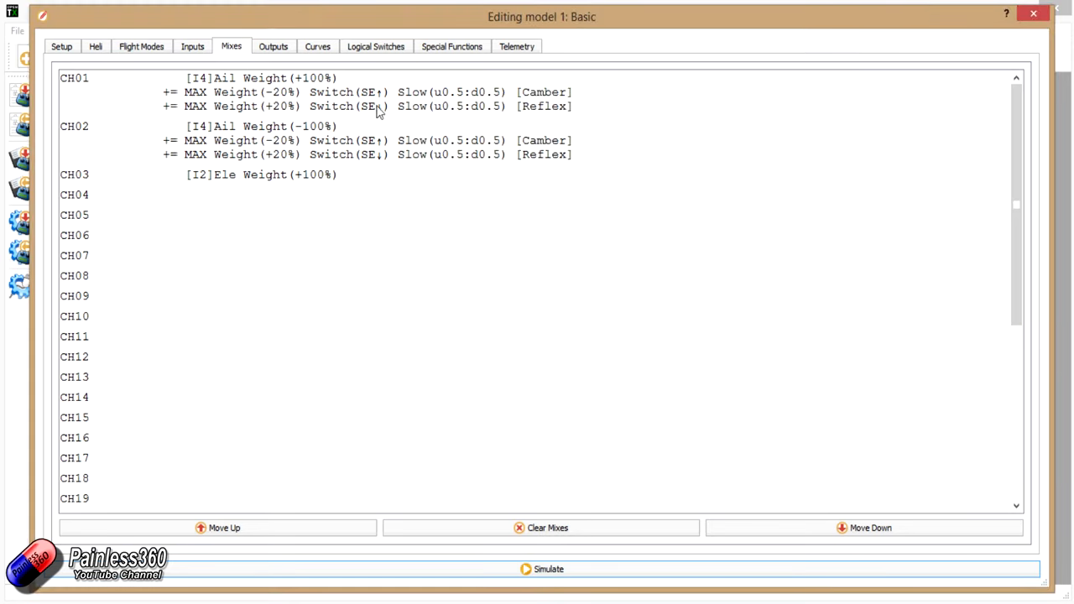
click(369, 91)
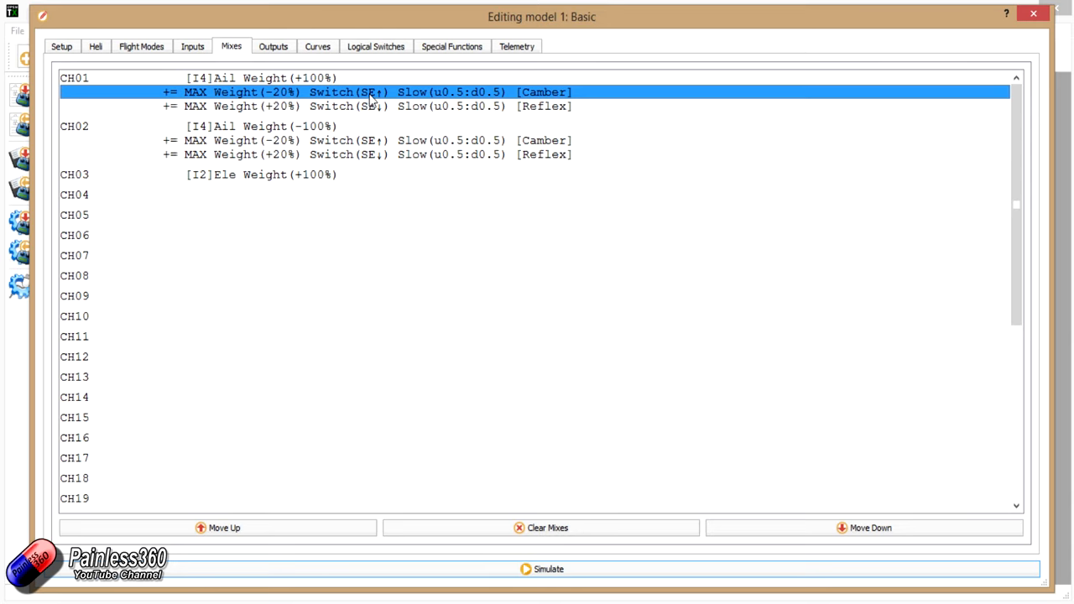
click(369, 140)
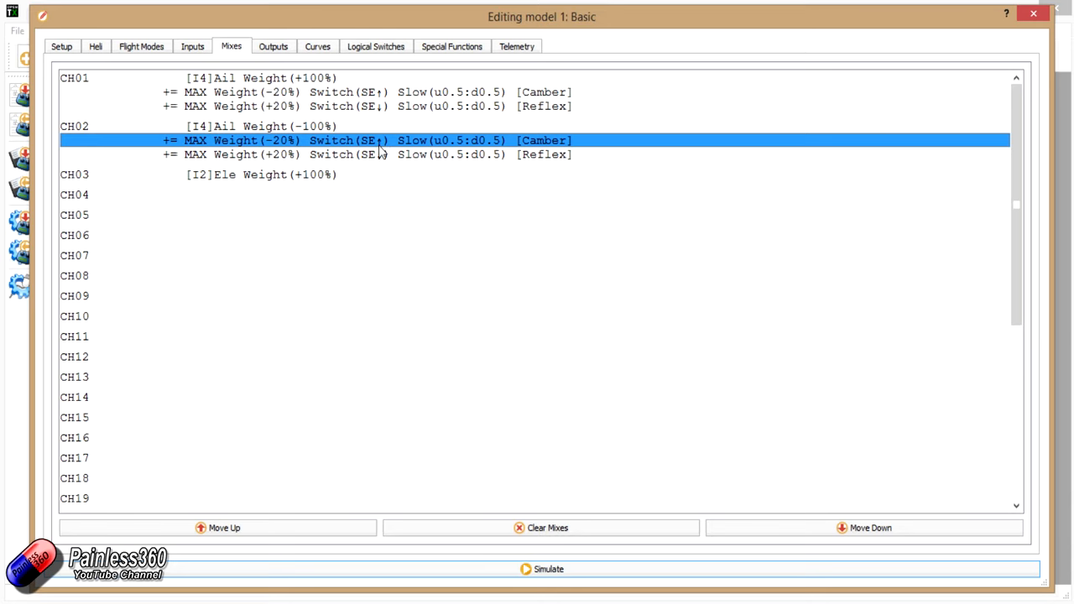
mouse_move(323, 126)
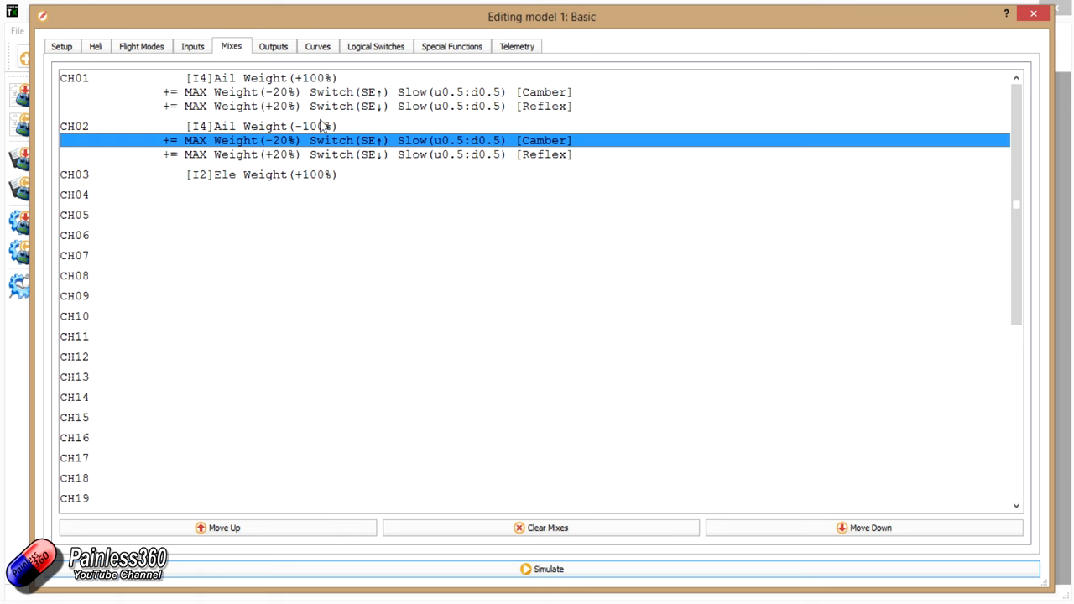
double_click(377, 155)
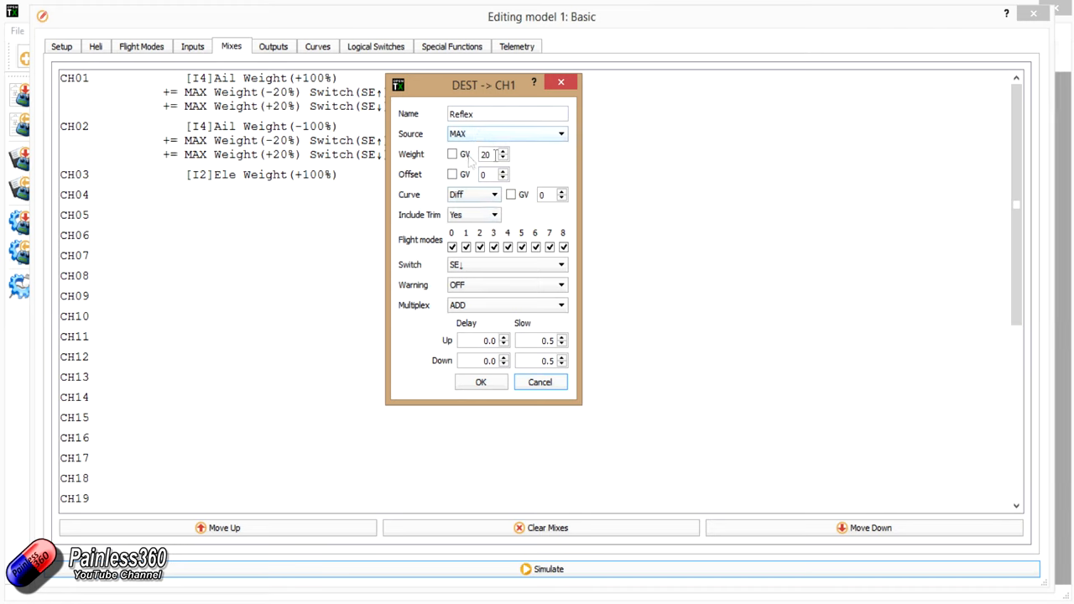
triple_click(486, 154)
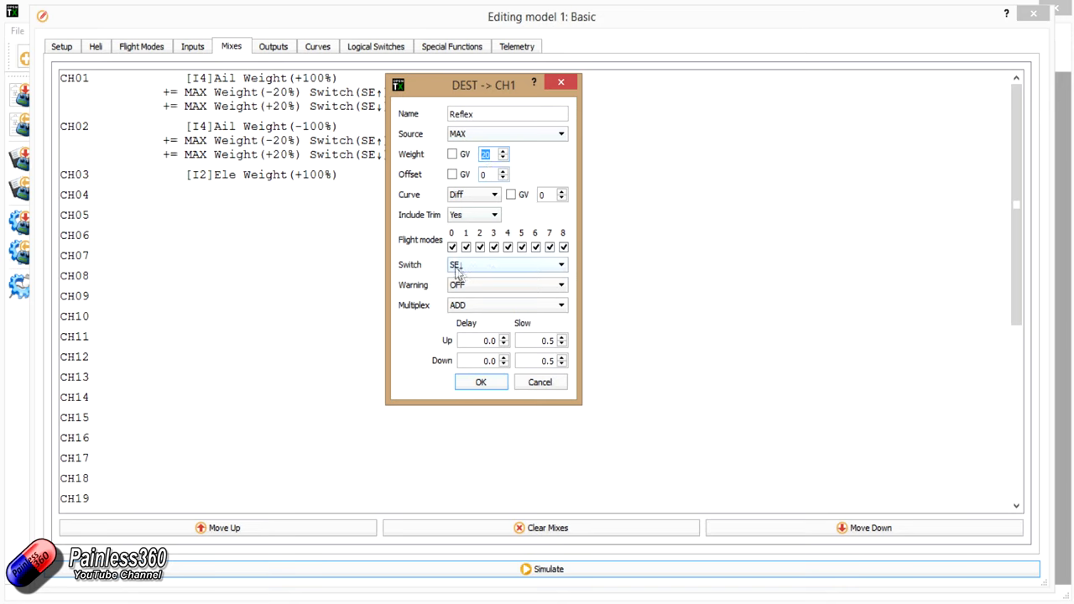
mouse_move(462, 277)
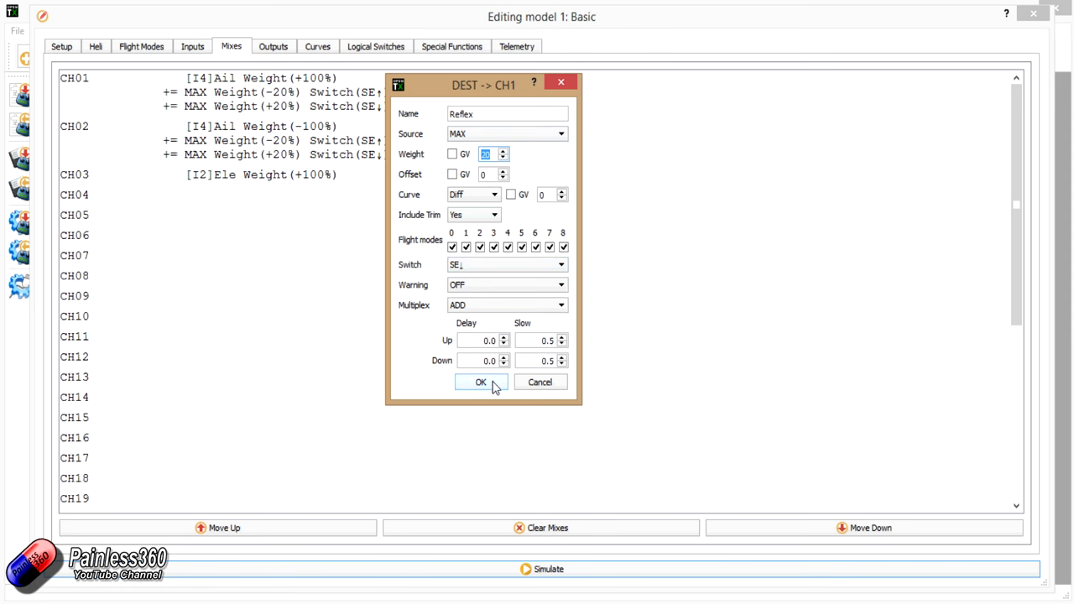
- Confirm the Reflex mix, then close the simulator and the Editing model 1 window
click(480, 382)
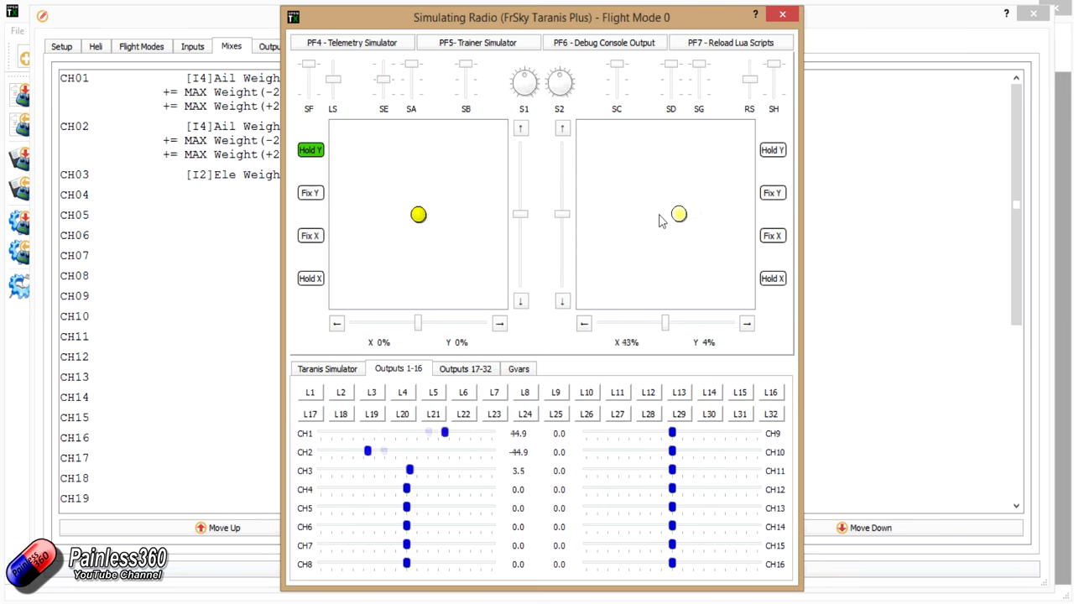
click(781, 14)
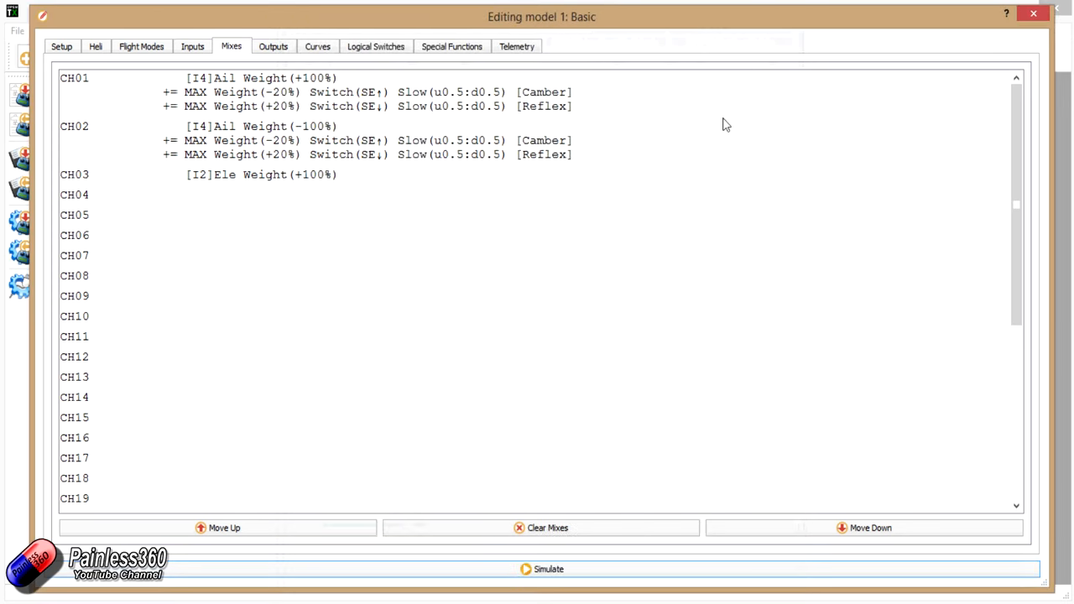
mouse_move(518, 144)
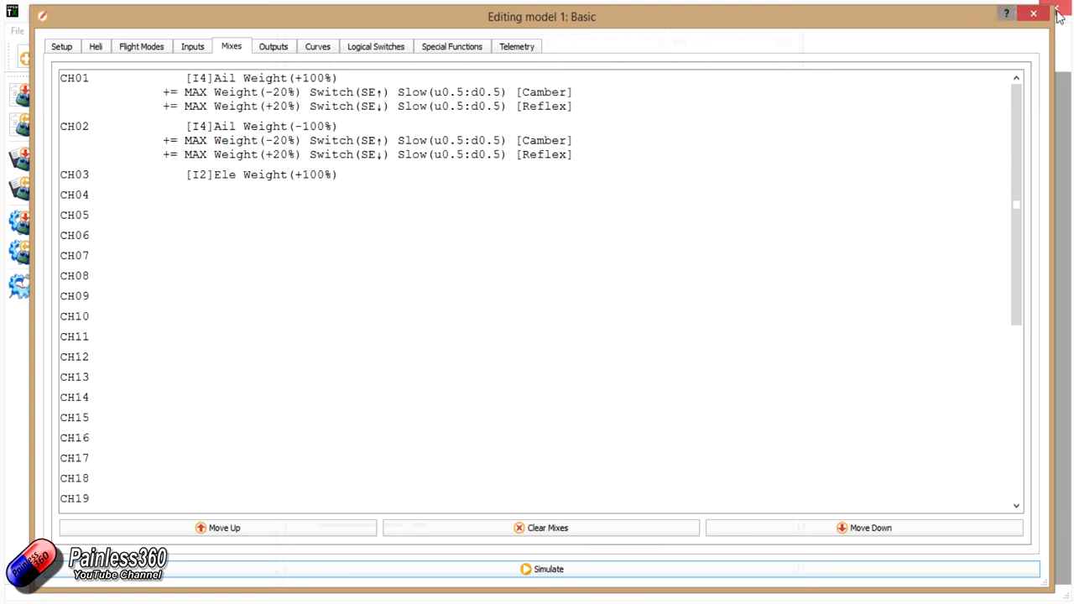
click(1033, 14)
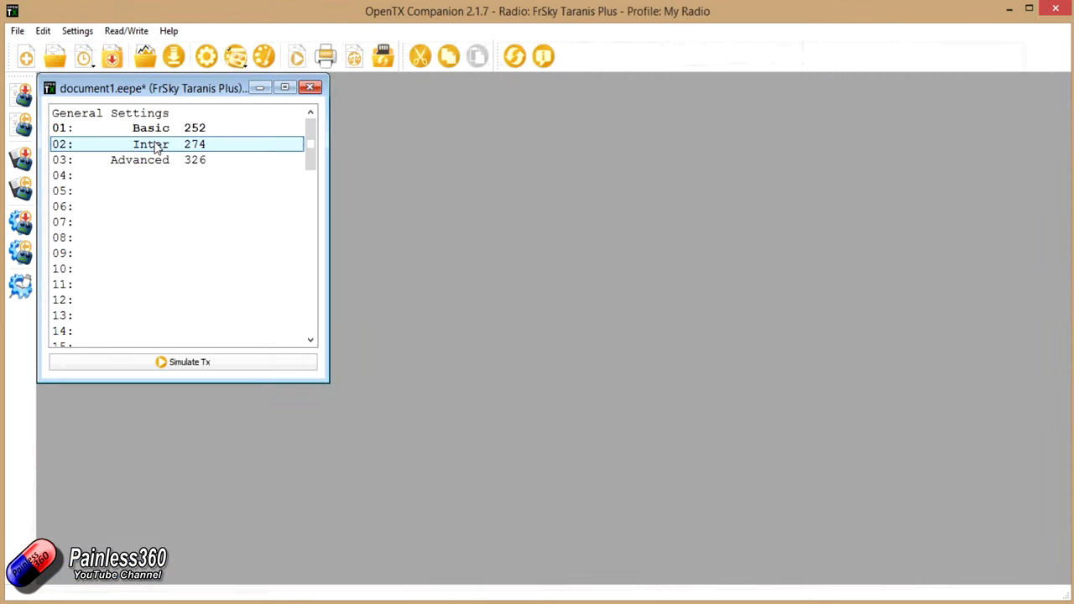
- Open model 02 Inter and bring up its CH1 Camber mix (MAX, weight -20, mode 1)
double_click(151, 144)
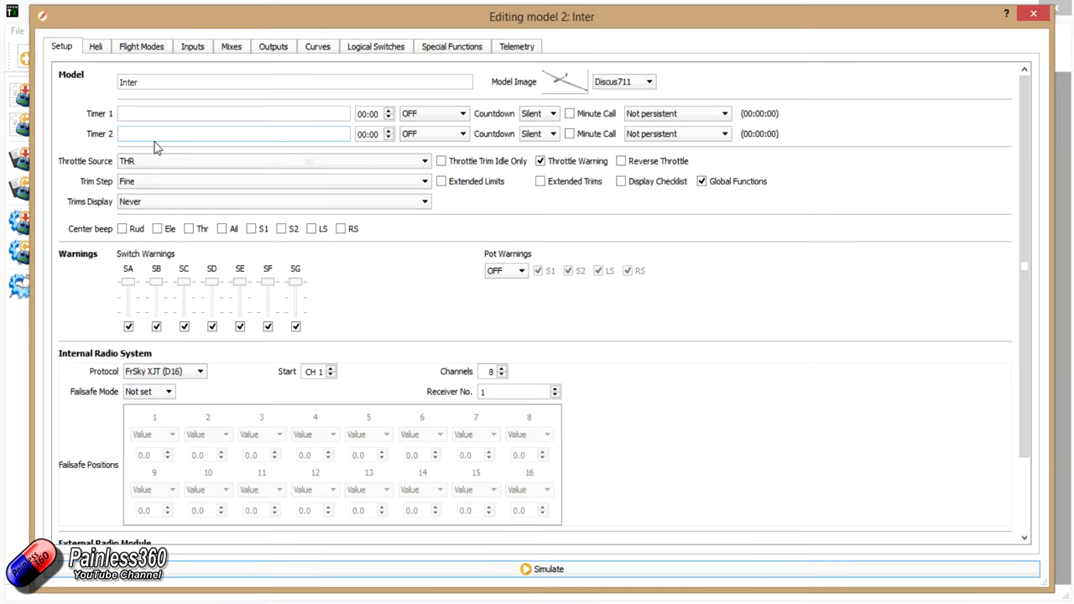
click(294, 81)
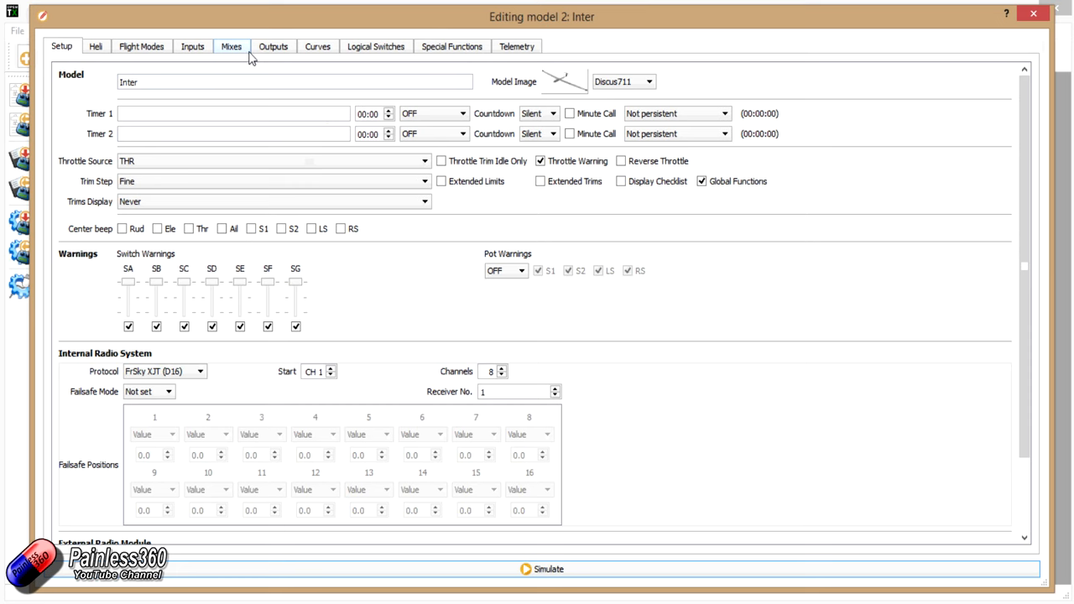
mouse_move(225, 81)
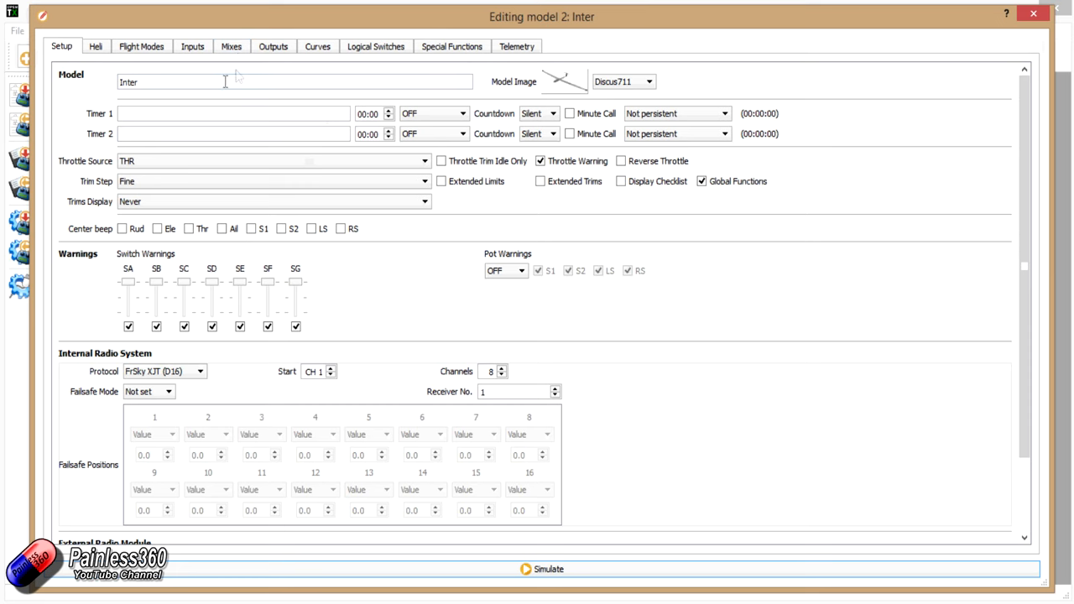
click(273, 46)
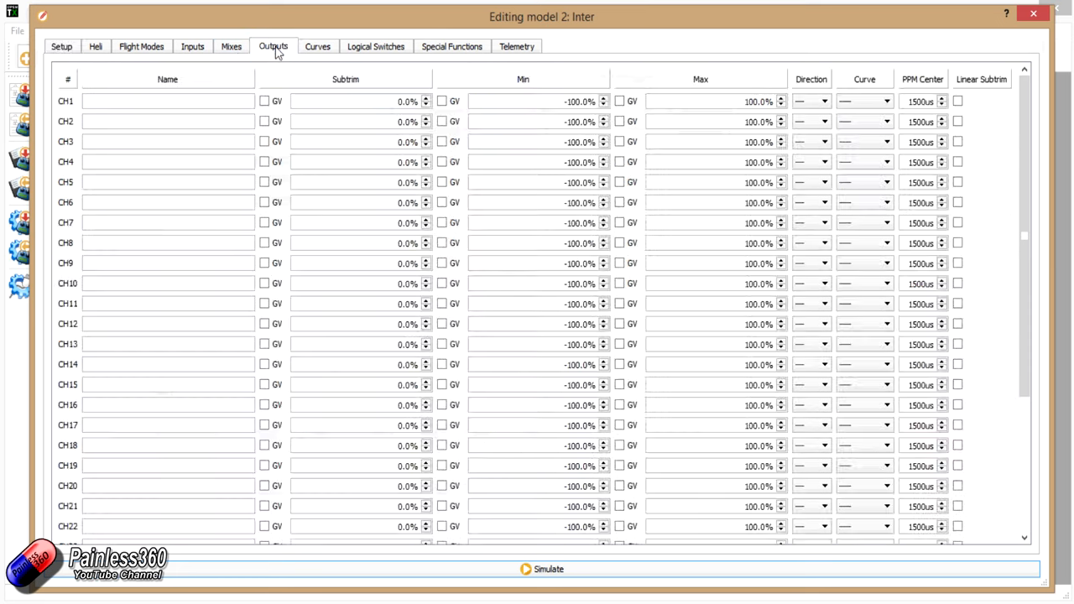
click(231, 46)
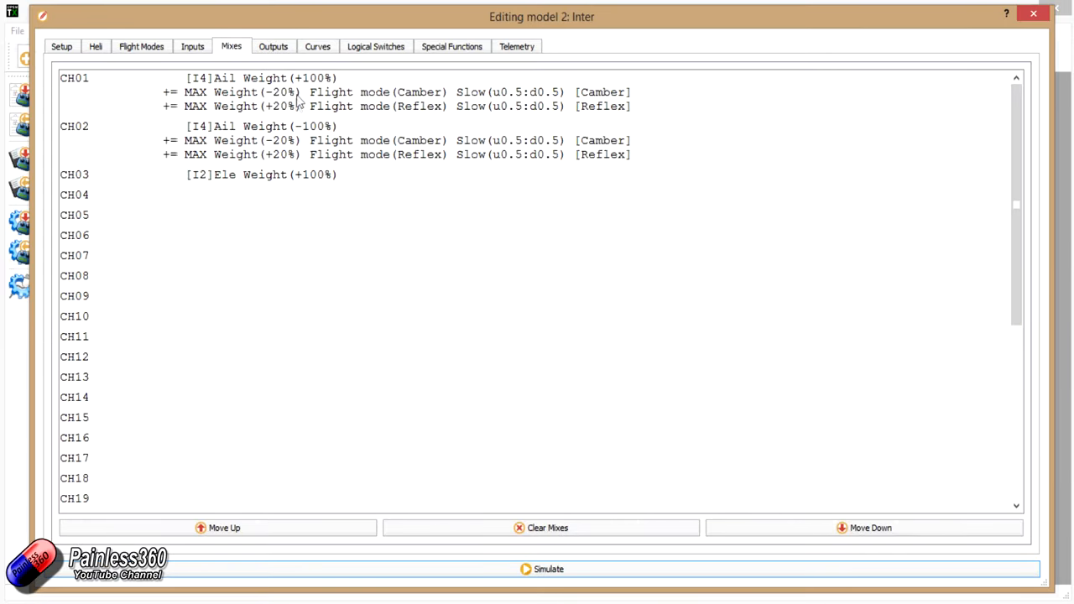
click(540, 528)
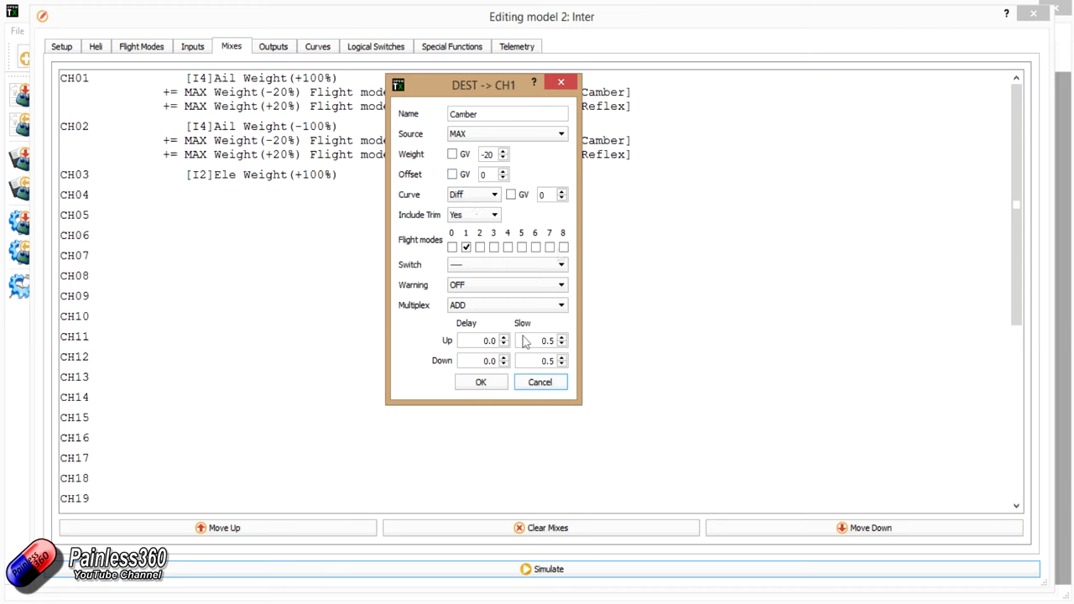
- Browse Inter's Flight Mode 1 Camber and 0 Normal sub-tabs, showing Camber on SE up
click(141, 46)
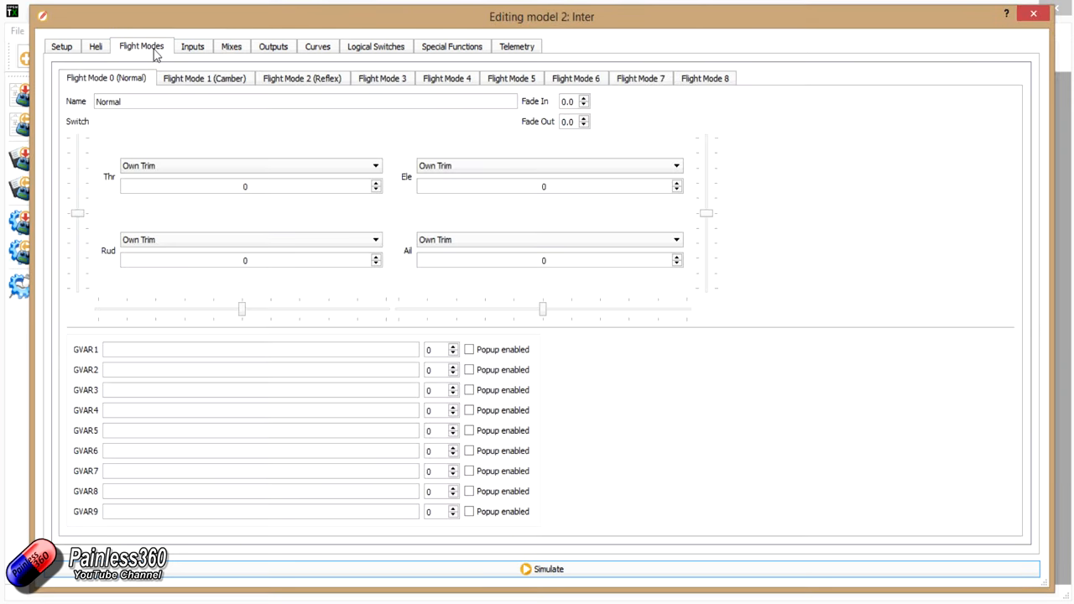
mouse_move(122, 88)
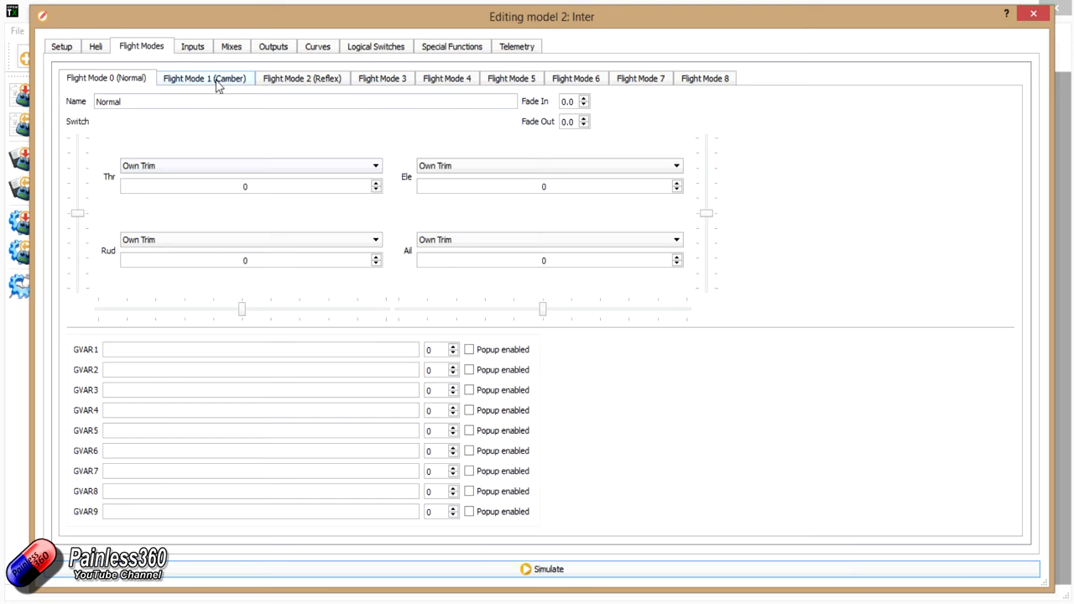
click(203, 78)
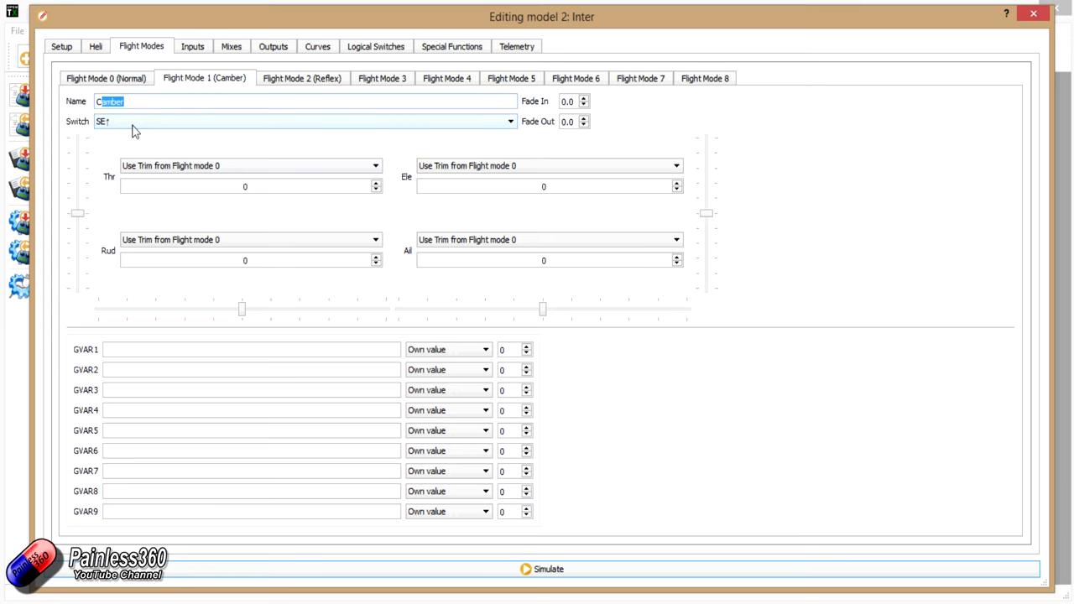
mouse_move(132, 127)
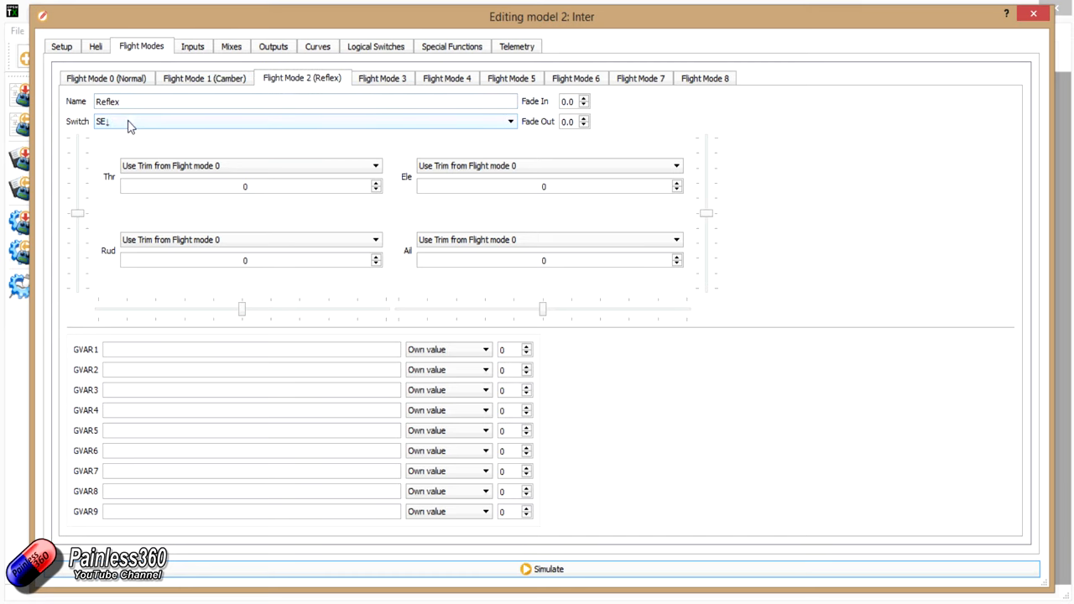
mouse_move(246, 346)
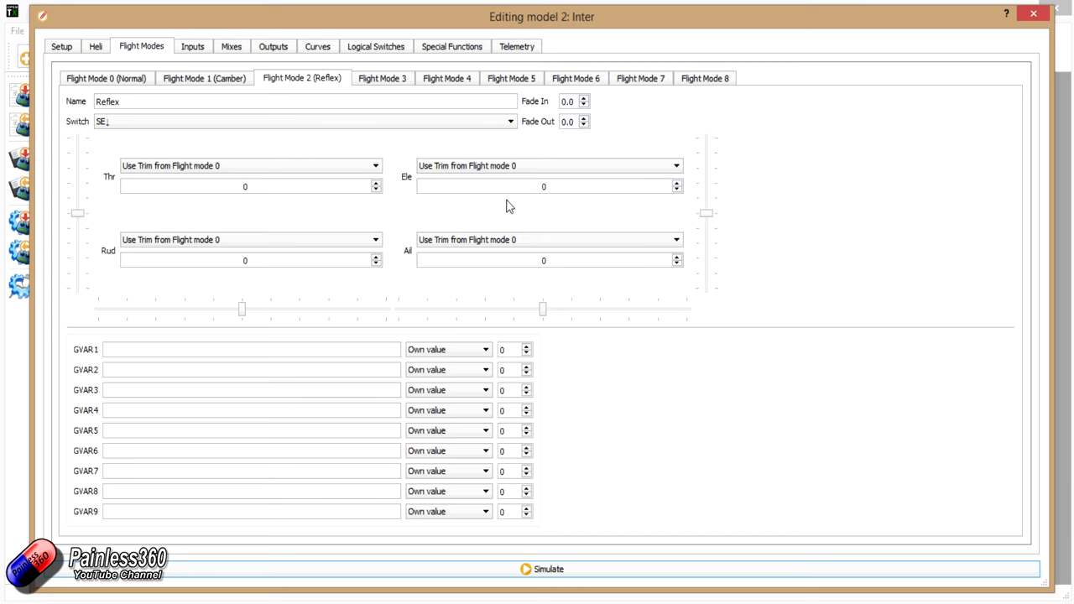
click(105, 78)
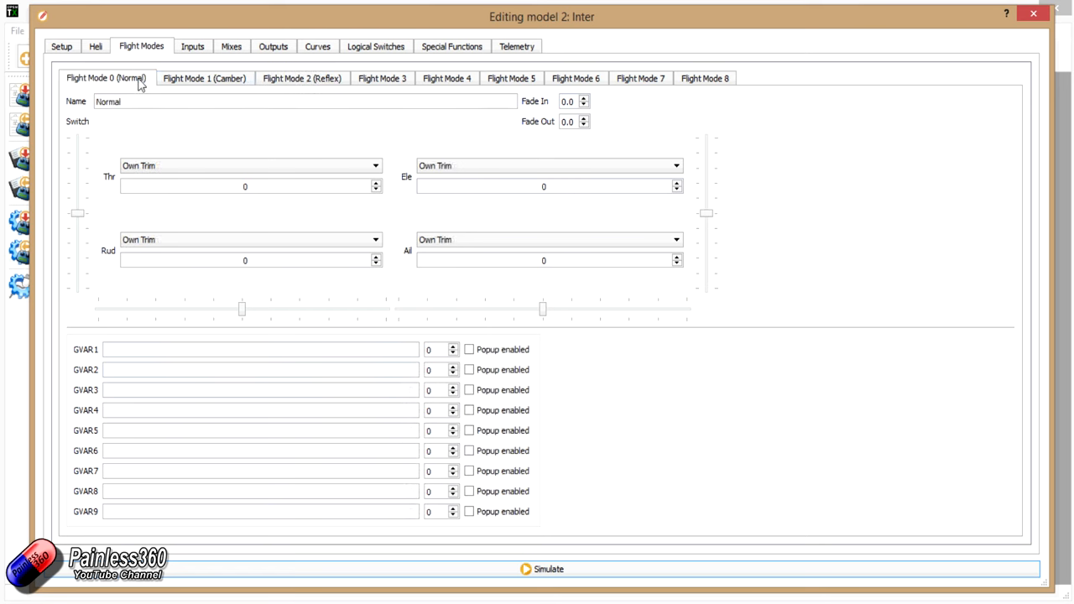
click(204, 78)
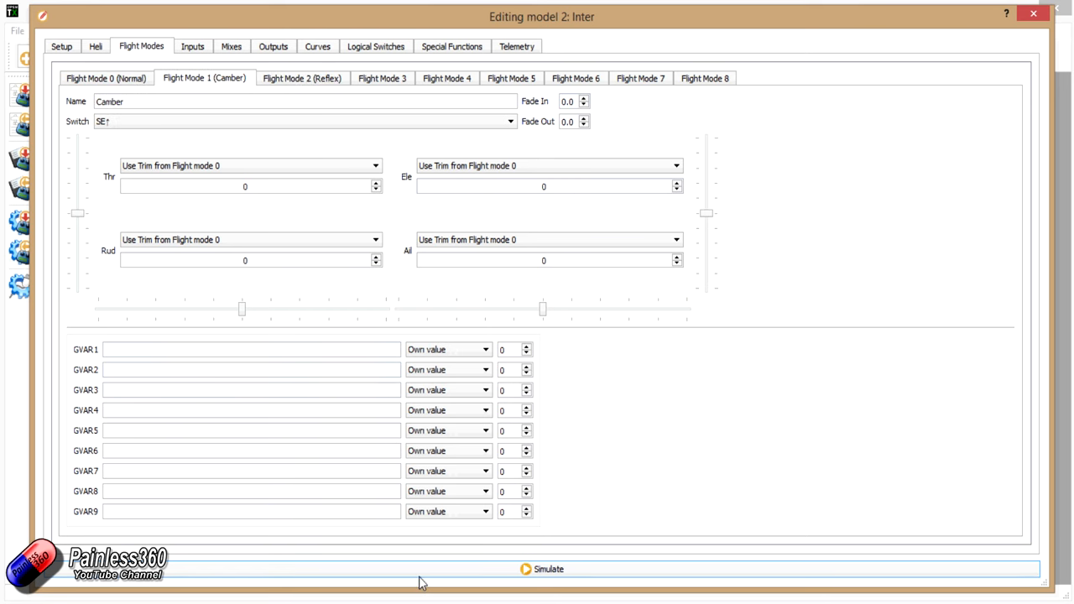
- Launch Inter's simulator, switch SE into Camber mode, and check the radio screen
click(548, 569)
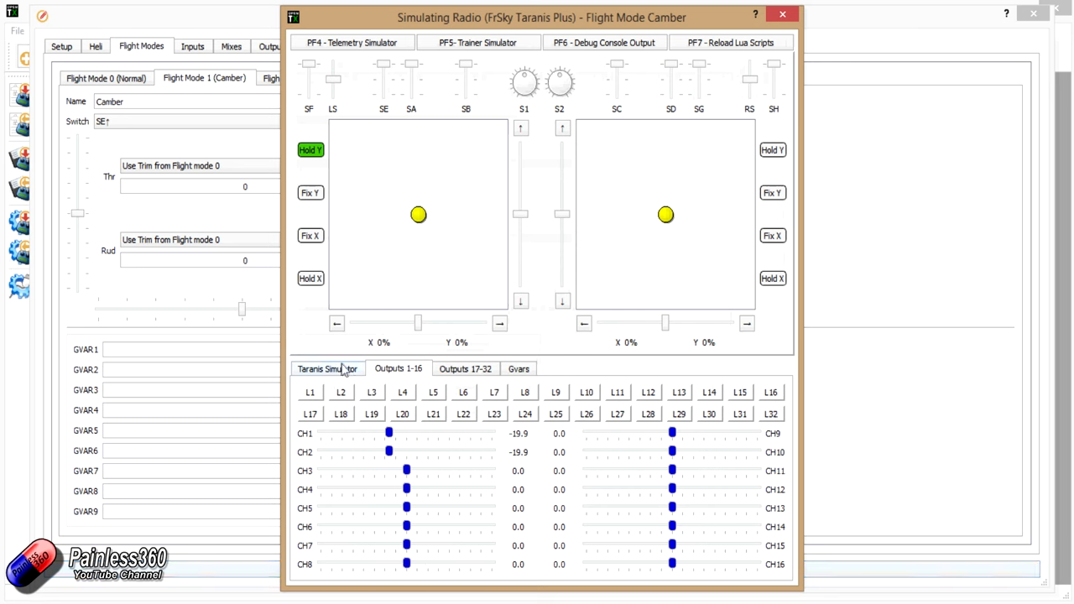
click(383, 80)
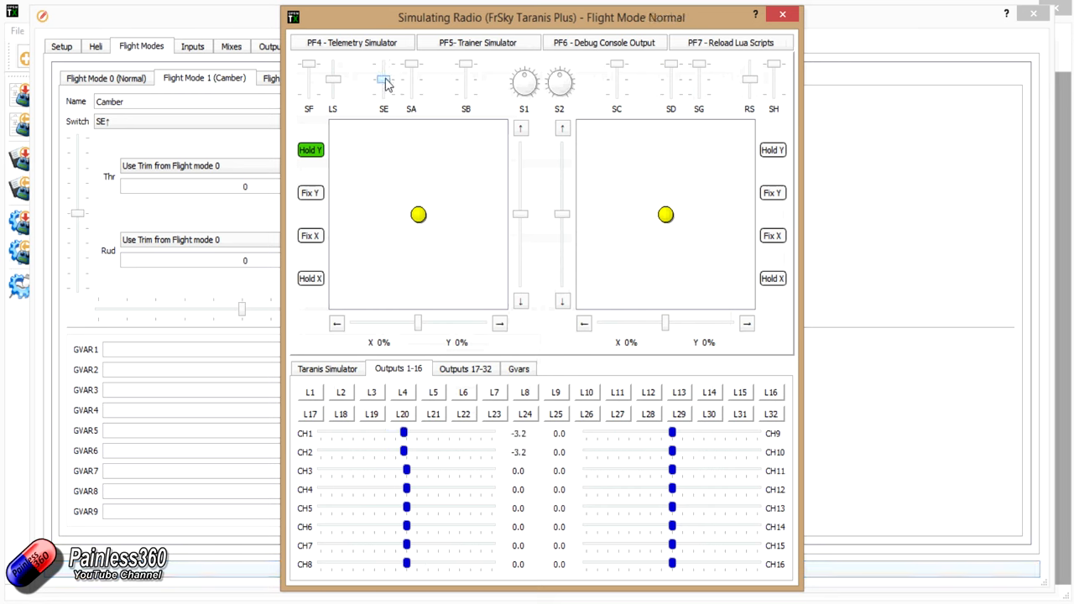
click(383, 75)
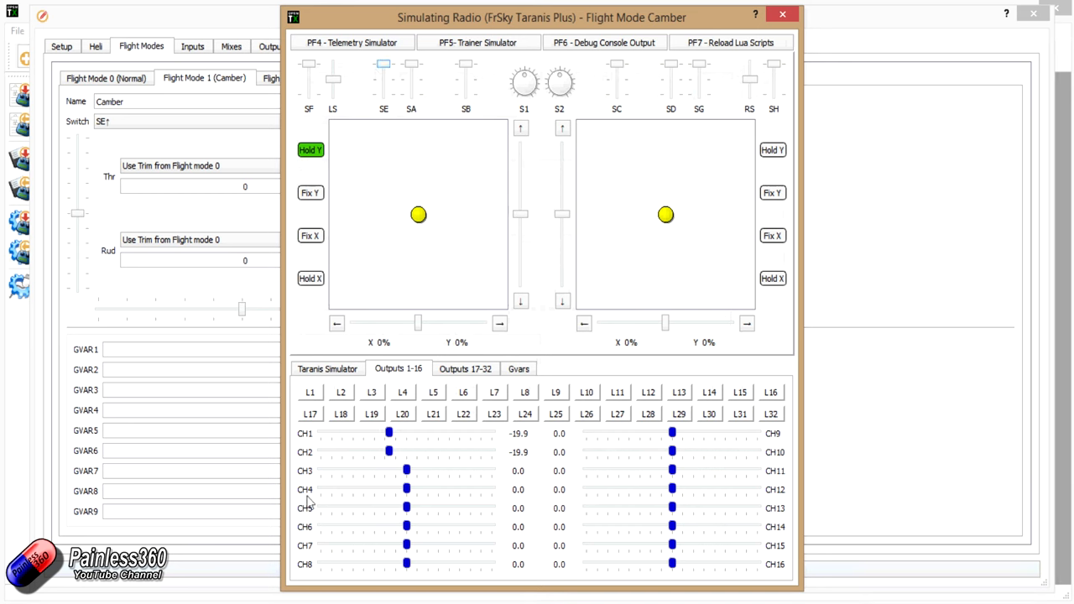
click(328, 368)
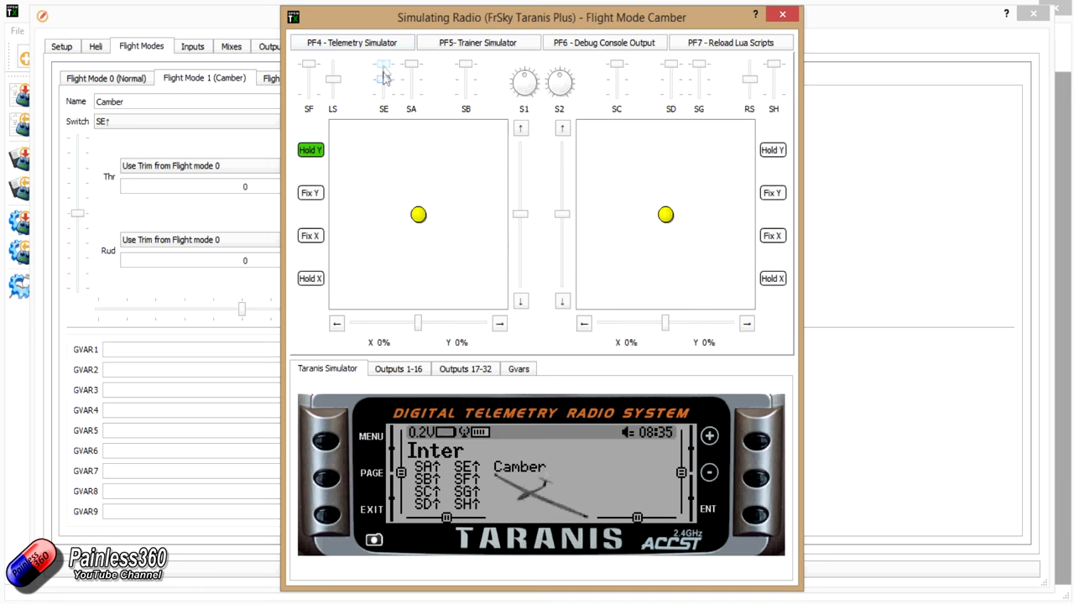
- Cycle SE through Normal, Reflex and back to Camber, then close the simulator
click(383, 80)
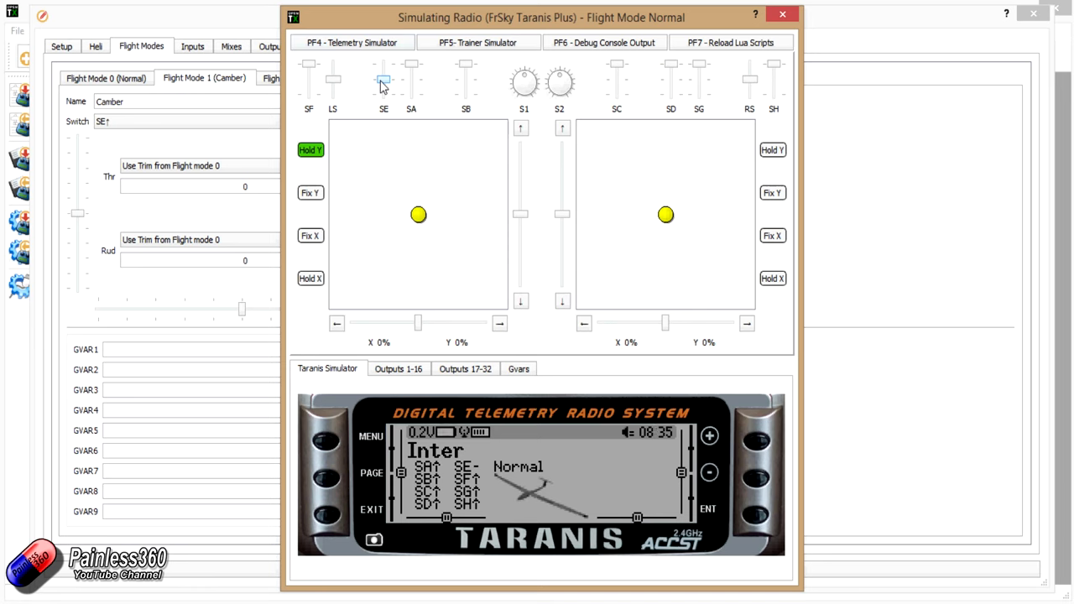
click(383, 80)
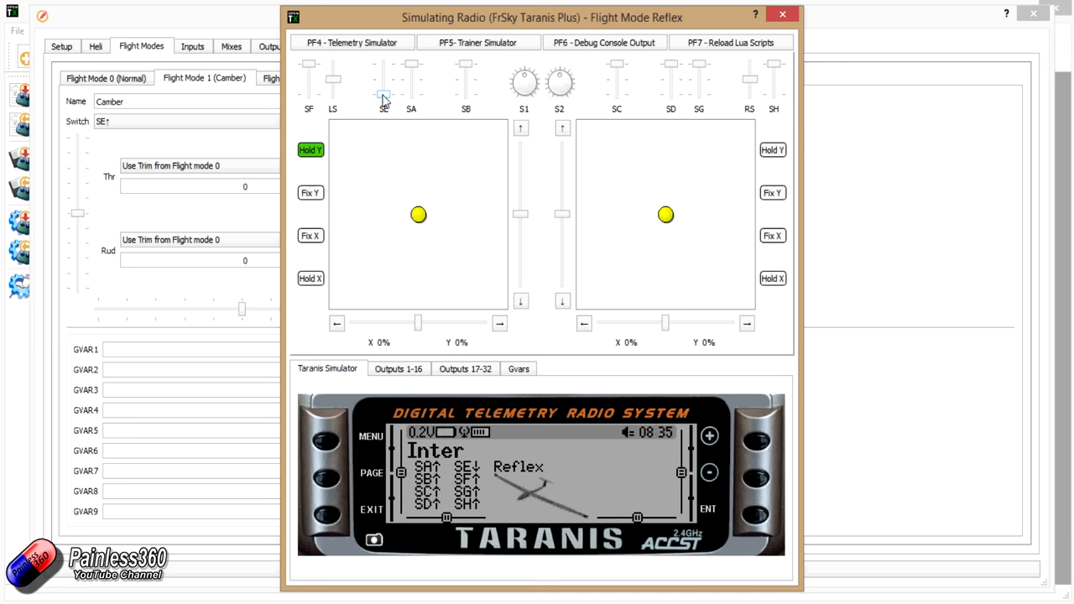
click(383, 79)
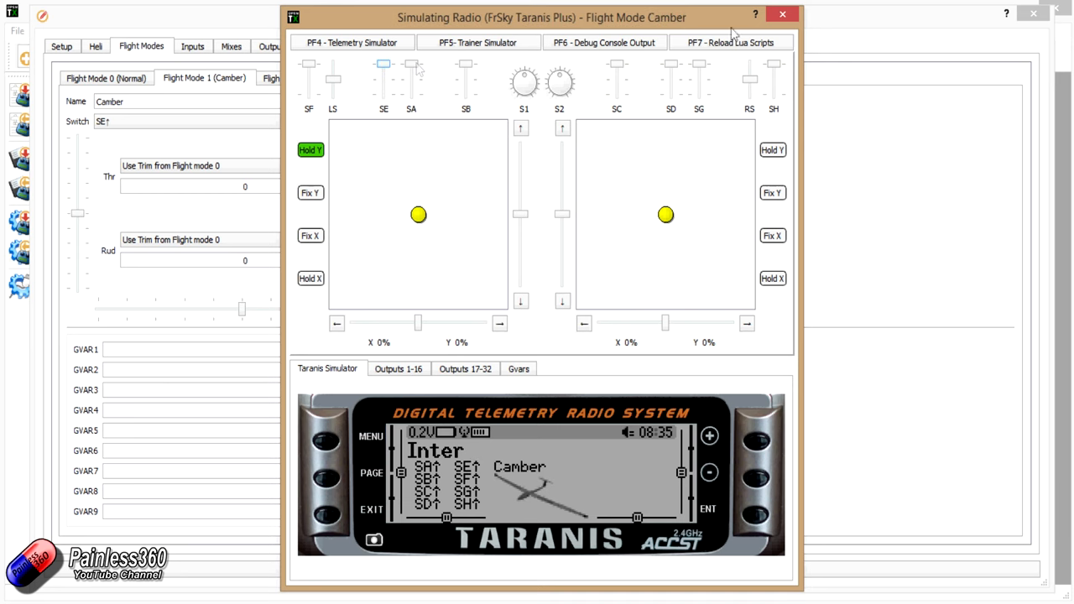
click(782, 14)
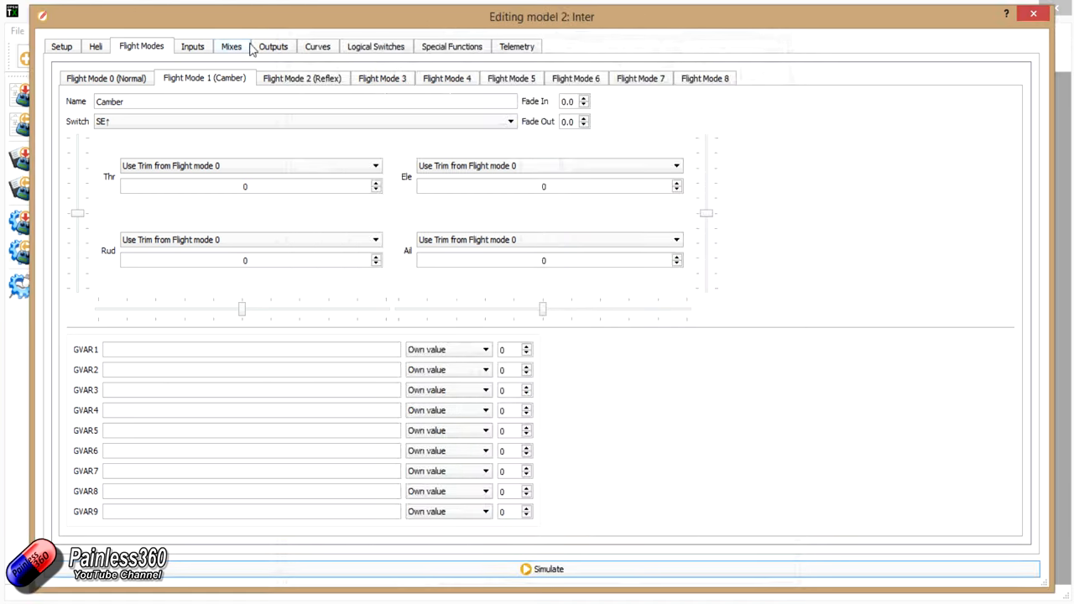
- Edit Inter's CH1 Camber mix so only flight mode 1 (Camber) is ticked, and confirm
click(231, 46)
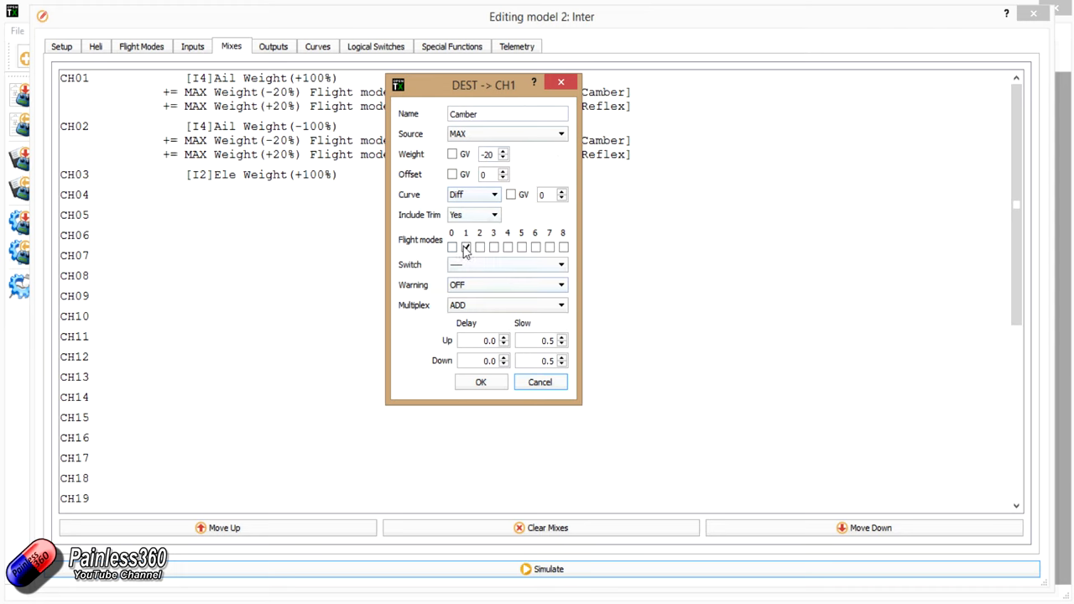
click(466, 247)
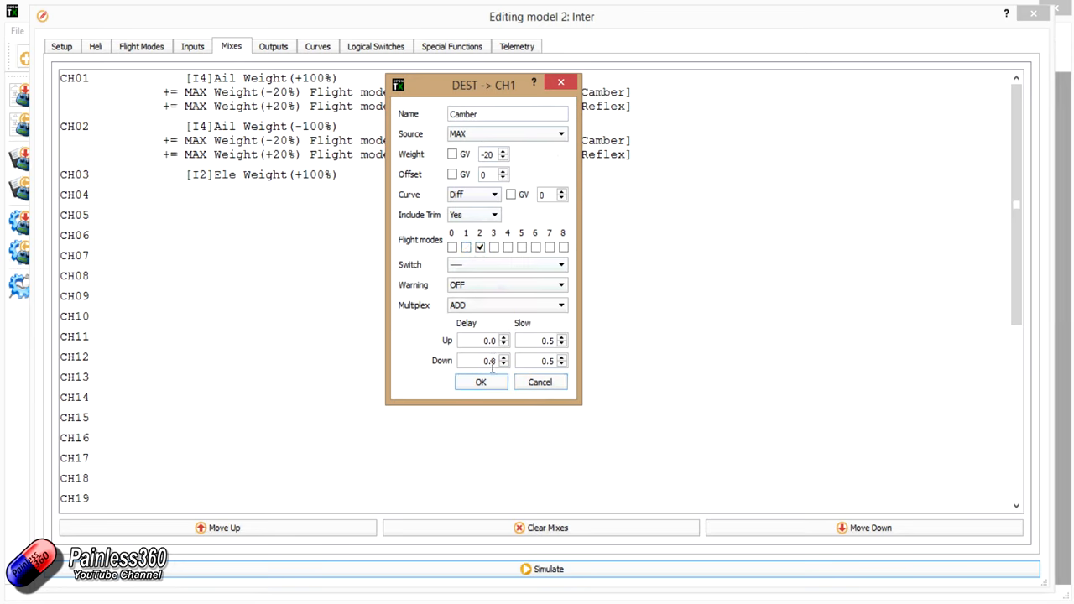
click(481, 381)
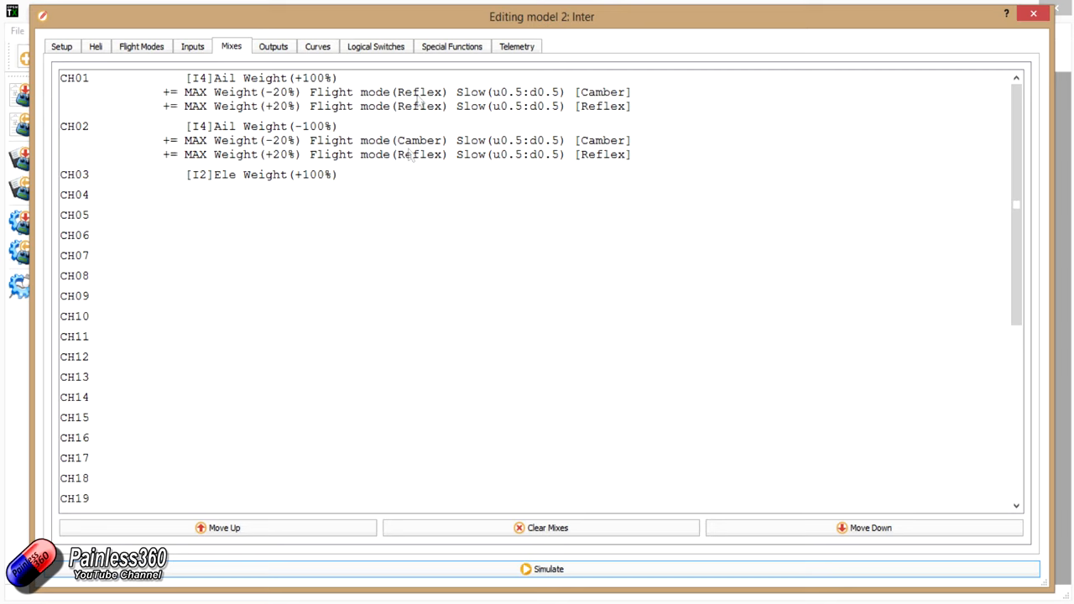
click(394, 92)
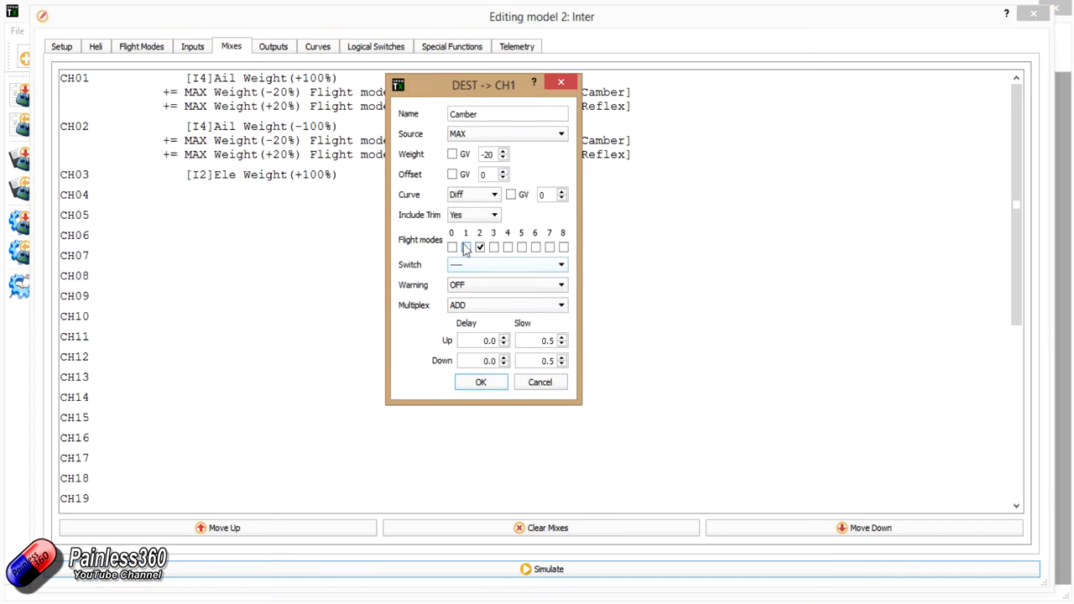
click(480, 382)
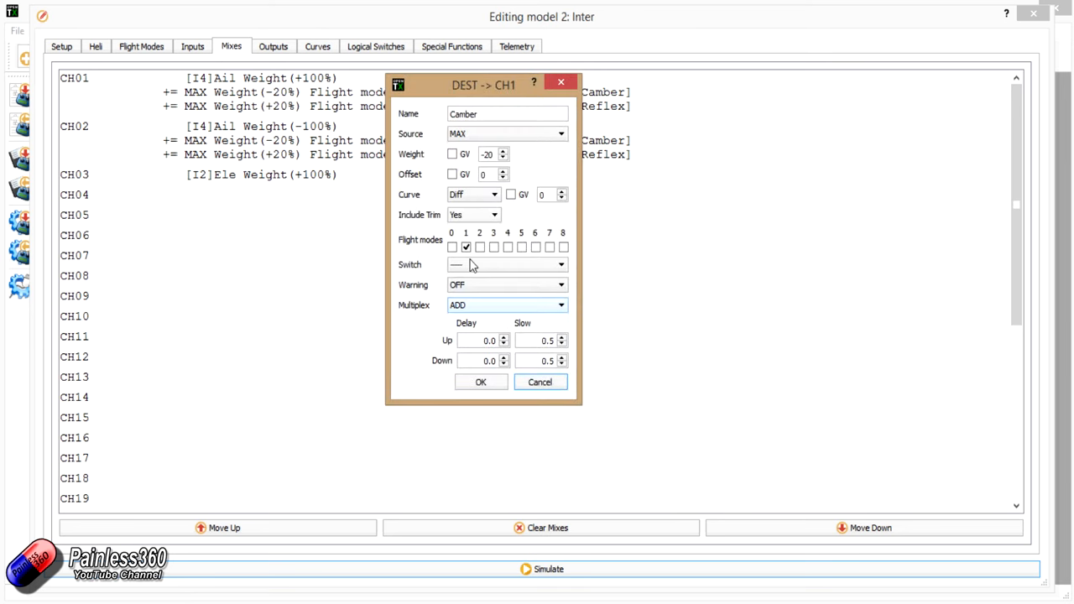
click(480, 382)
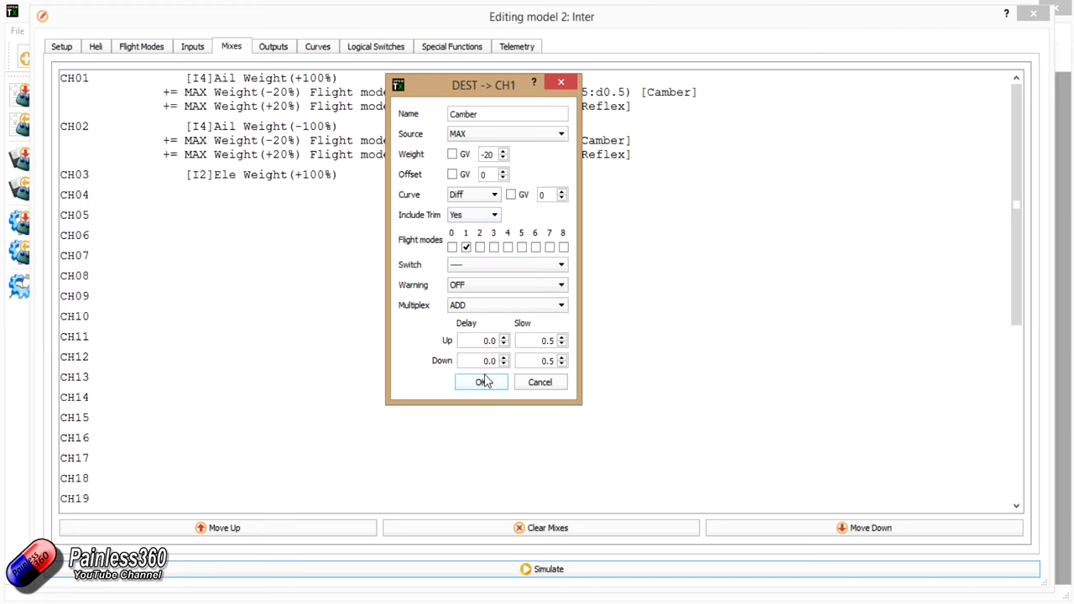
click(480, 381)
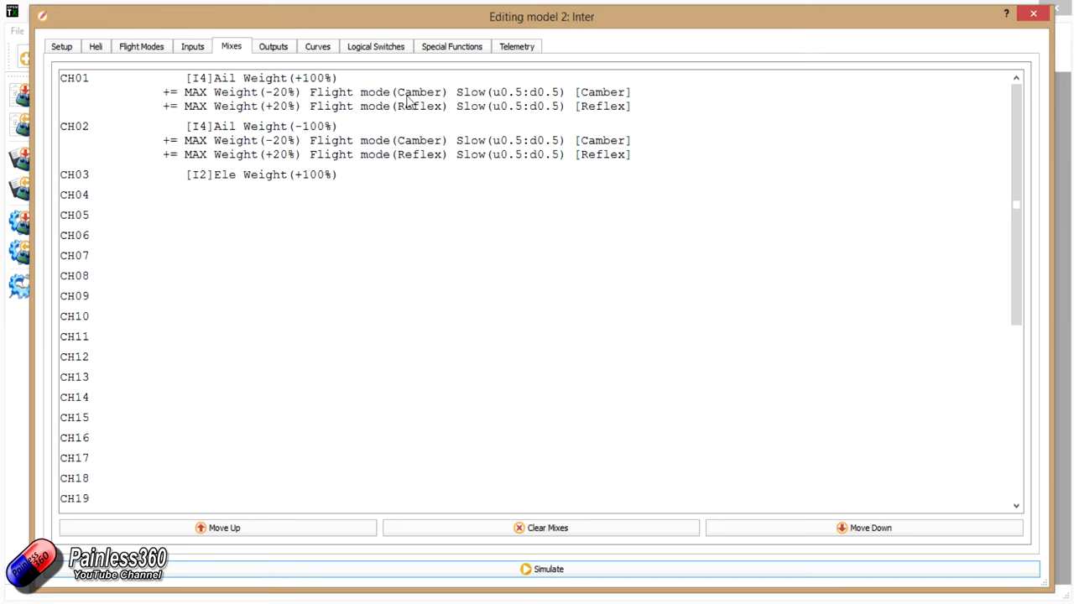
mouse_move(410, 113)
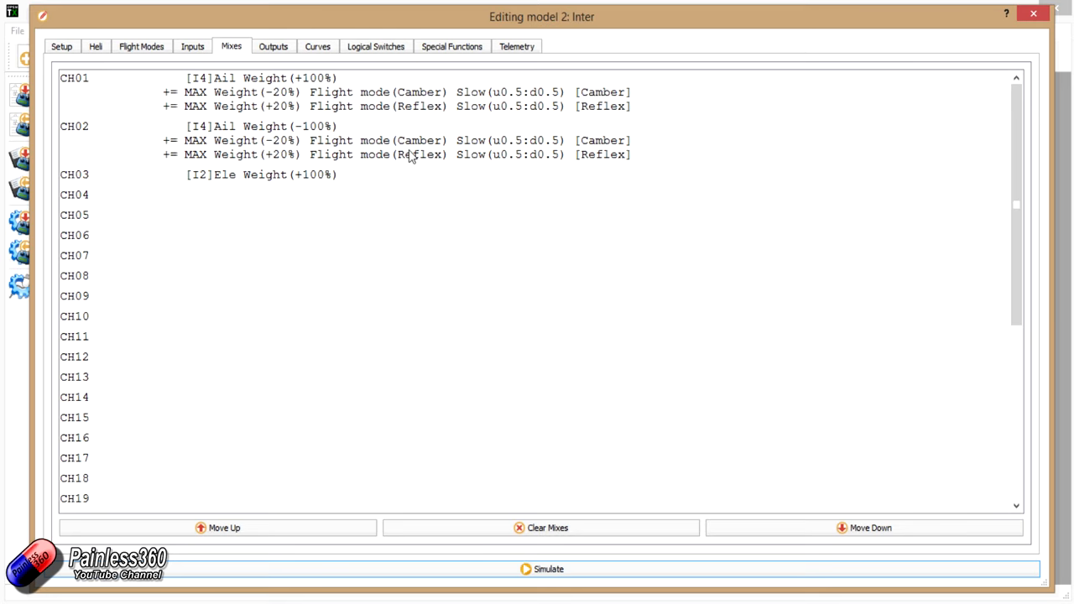
- Close the Inter editor and open model 03 Advanced for editing
click(1033, 14)
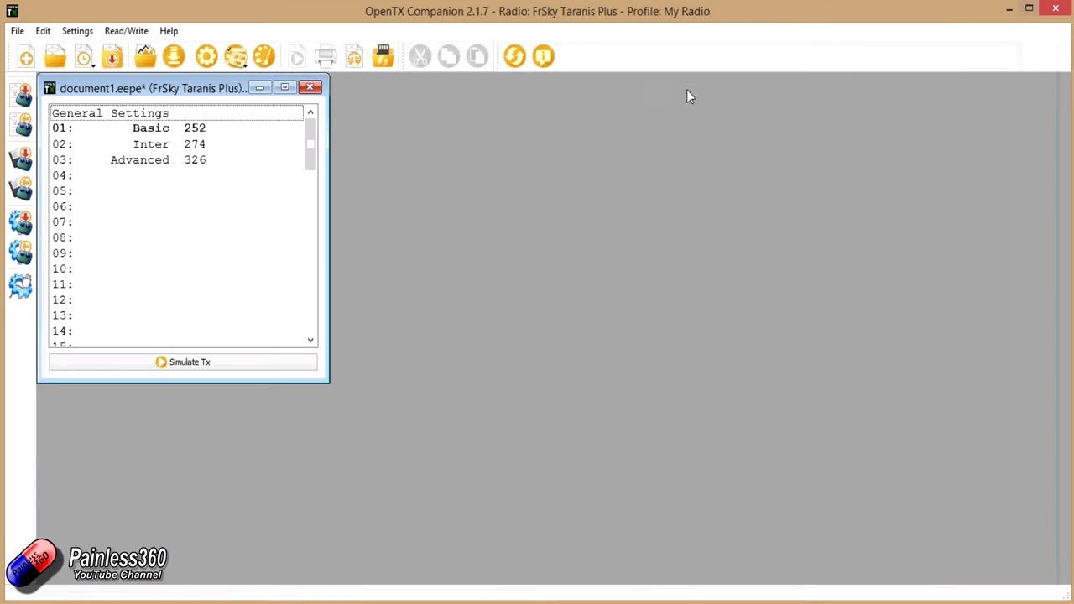
click(139, 159)
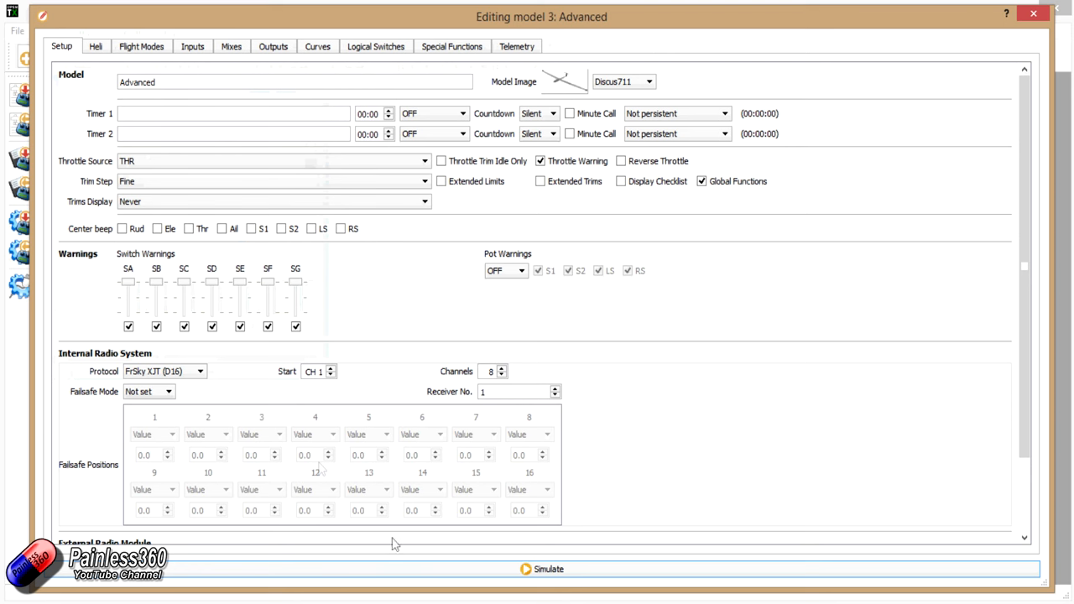
click(541, 569)
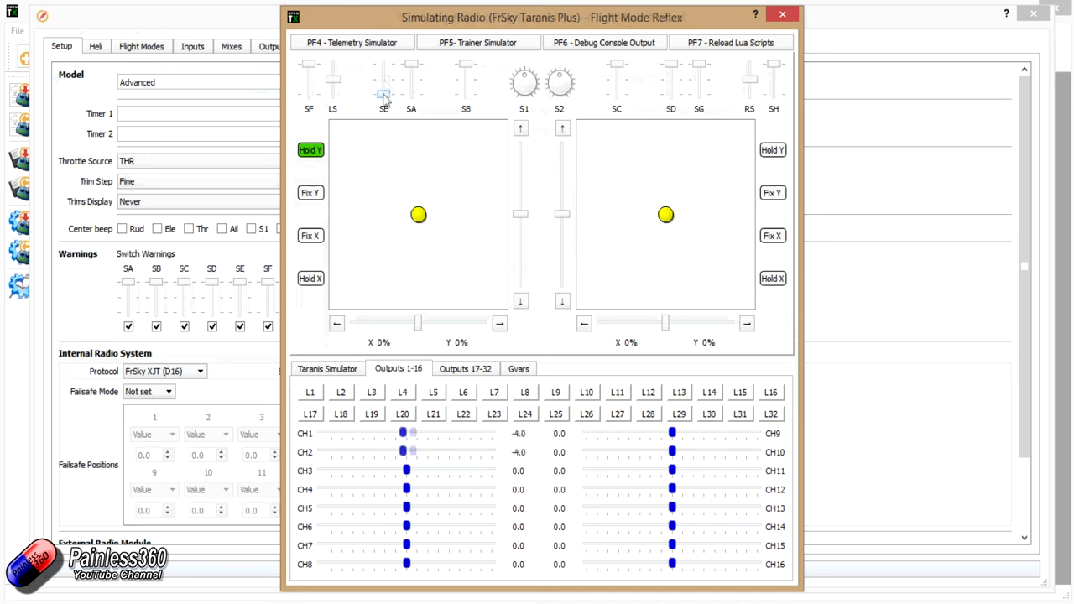
drag(383, 99, 383, 80)
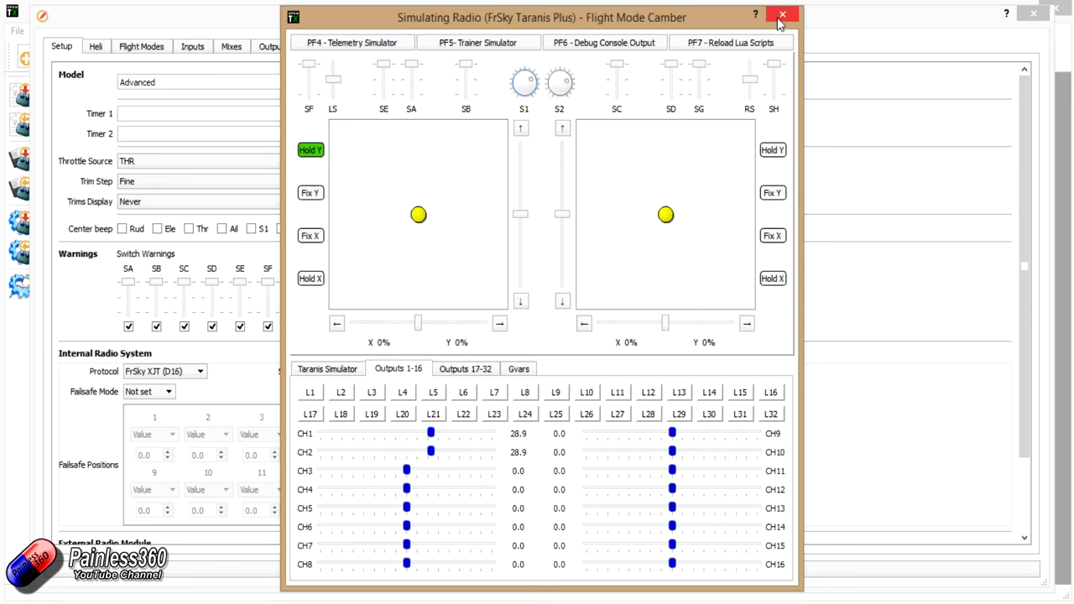
mouse_move(383, 77)
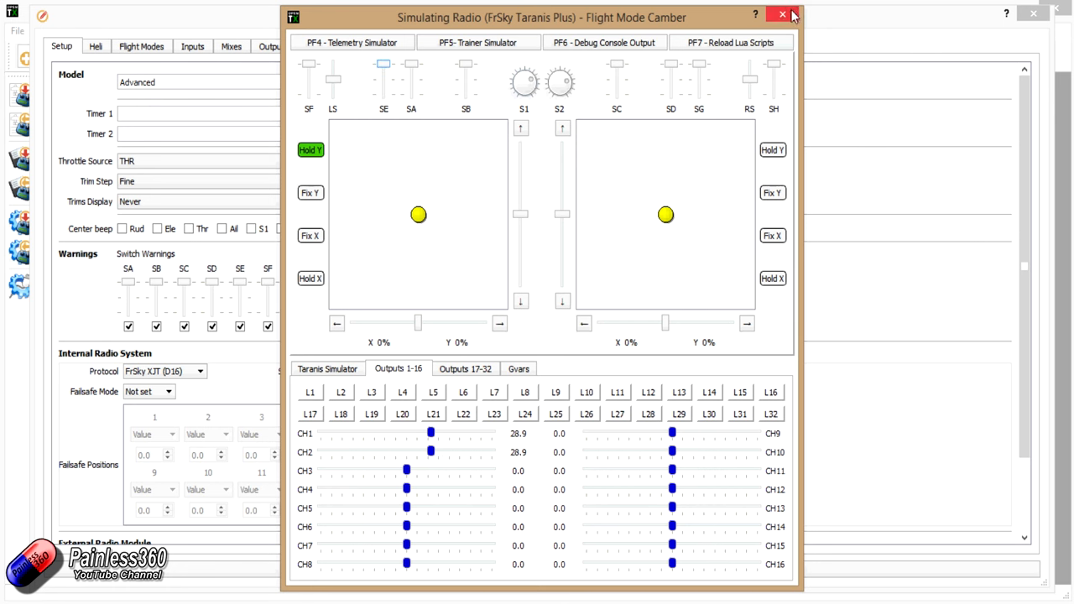
click(781, 14)
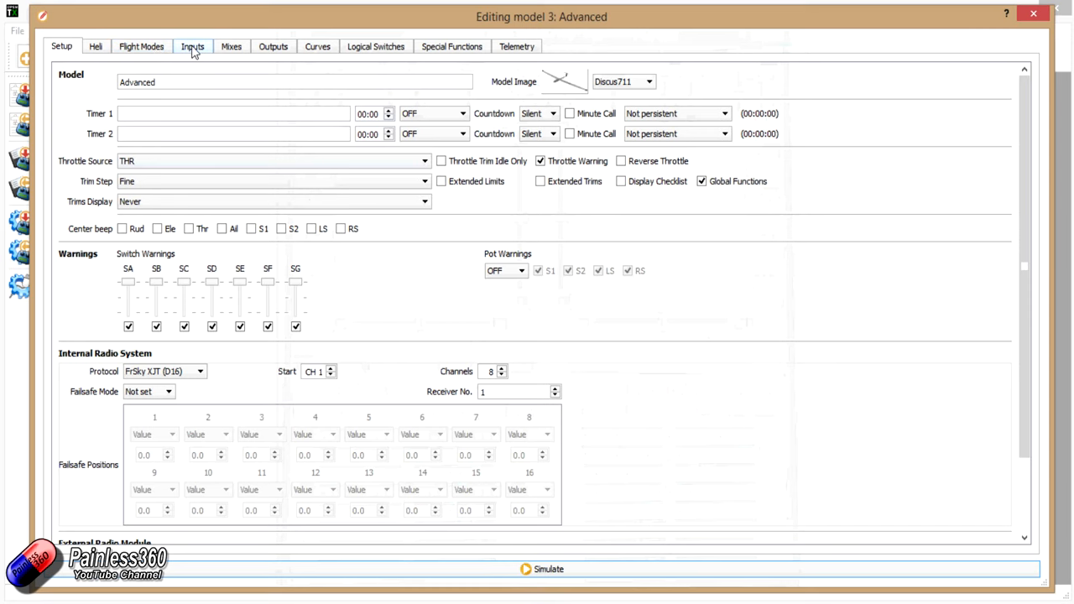
mouse_move(189, 54)
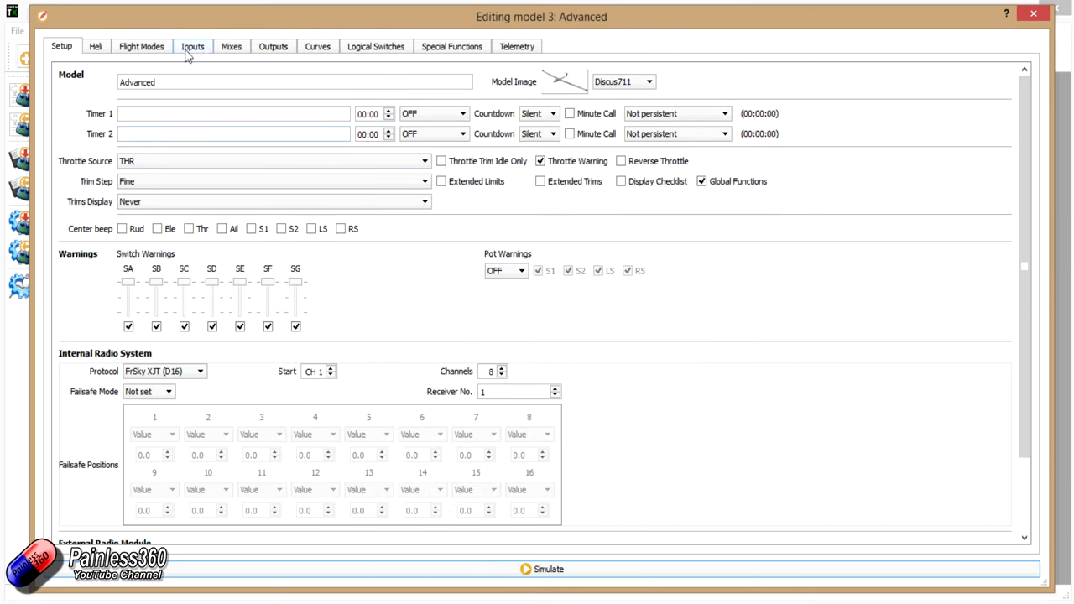
mouse_move(141, 46)
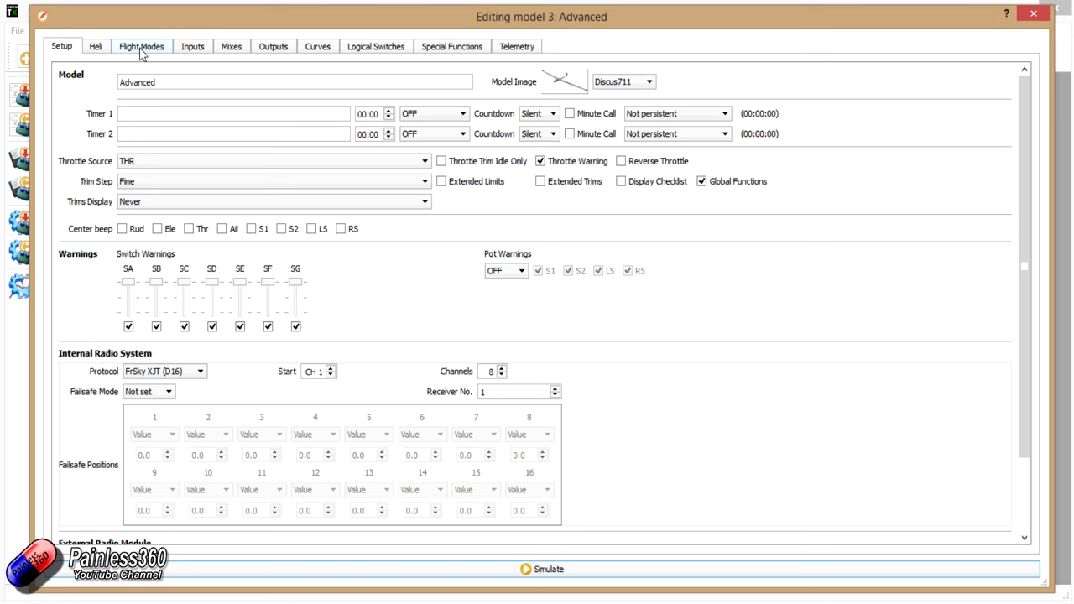
- View the Advanced model's Flight Mode 0 (Normal), then open its Inputs list
click(141, 46)
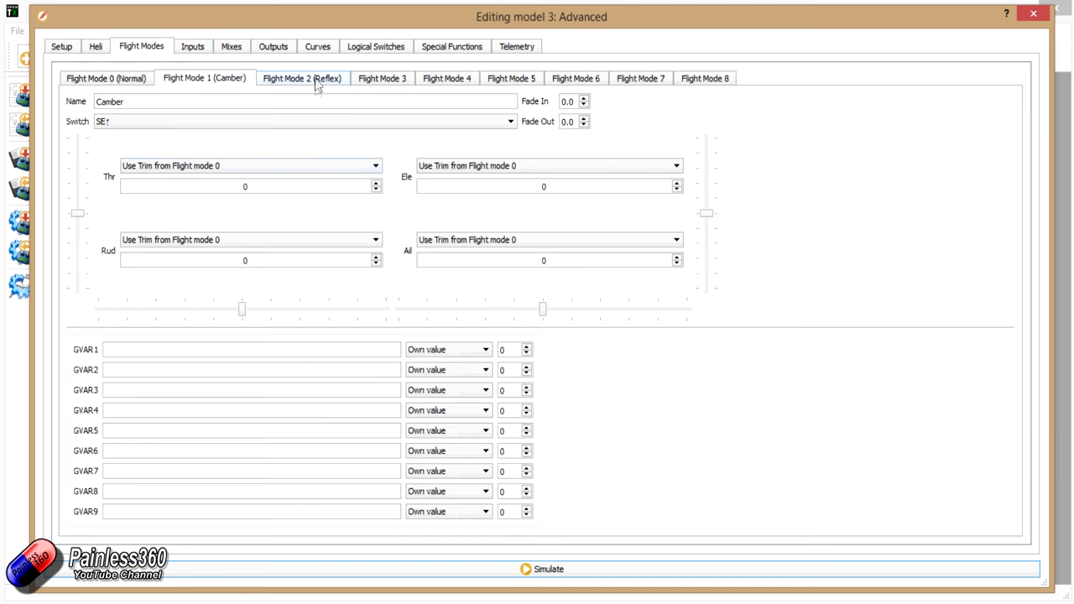
click(105, 78)
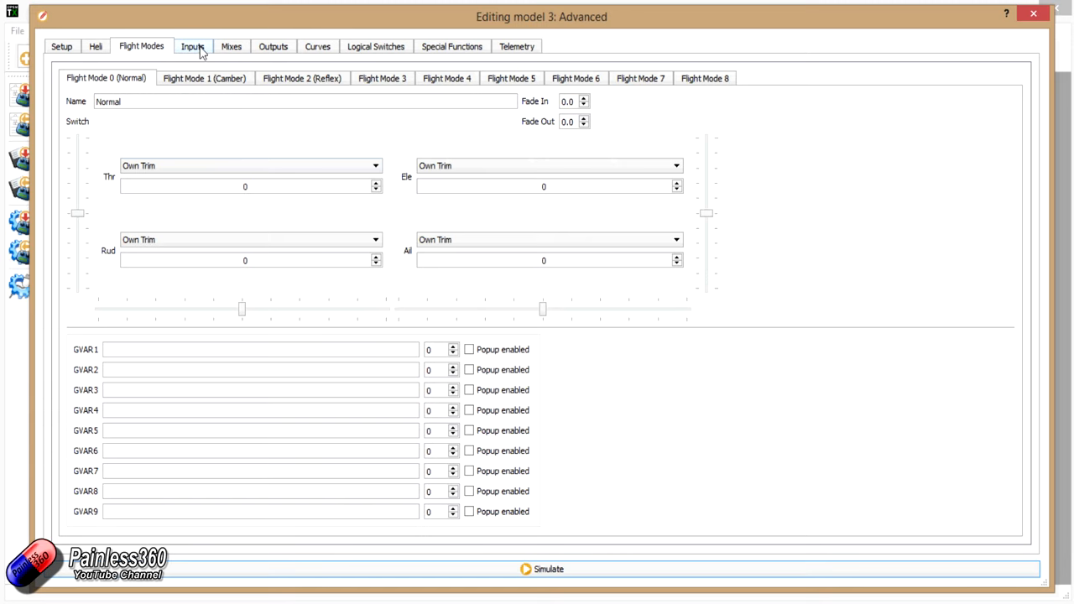
click(192, 46)
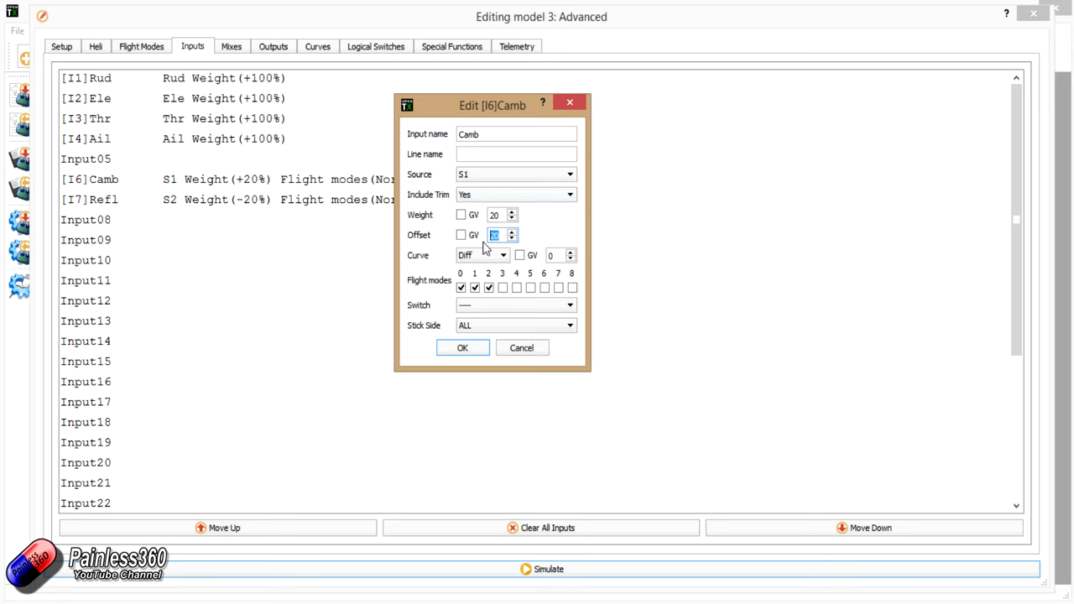
mouse_move(461, 297)
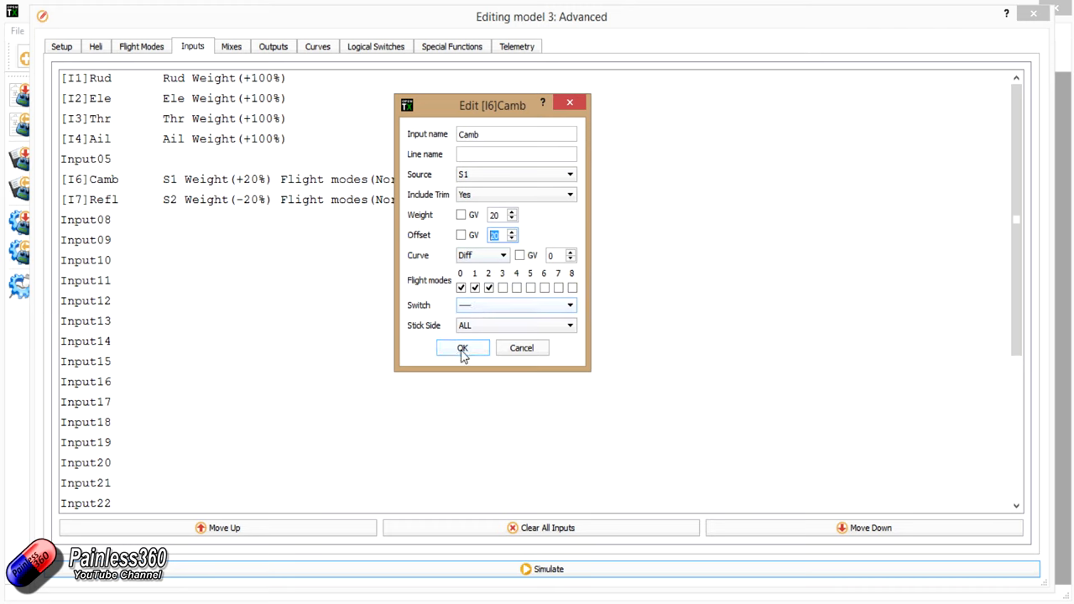
- Confirm the Refl input at +20% weight and the Camb input at -20%
click(462, 347)
text(-20)
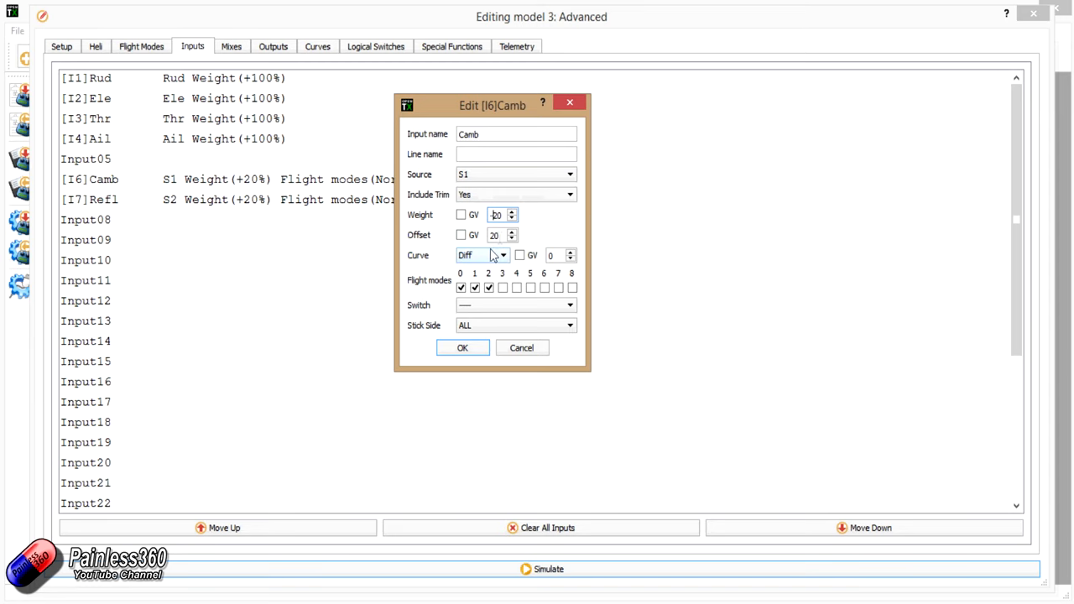
click(462, 347)
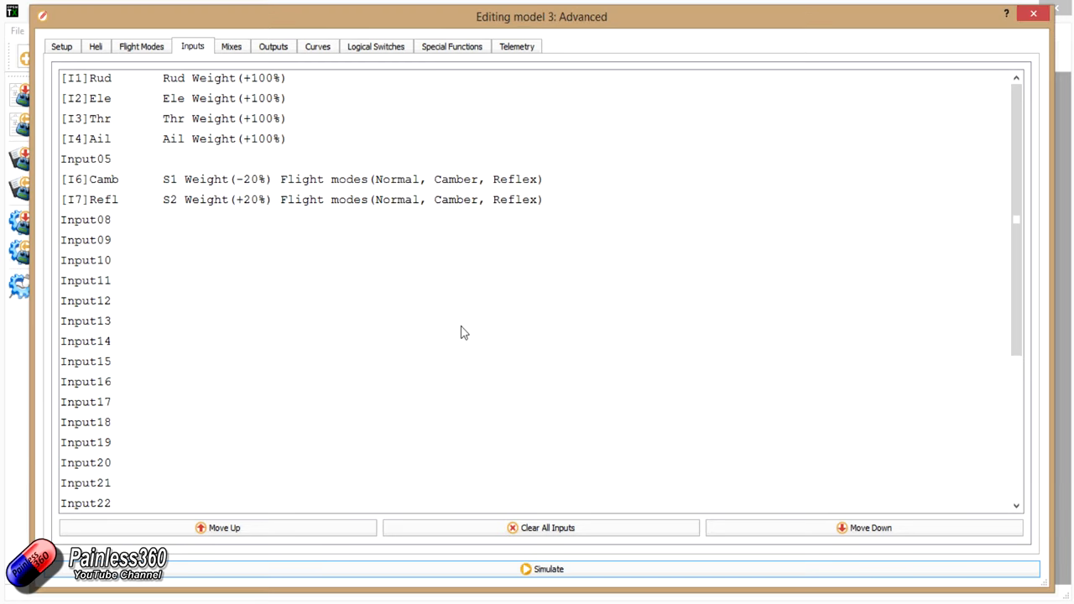
mouse_move(459, 340)
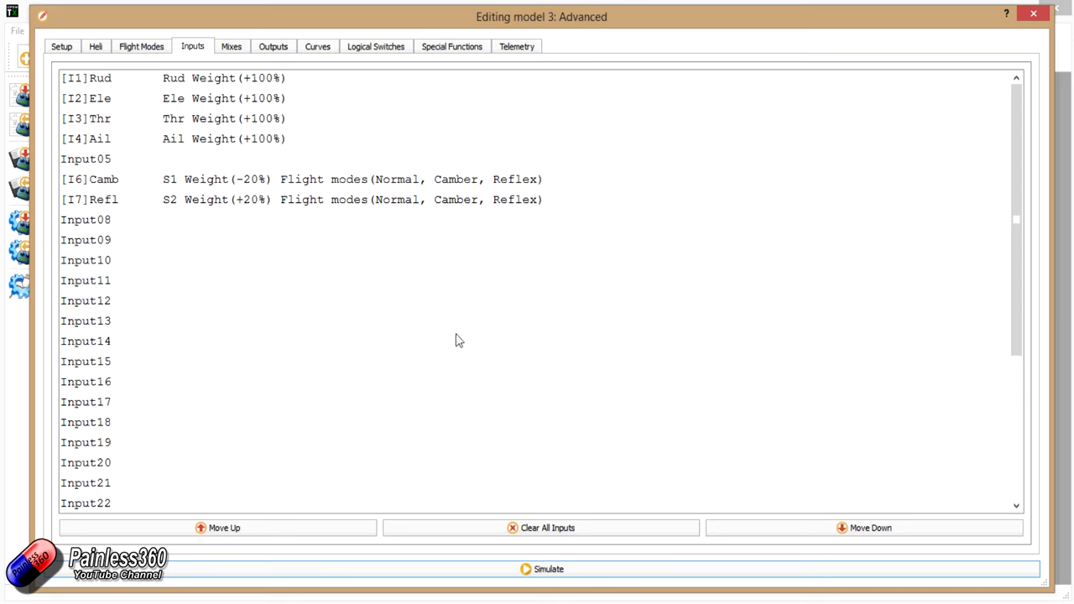
mouse_move(307, 206)
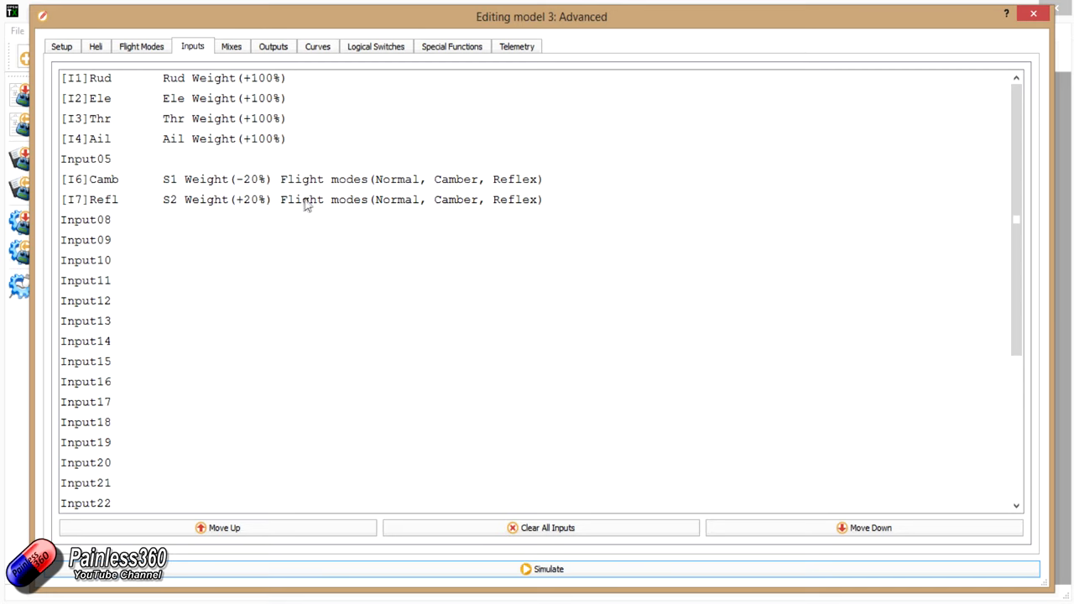
mouse_move(289, 208)
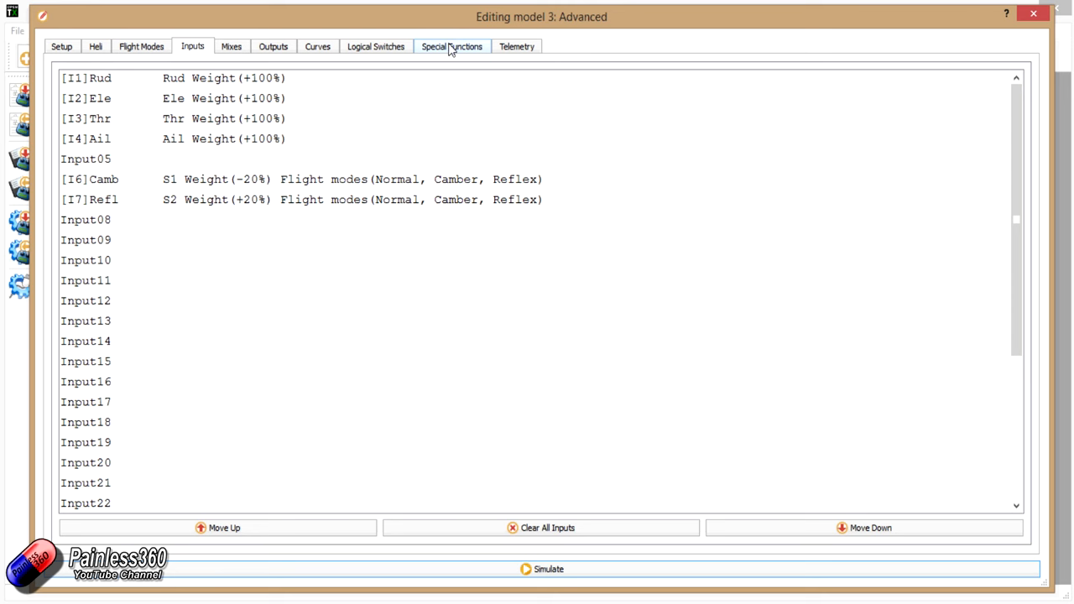
- Check SF1/SF2 adjust GV1/GV2 from [I6]Camb and [I7]Refl, viewing SF1's source list
click(452, 46)
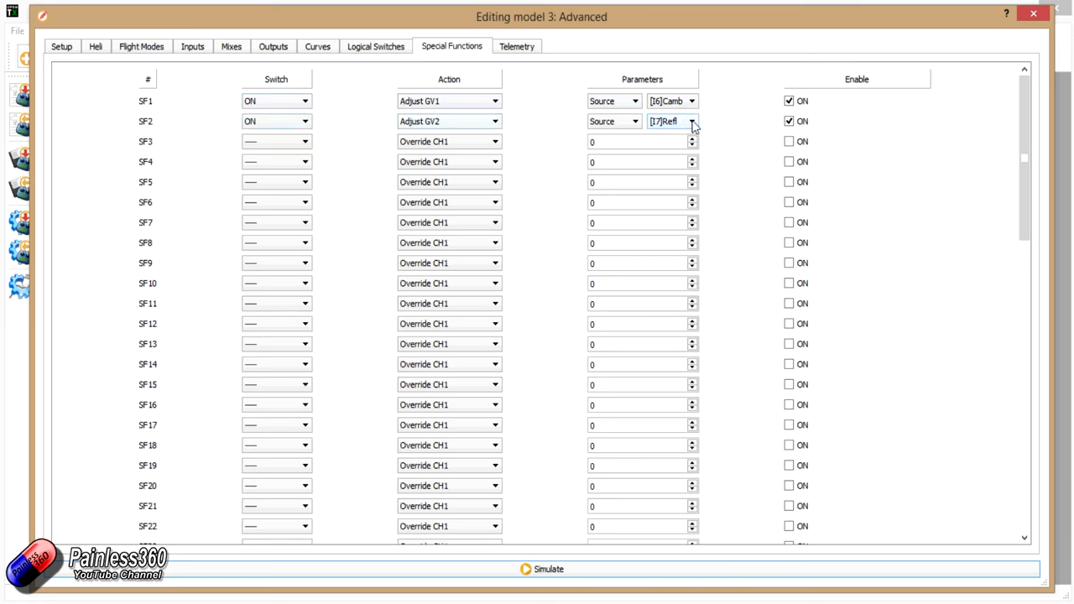
mouse_move(692, 113)
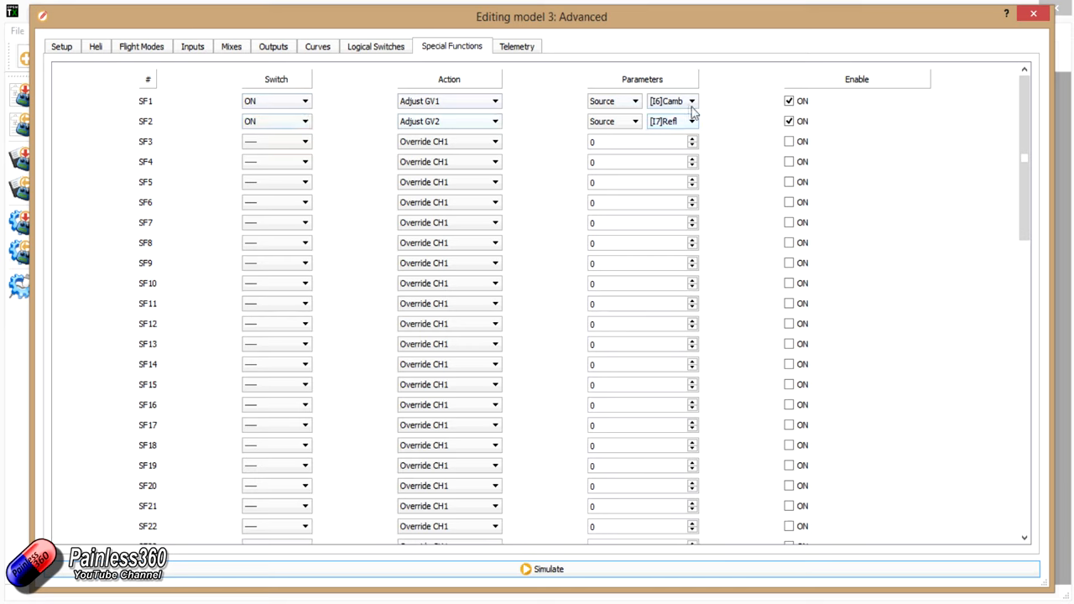
click(693, 100)
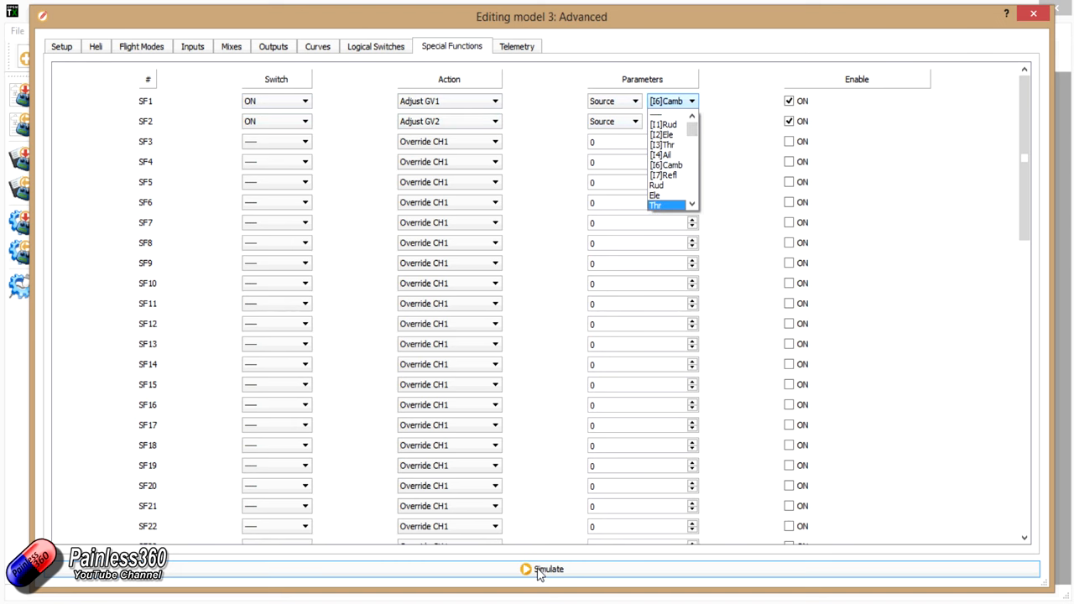
- Run the simulator, turn knob S1, and read GV1 -21 and GV2 23 in camber mode
click(548, 570)
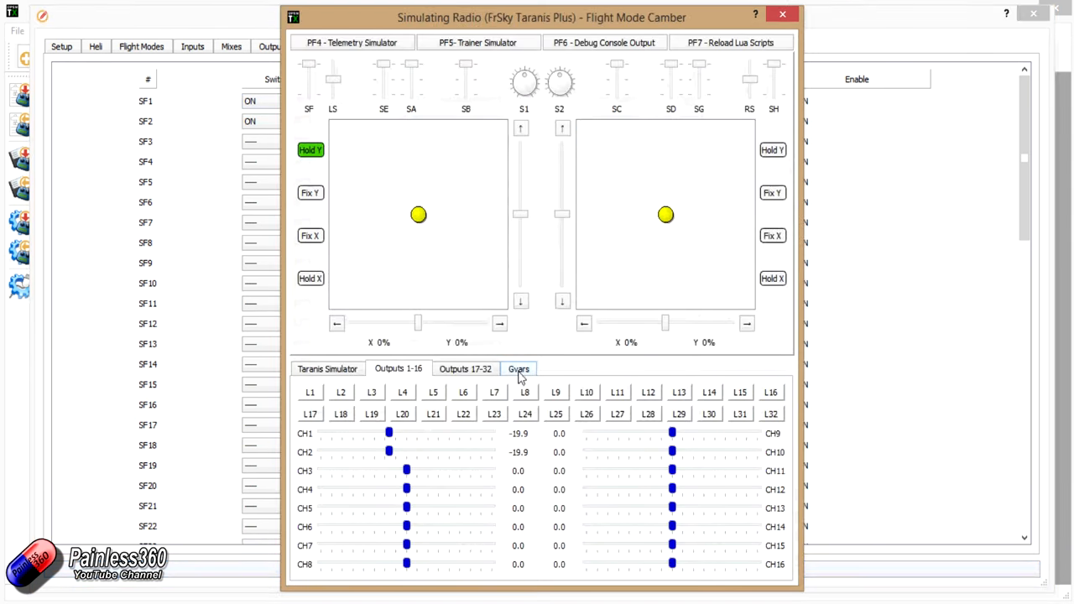
click(518, 368)
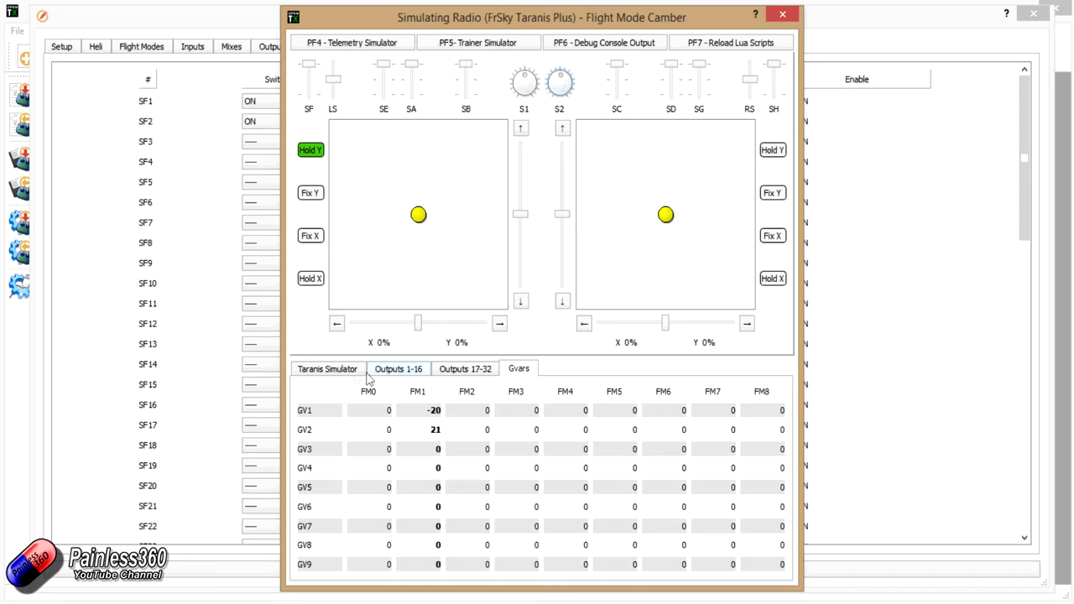
click(398, 368)
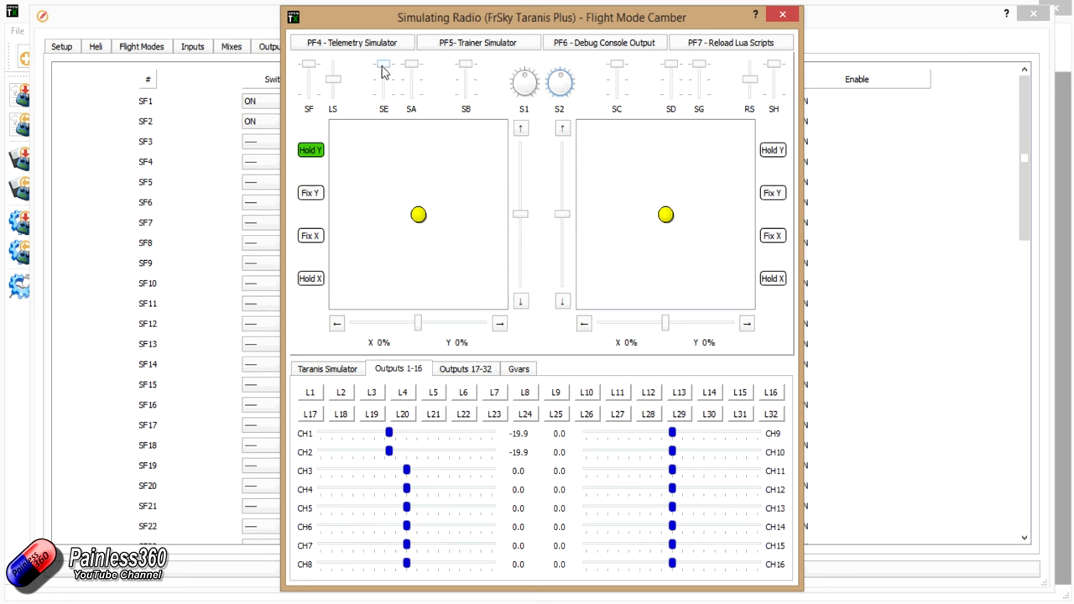
click(383, 79)
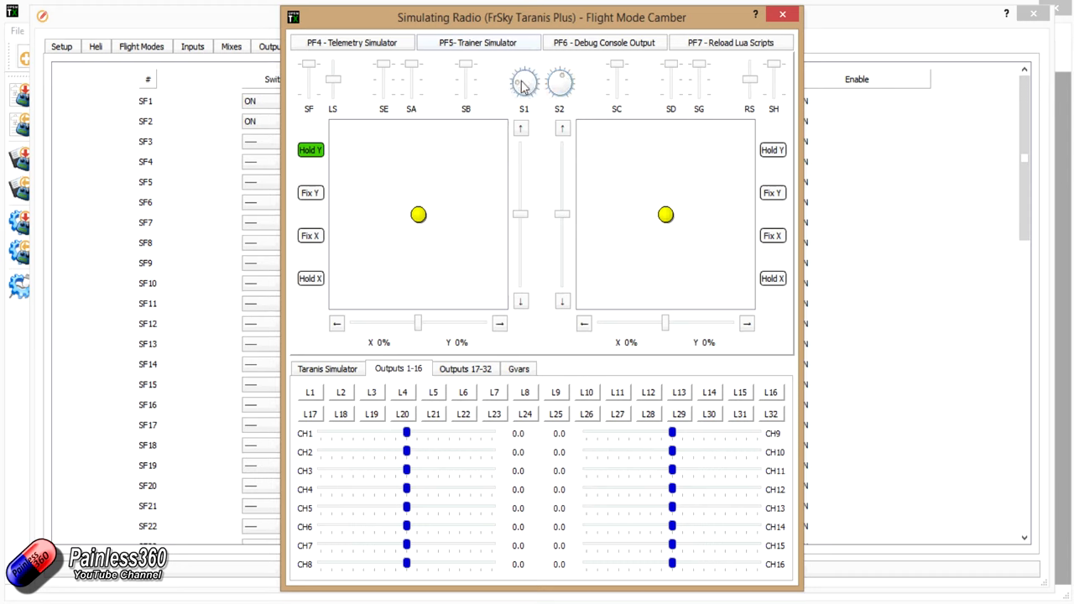
drag(524, 81, 520, 93)
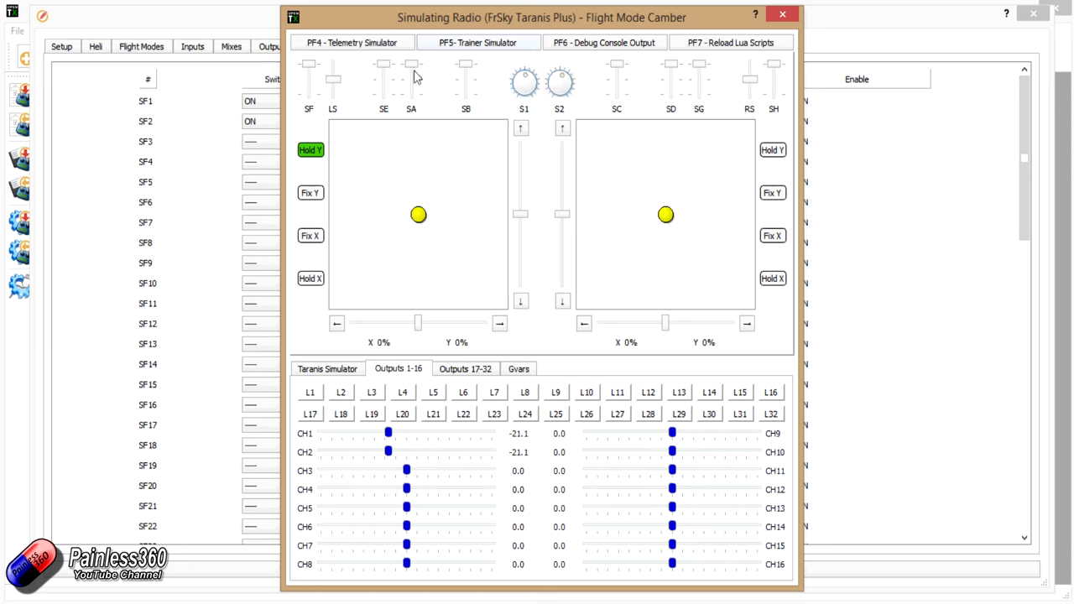
click(519, 368)
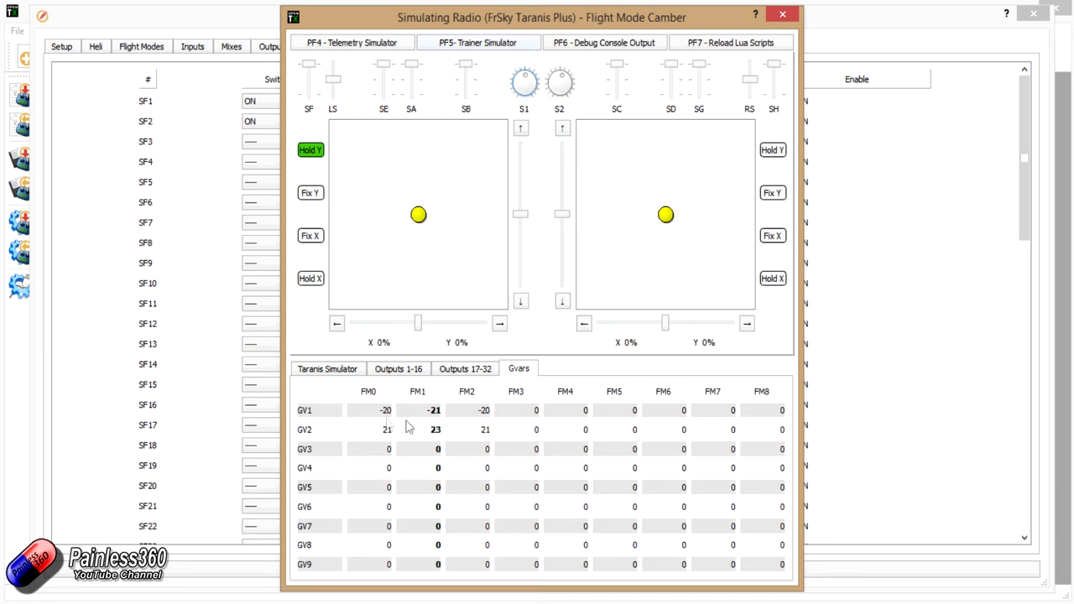
mouse_move(327, 423)
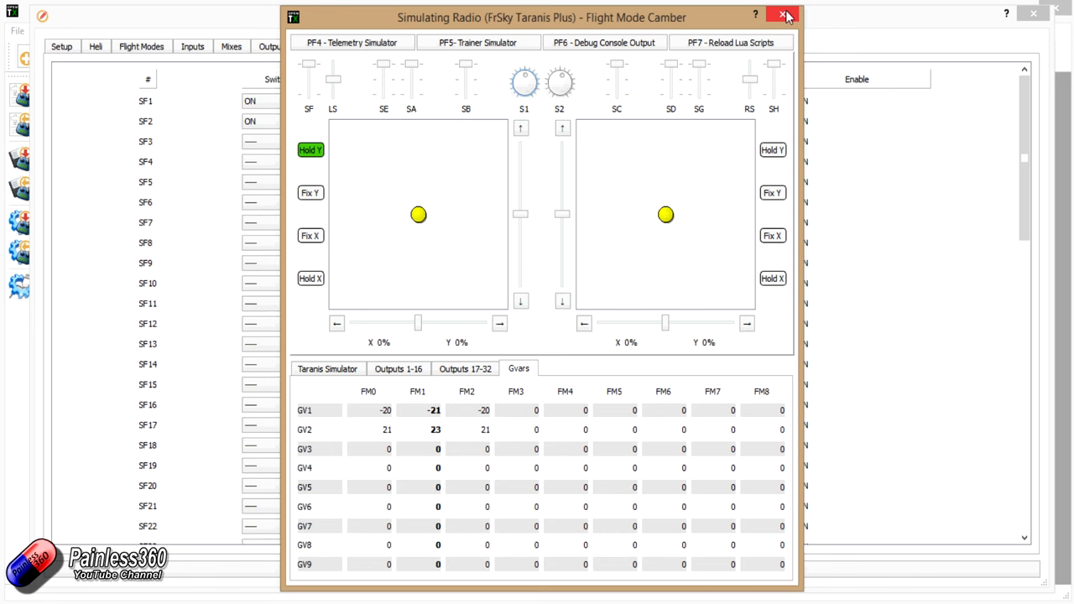
- Close the simulator and inspect the CH01 Camber and Reflex GVAR mixes in the mix list
click(787, 16)
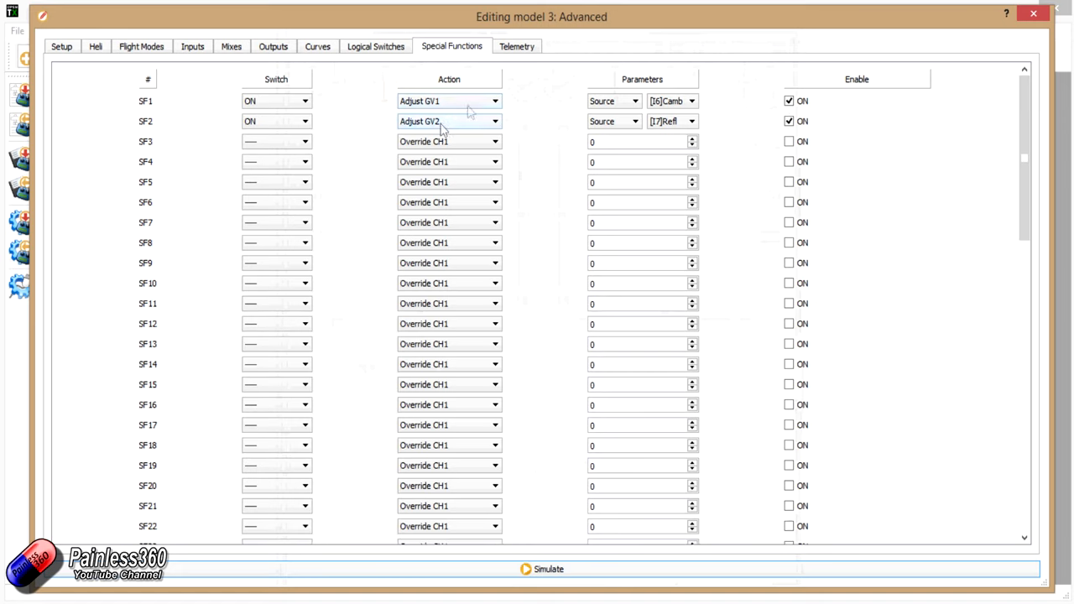
mouse_move(460, 137)
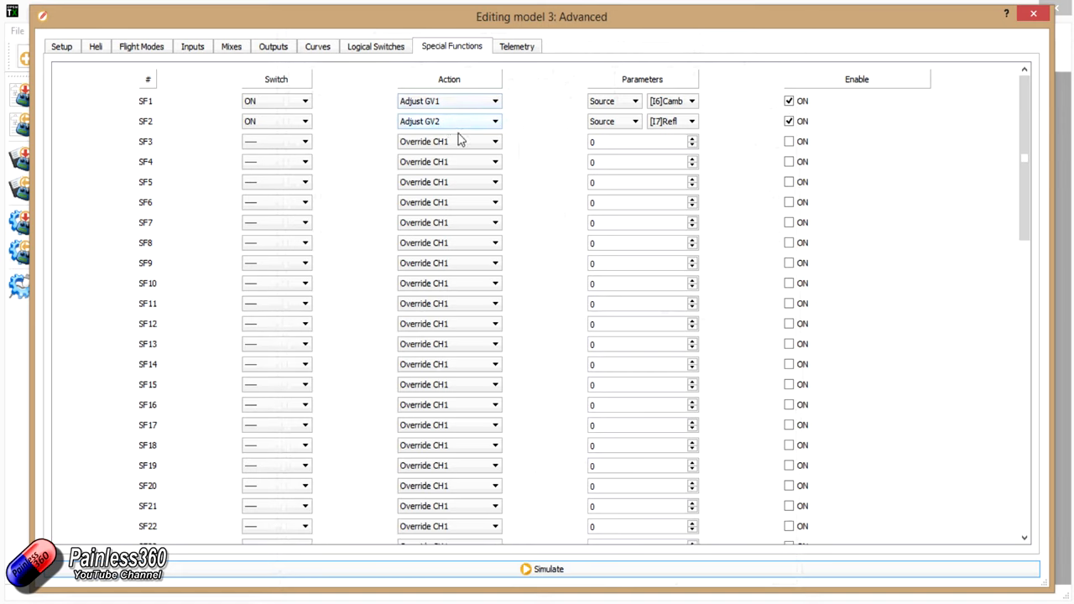
mouse_move(262, 61)
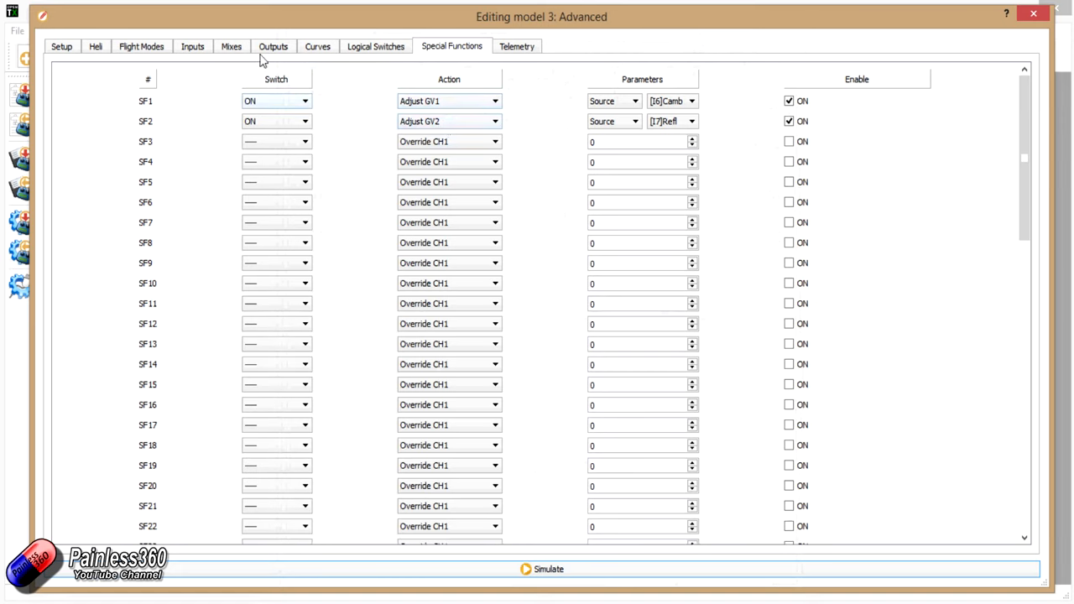
click(232, 46)
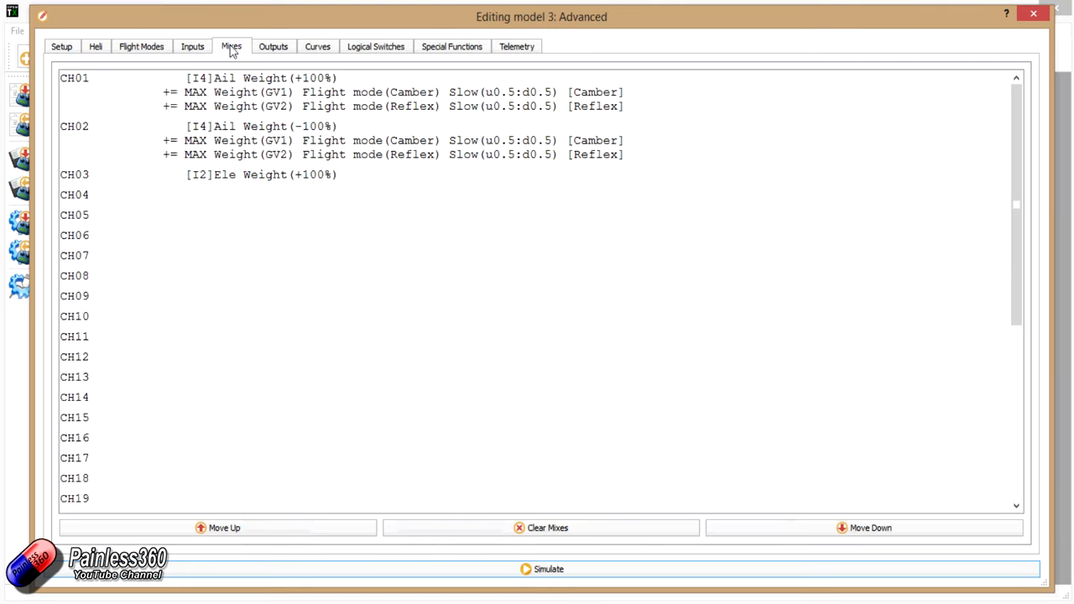
mouse_move(260, 101)
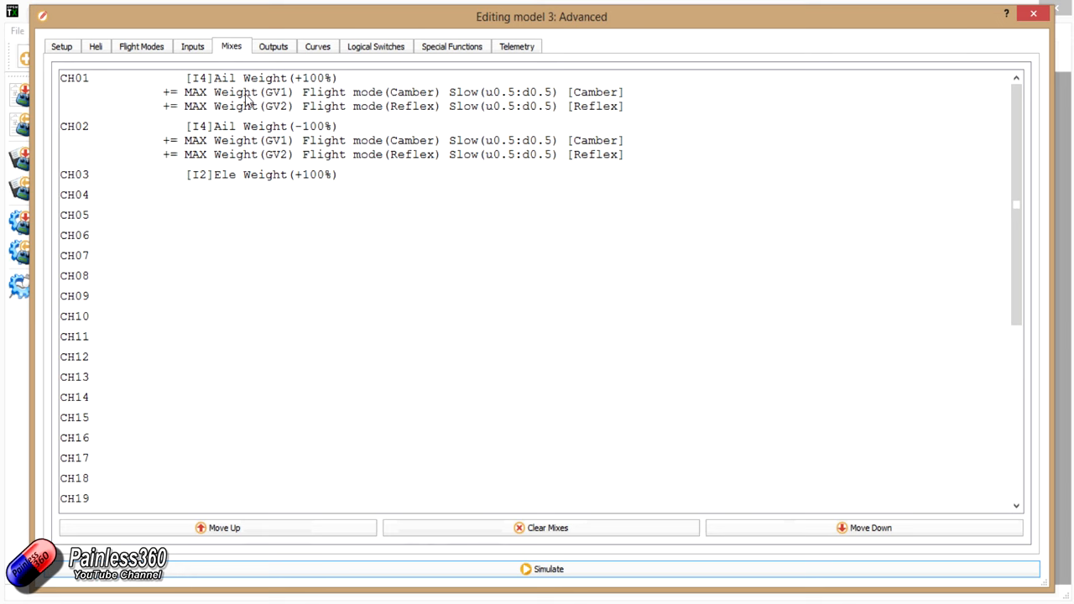
double_click(402, 92)
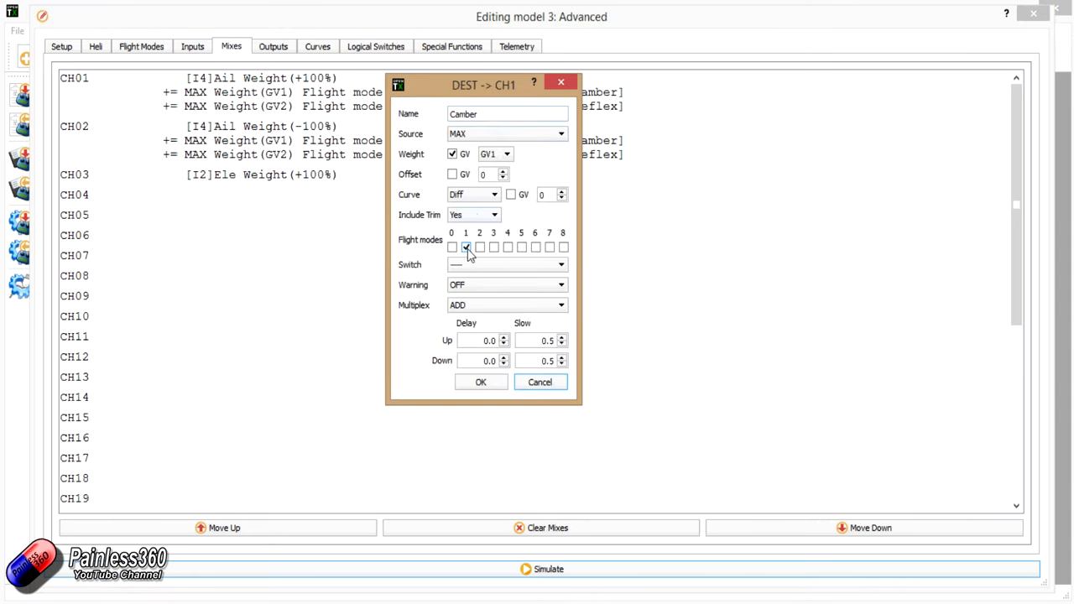
click(466, 247)
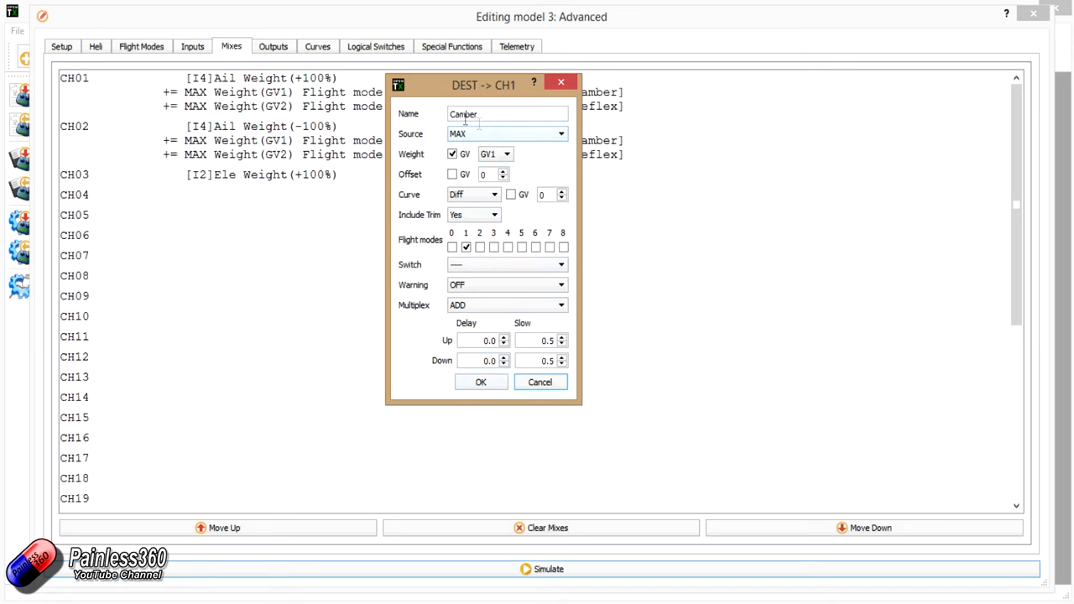
click(481, 382)
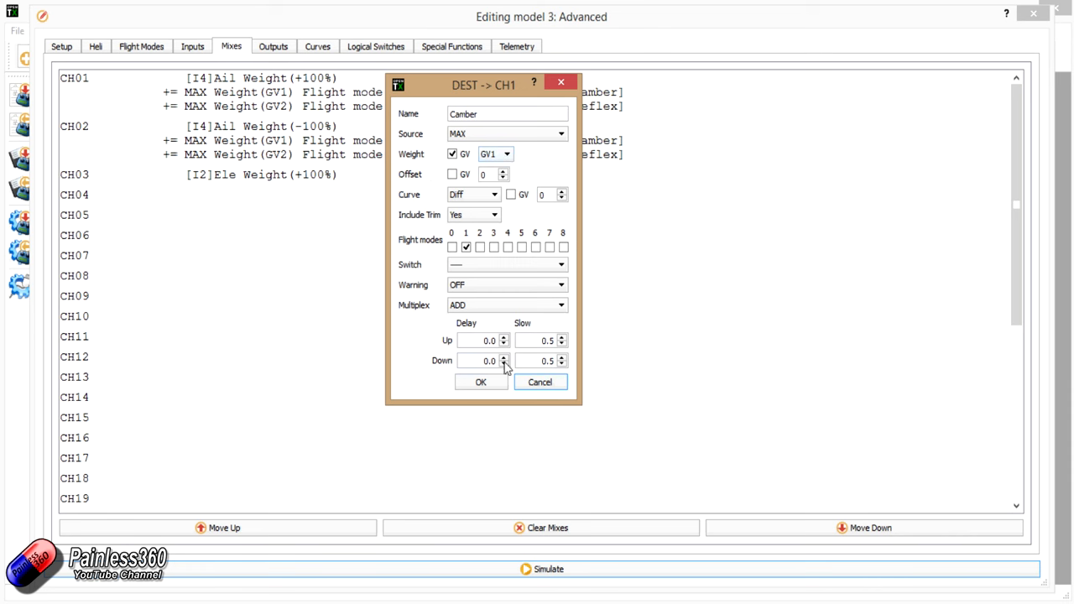
click(479, 382)
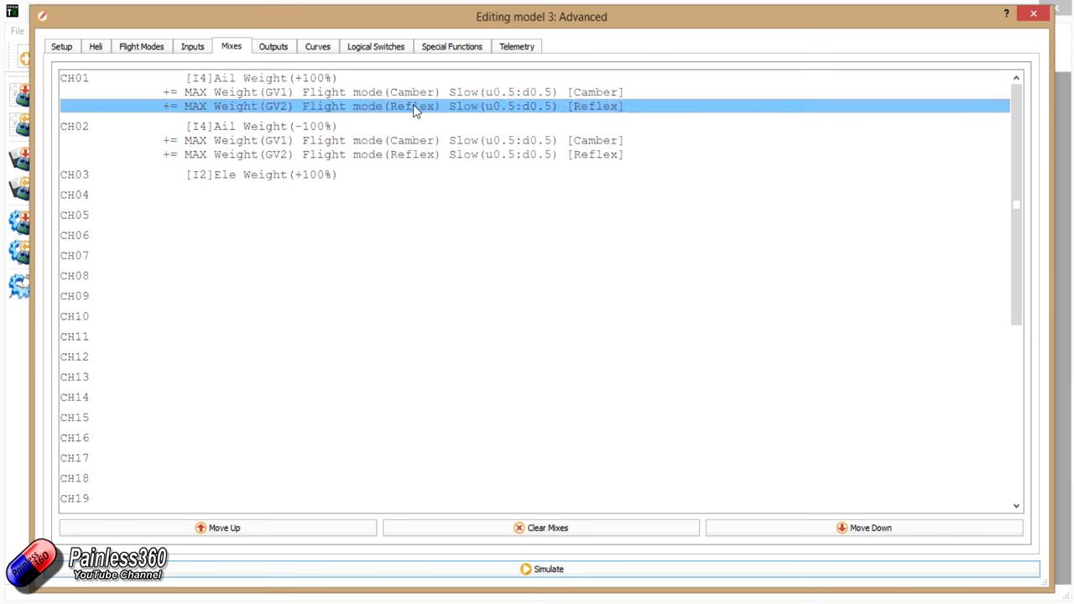
double_click(411, 106)
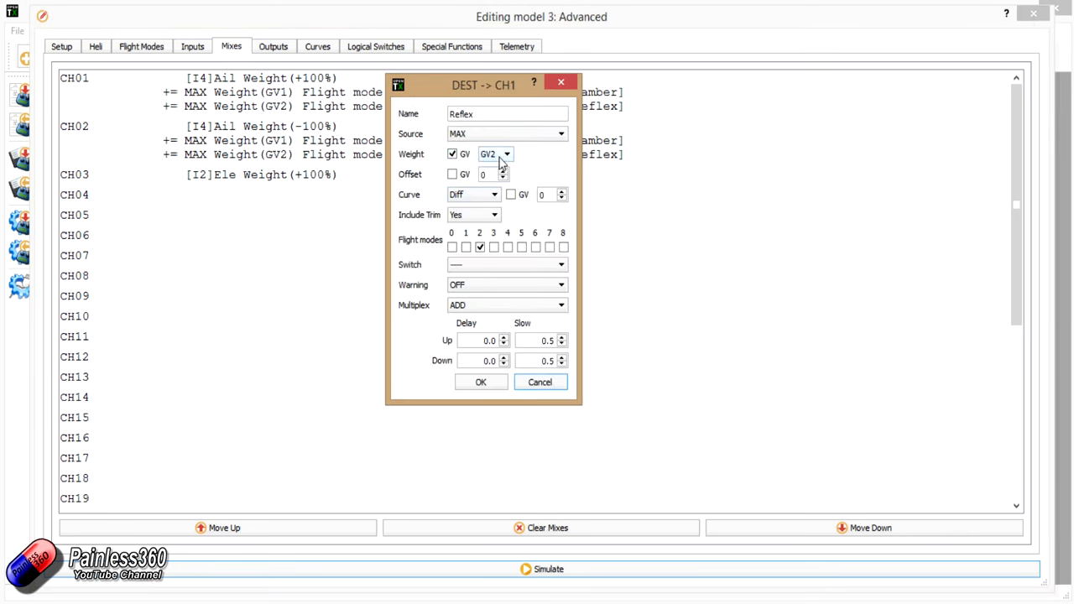
click(480, 381)
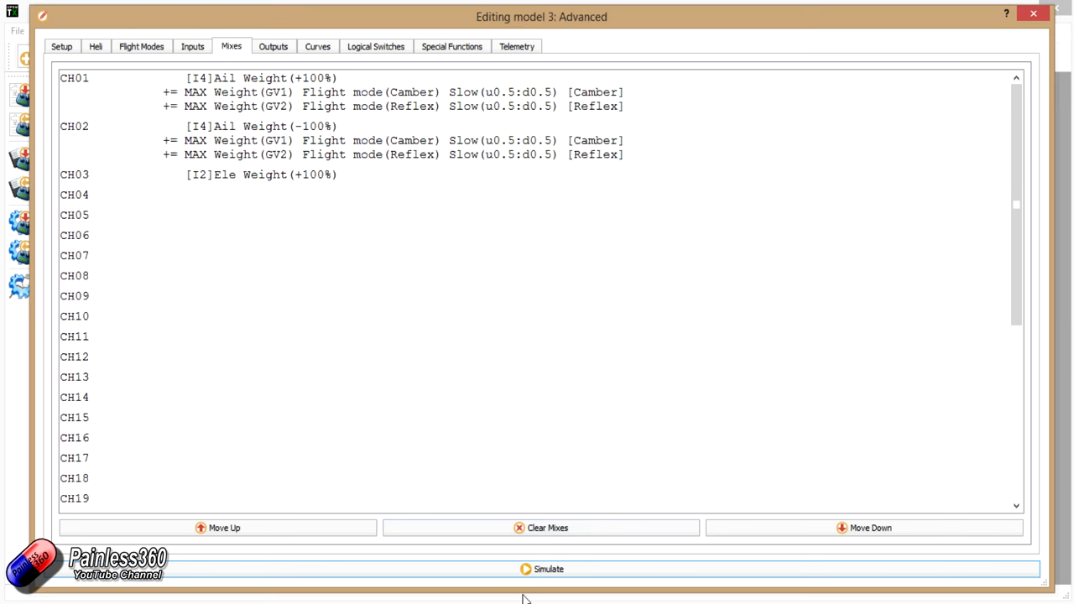
- Relaunch the simulator, vary the camber and reflex knobs, check CH1/CH2 at 19.9, then close
click(548, 569)
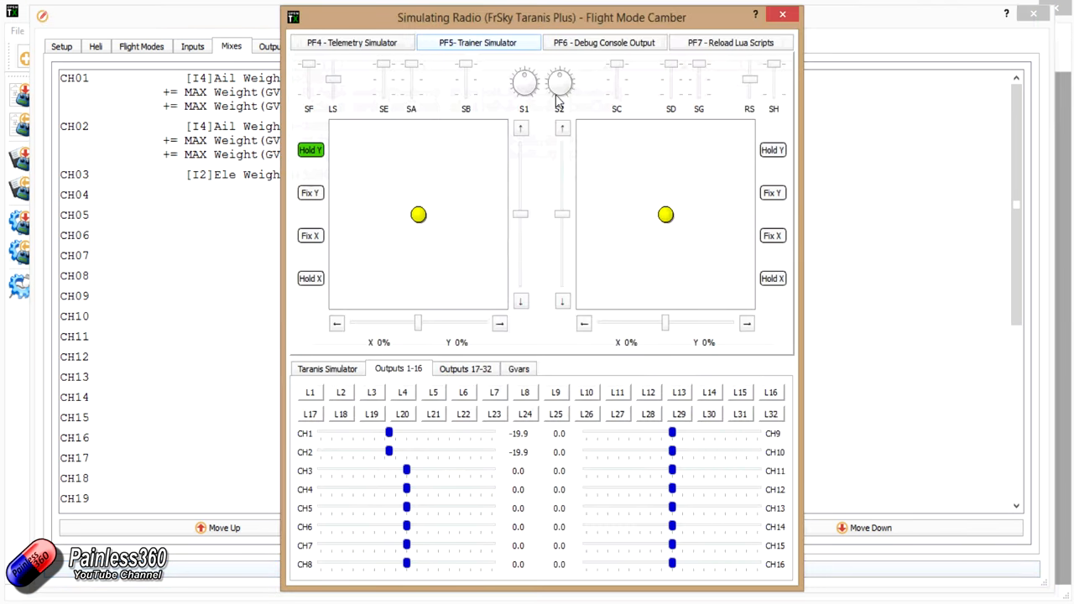
click(383, 64)
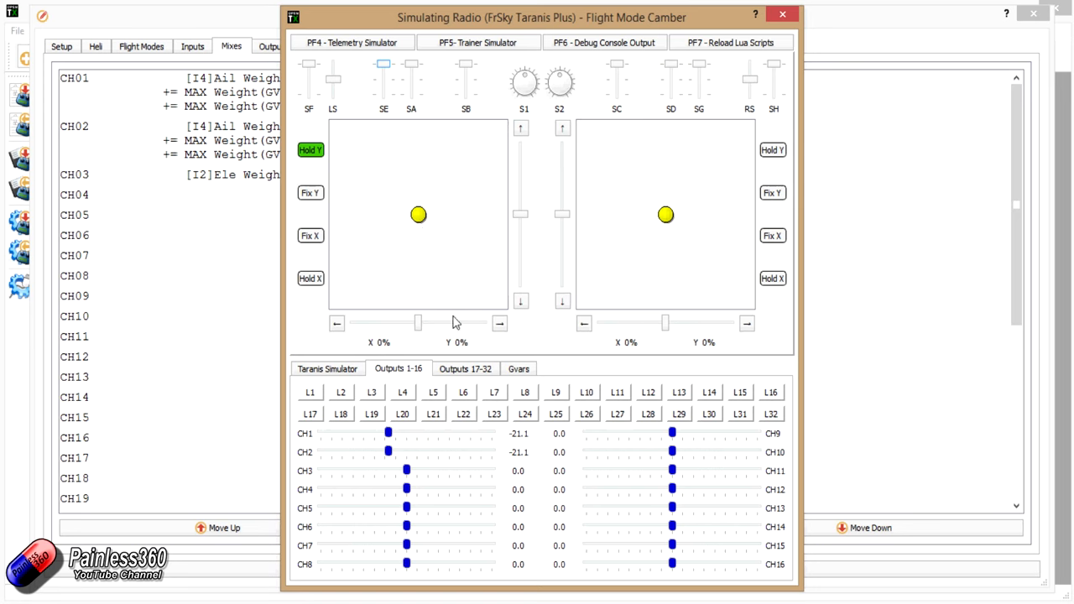
mouse_move(500, 189)
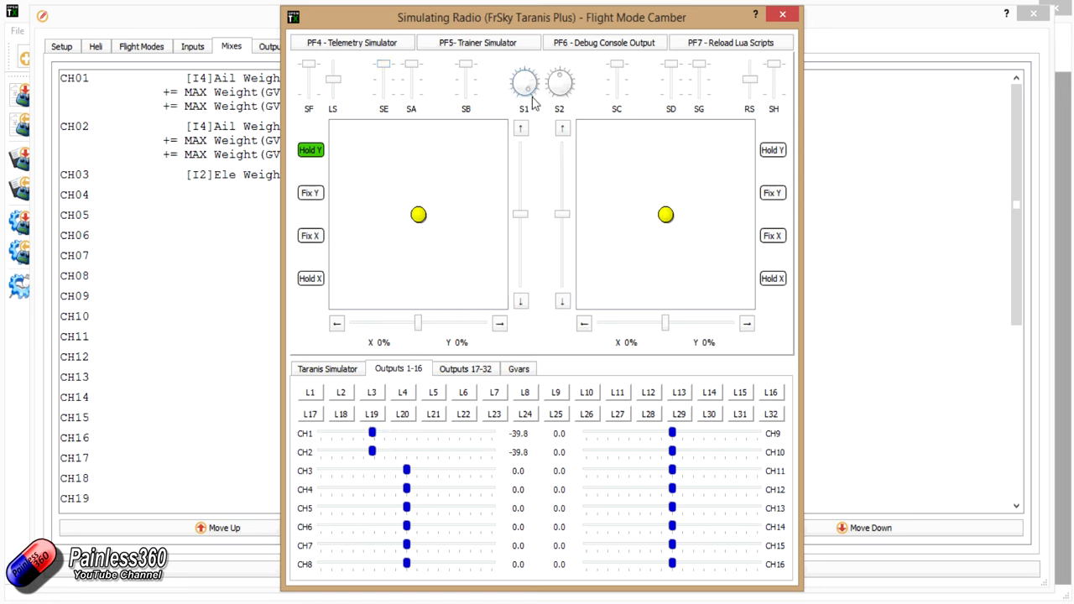
drag(523, 82, 526, 101)
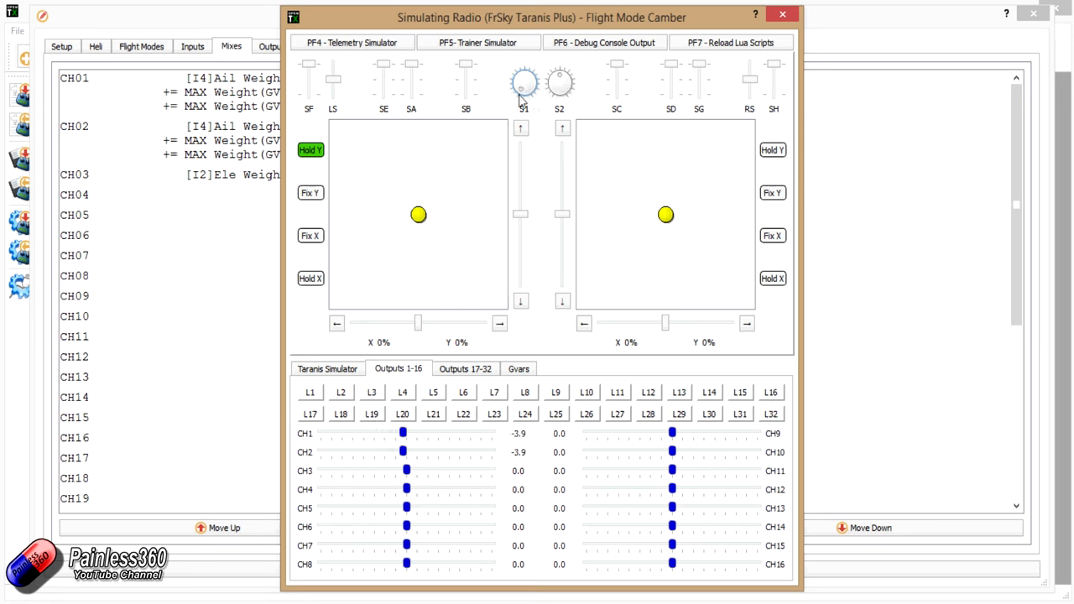
drag(523, 82, 518, 88)
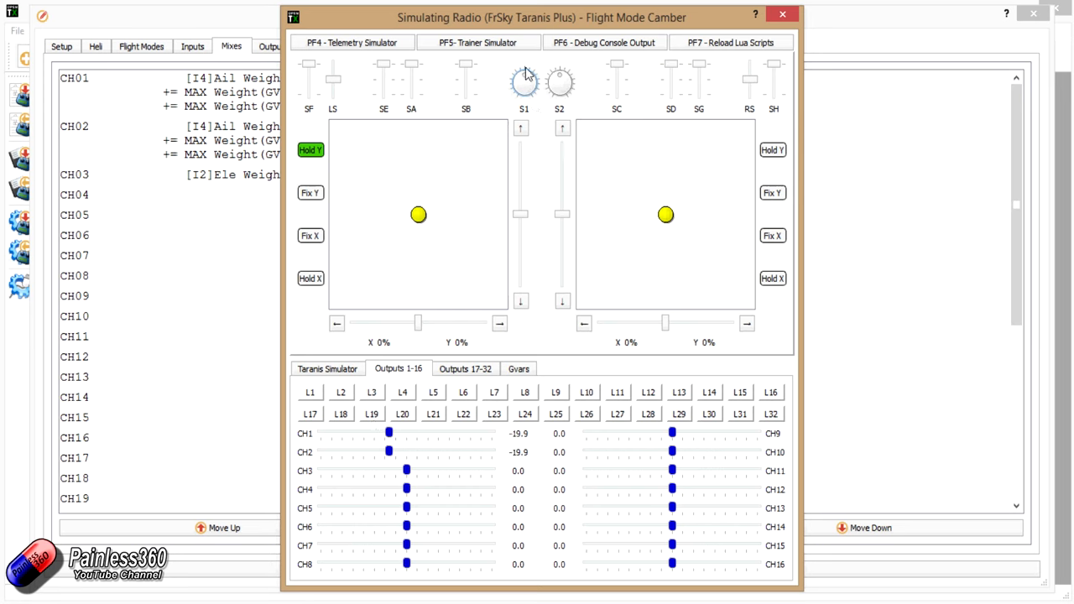
mouse_move(388, 81)
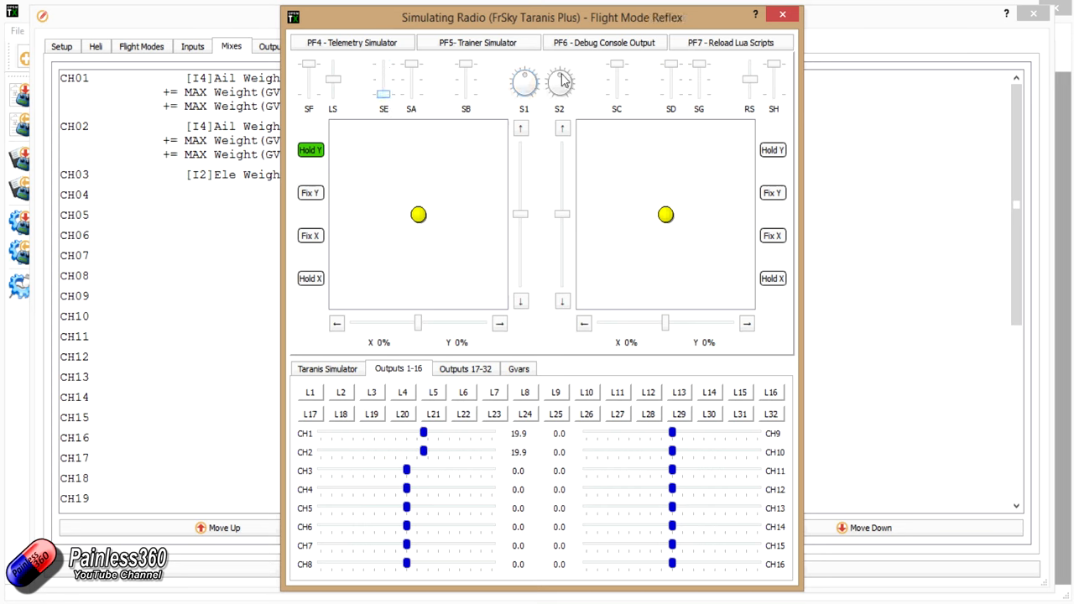
drag(559, 80, 579, 88)
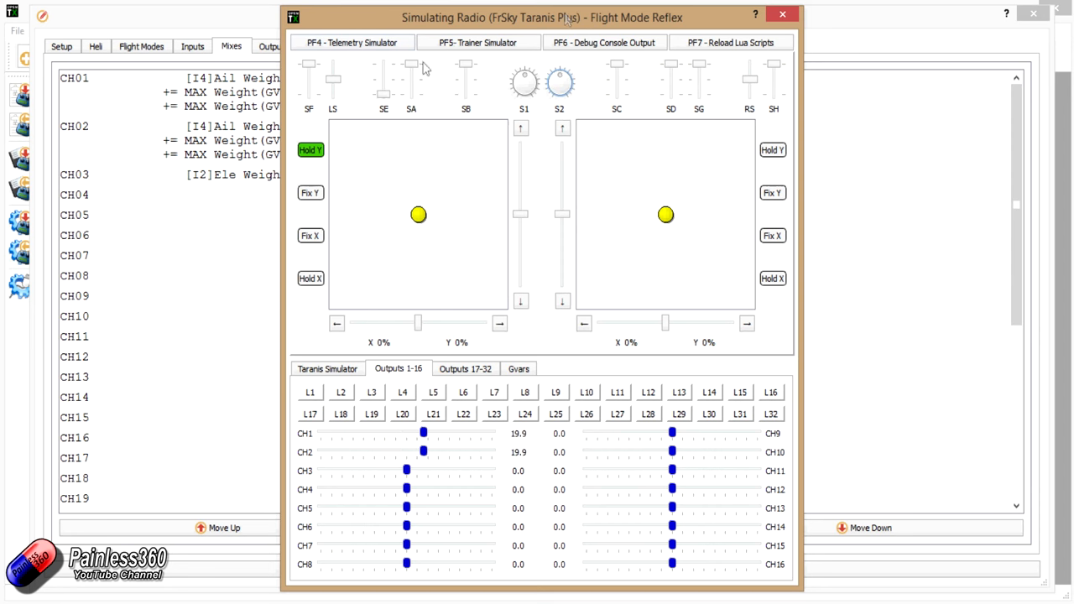
click(781, 14)
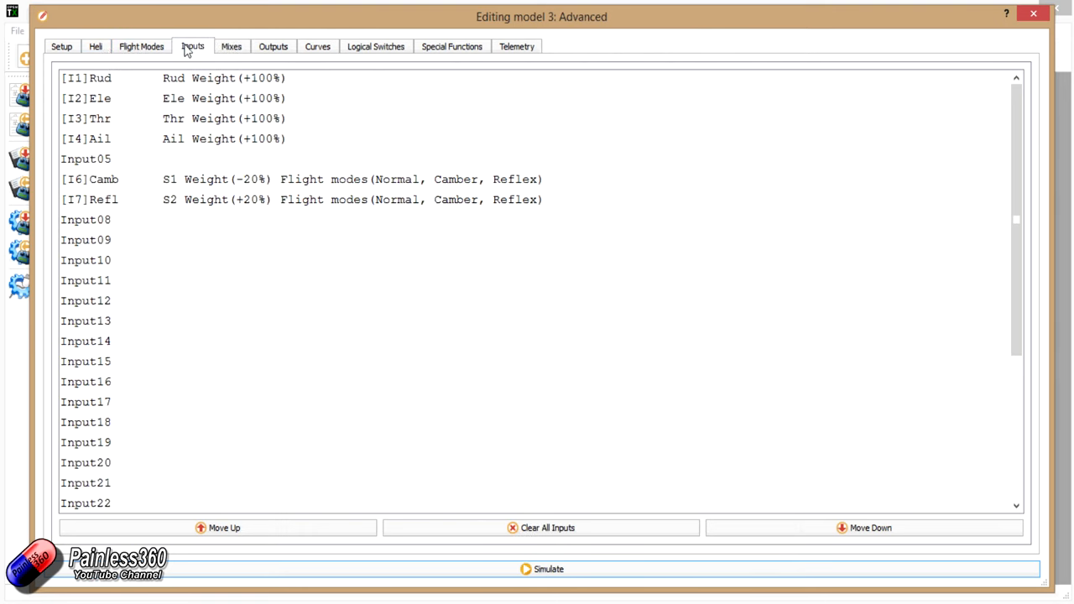
- Review and confirm the Camb input's flight-mode settings
double_click(90, 178)
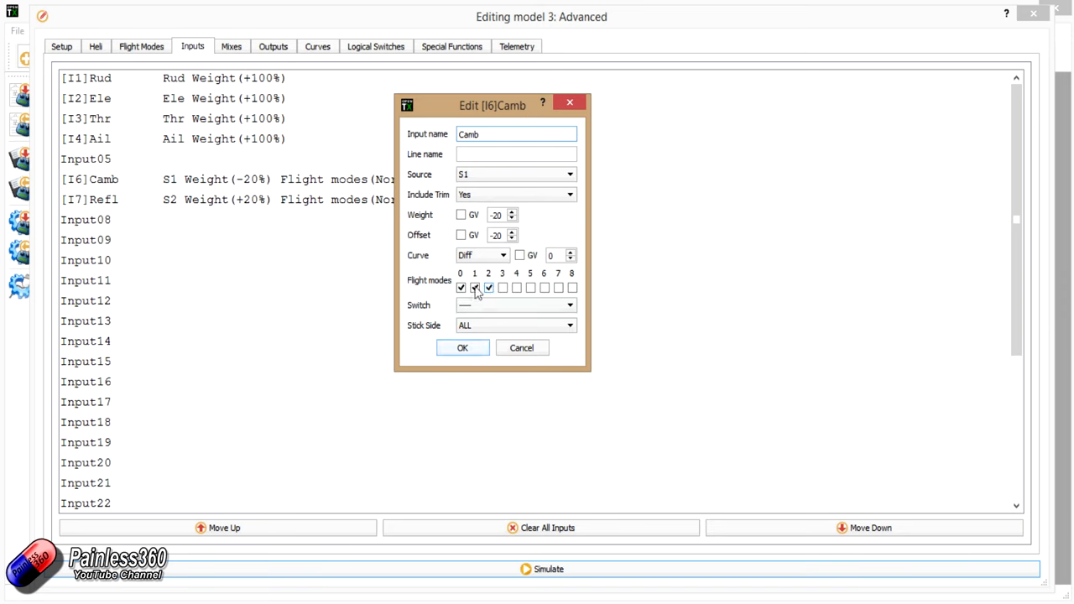
click(488, 288)
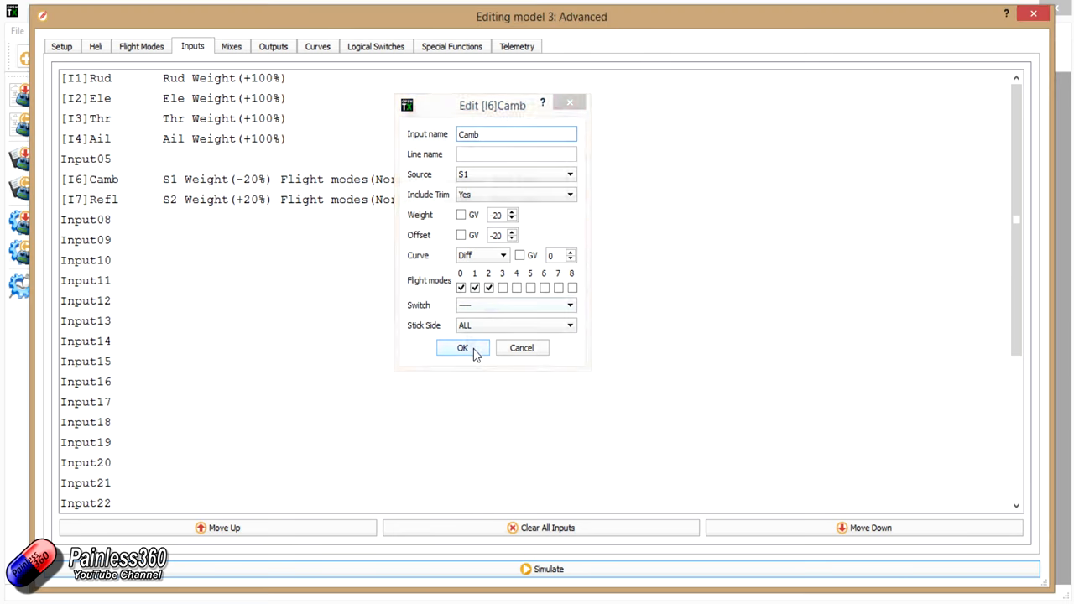
click(462, 347)
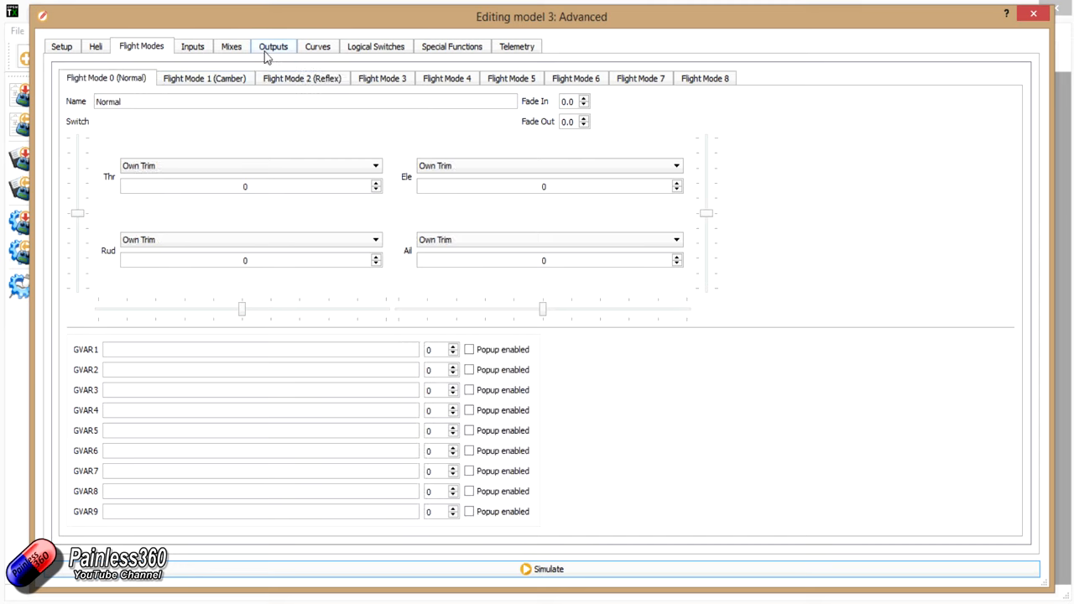
- Check the GVAR special functions, including SF2's Refl source for GV2, then return to mixes
click(452, 46)
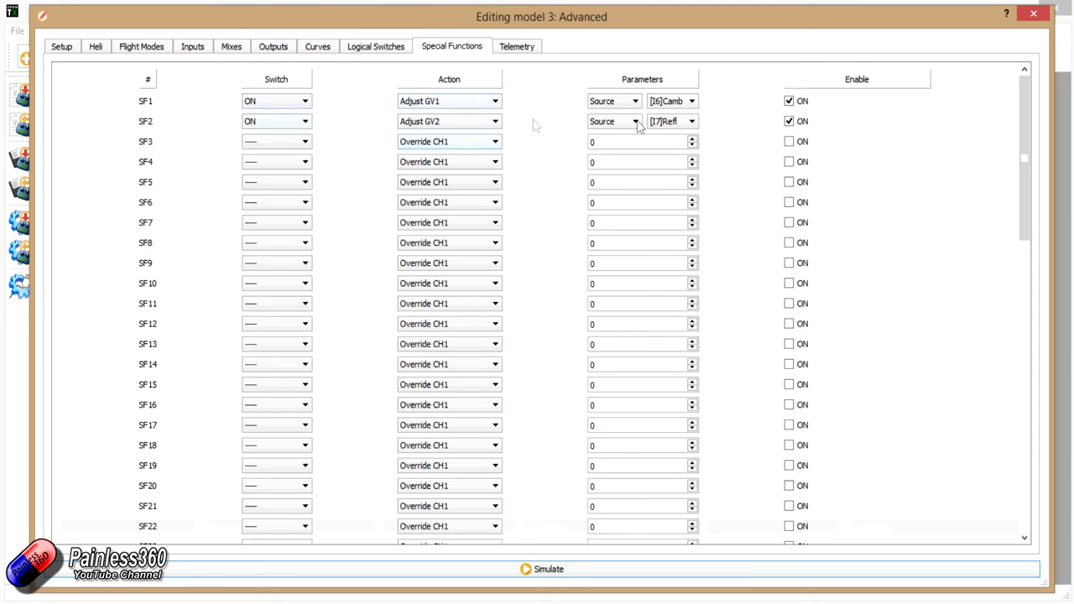
click(691, 101)
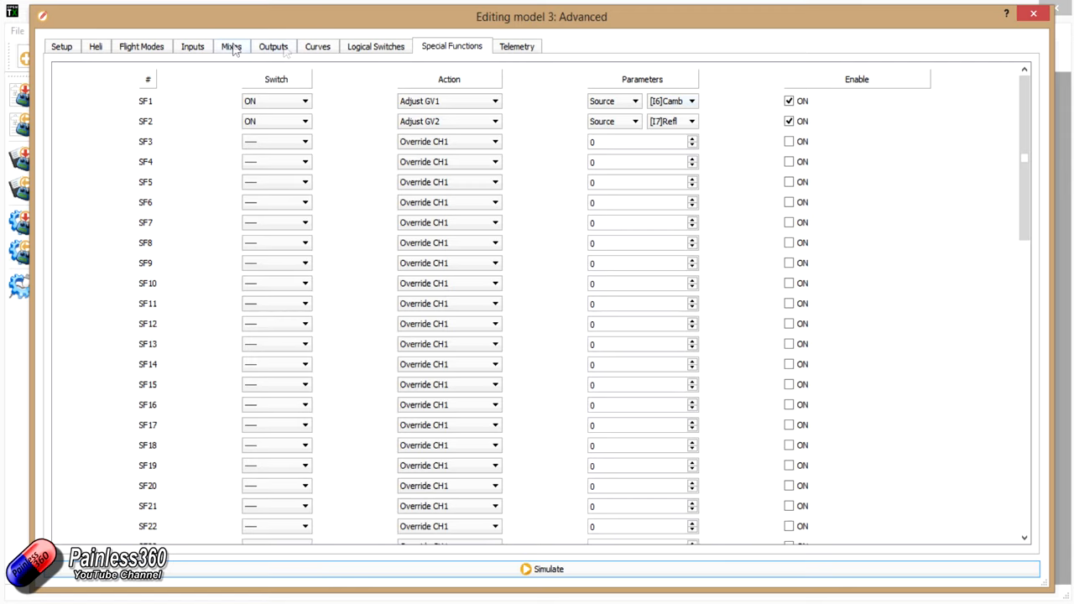
click(231, 46)
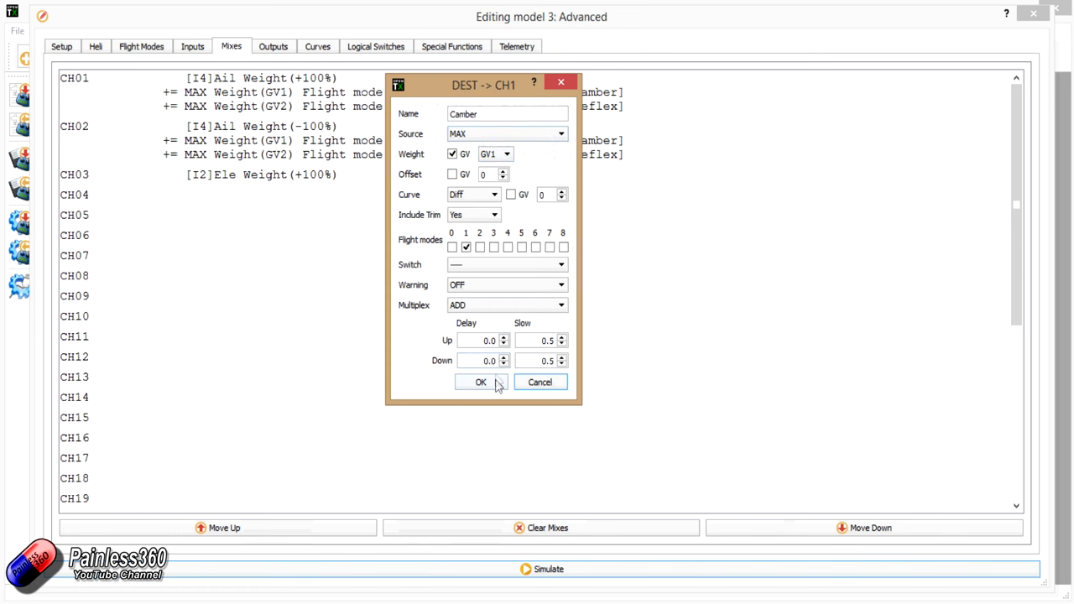
- Close the Camber mix and check CH1/CH2 at -19.9 in the simulator's Camber flight mode
click(481, 382)
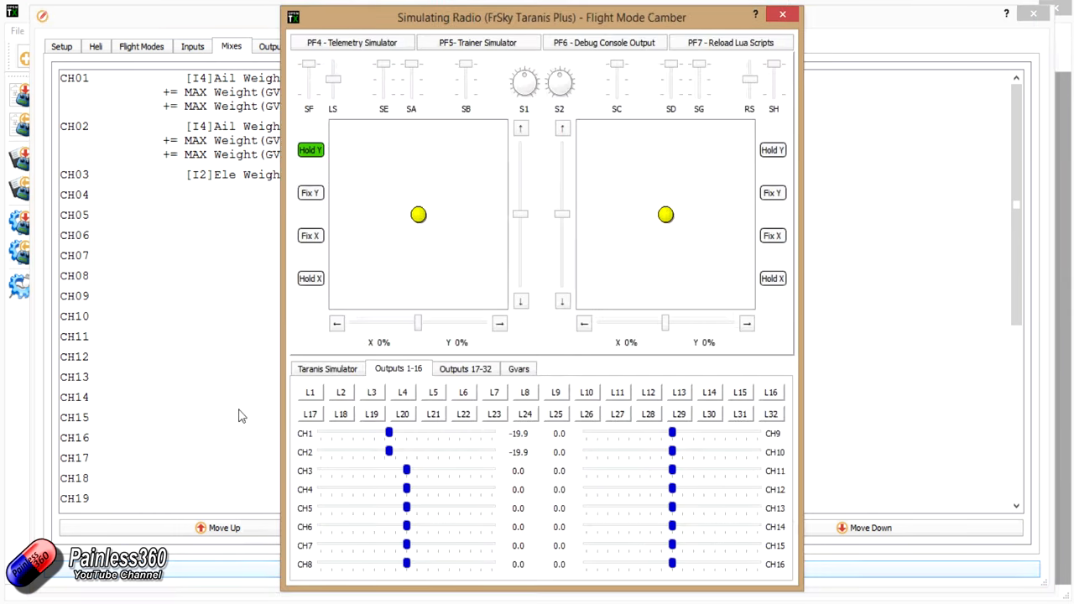
click(327, 368)
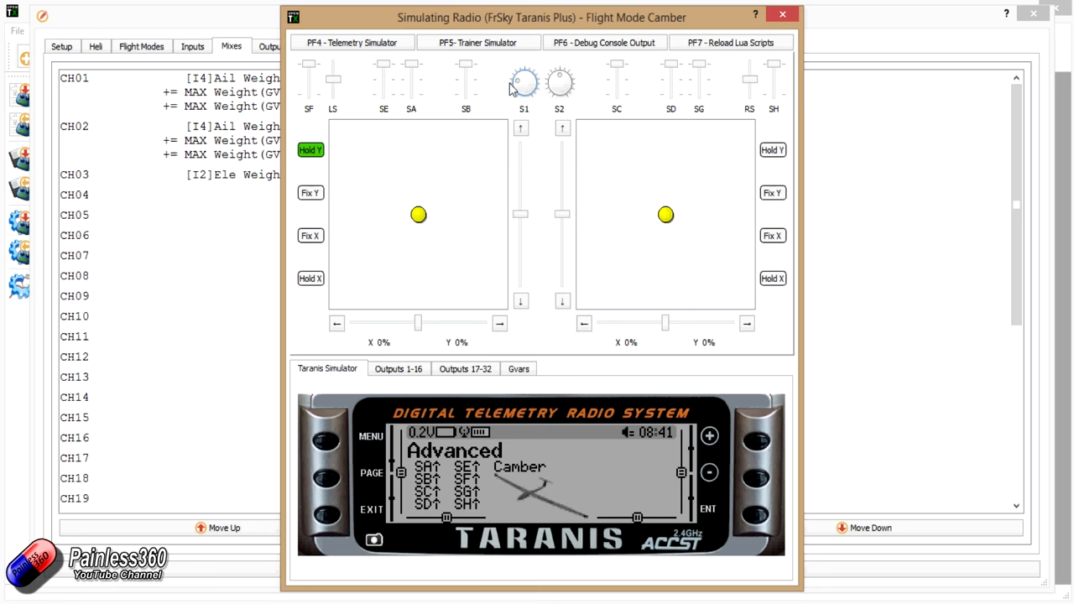
- Close the Simulating Radio window, returning to the Advanced model's CH01/CH02 mixes
click(781, 15)
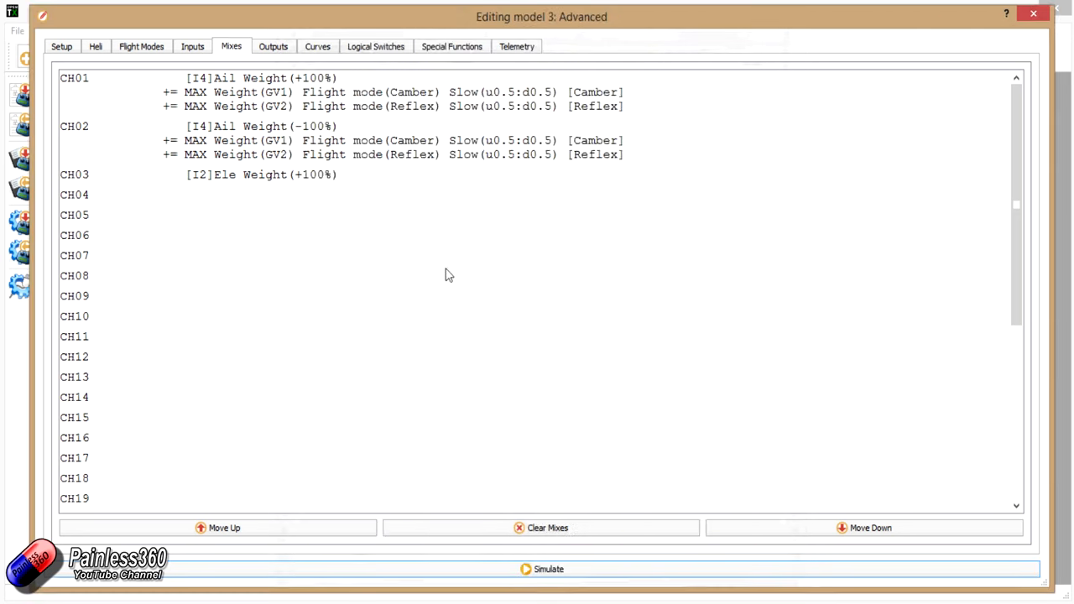
mouse_move(417, 296)
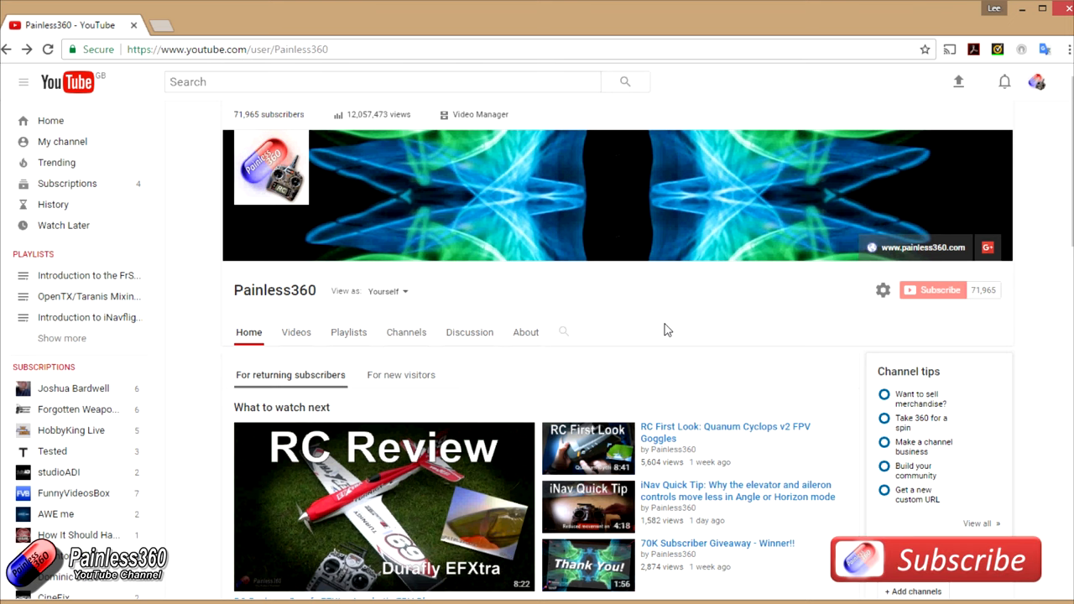
mouse_move(610, 344)
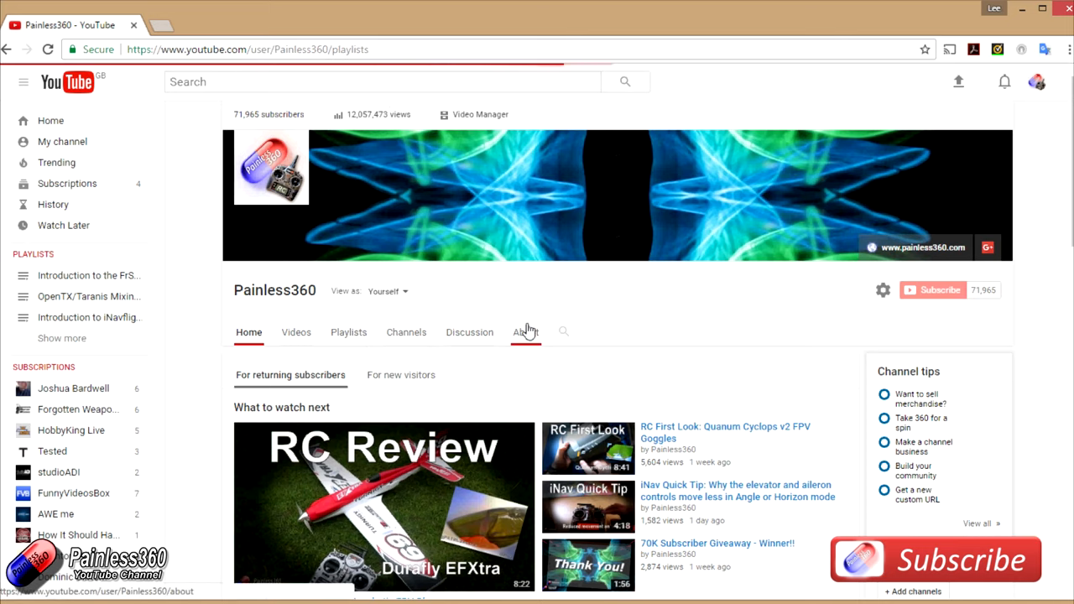
- Open Painless360's playlists and briefly view the Introduction to iNavflight playlist
click(348, 331)
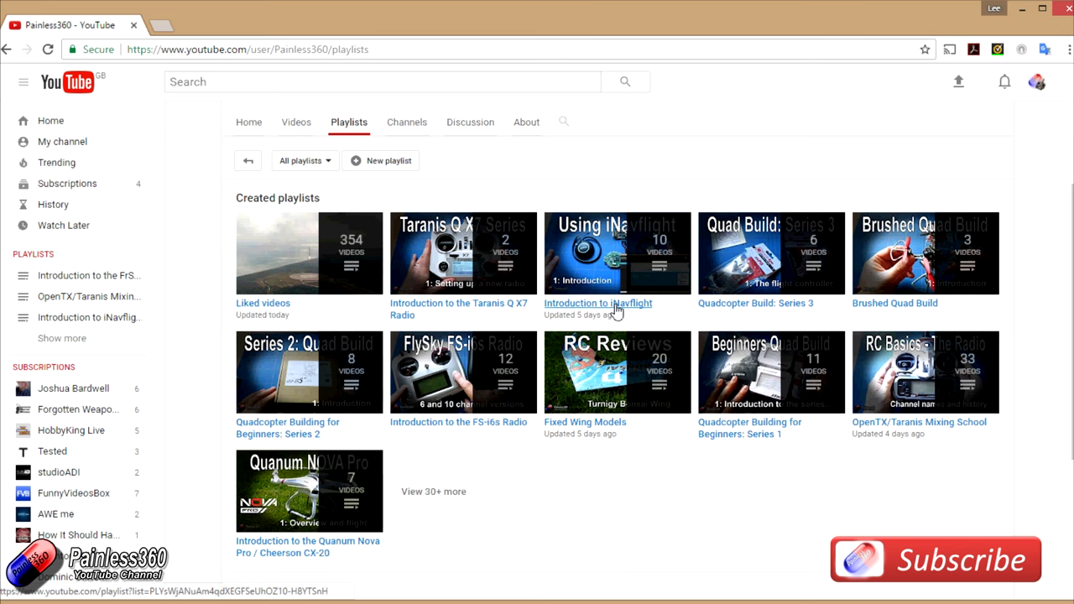
click(597, 303)
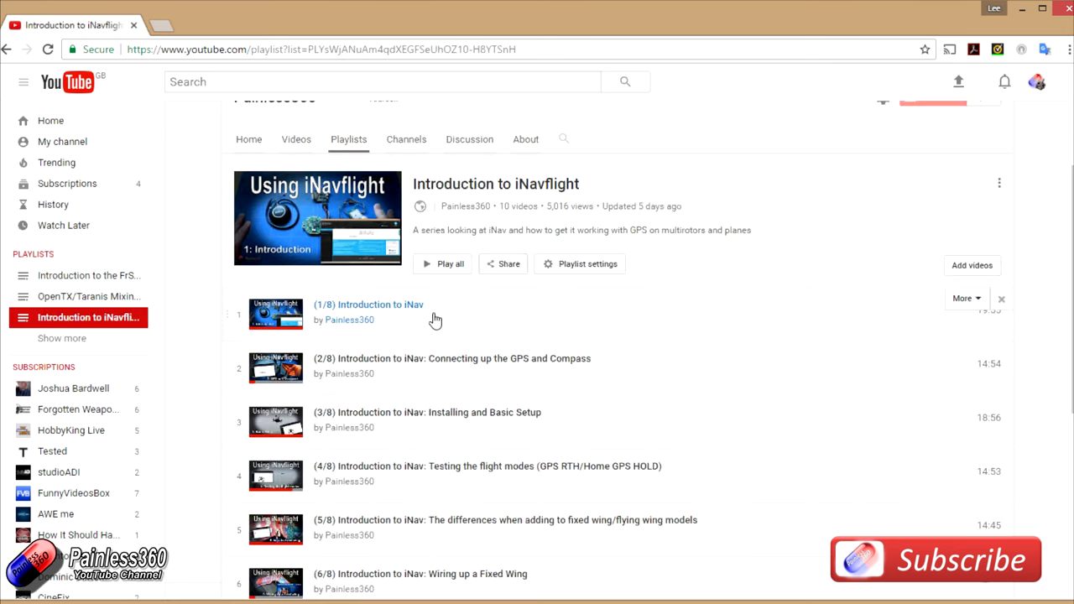
scroll(down, 3)
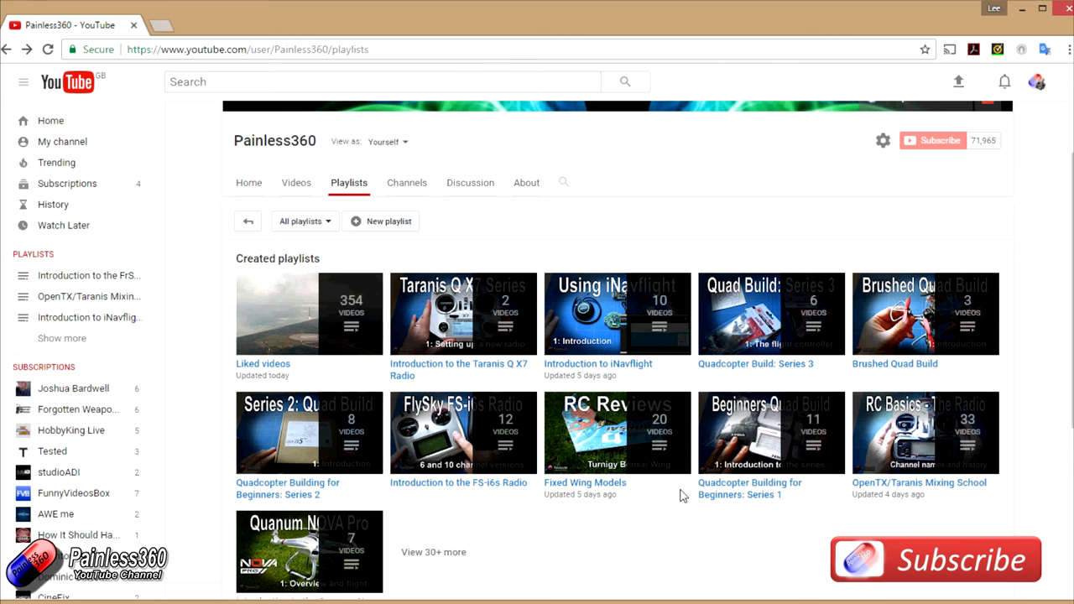
mouse_move(434, 551)
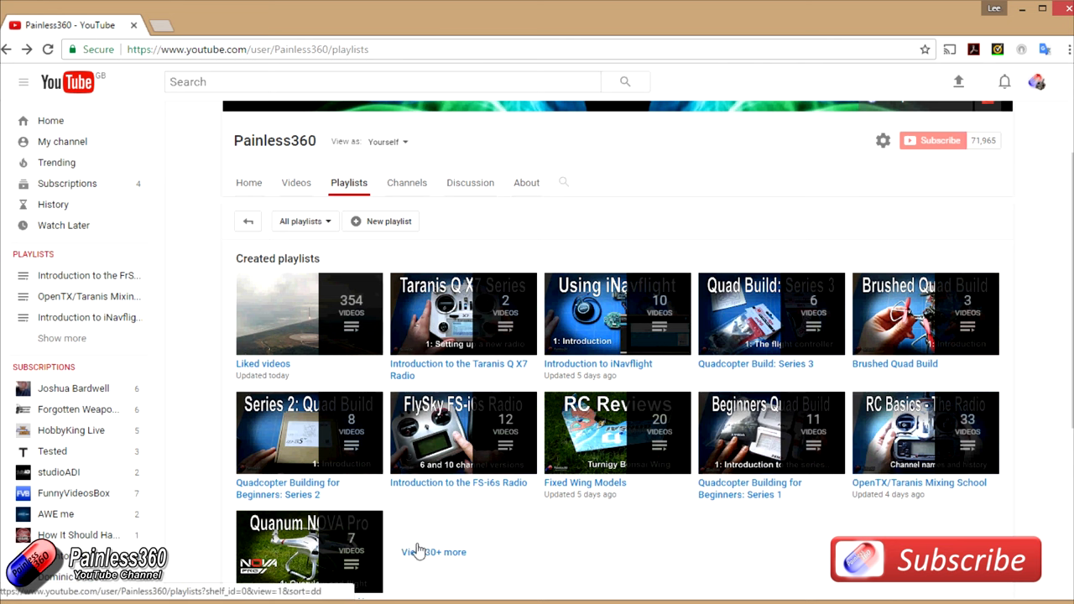
- Expand 'View 30+ more' under Created playlists and scroll through the full grid
scroll(down, 3)
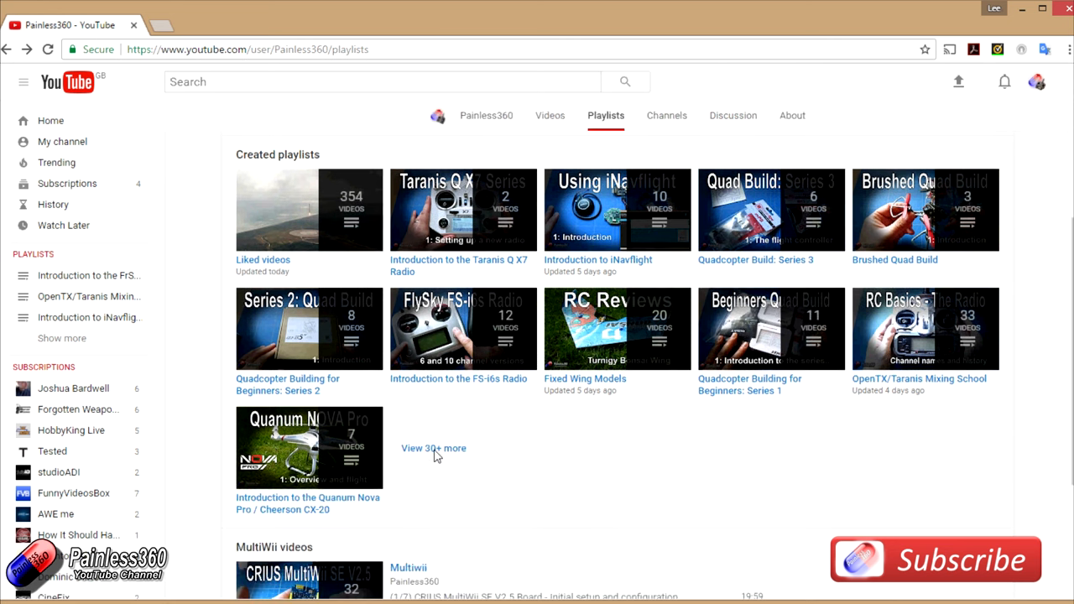
click(434, 447)
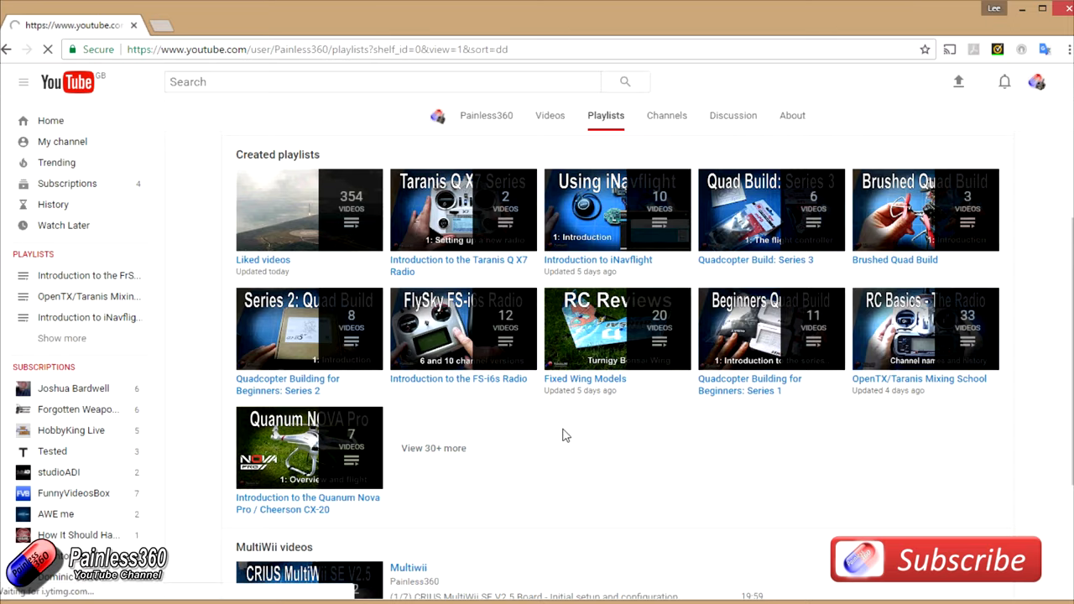
scroll(down, 3)
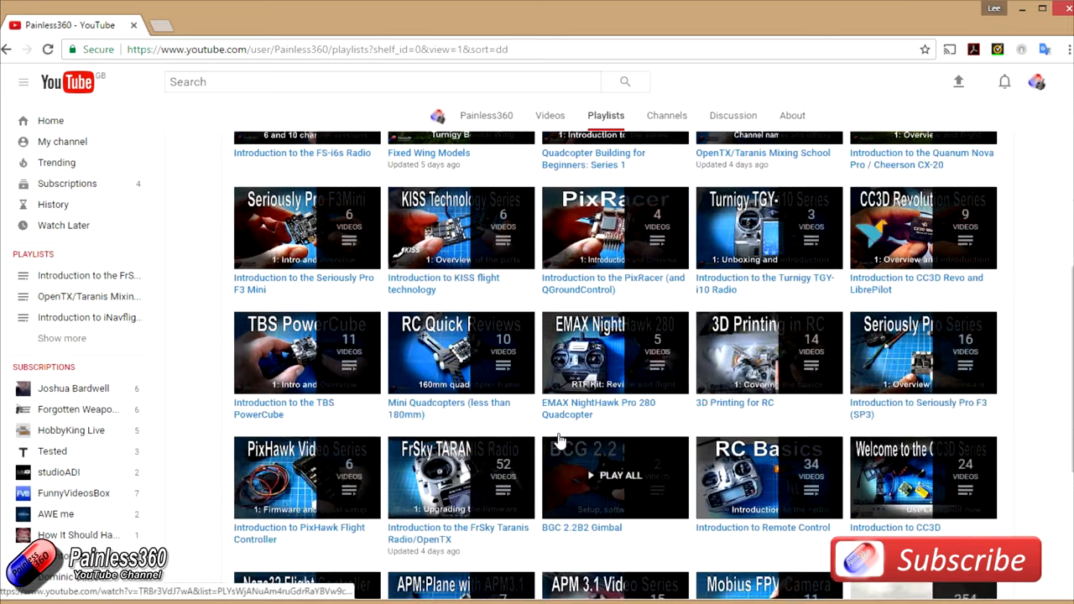
scroll(down, 3)
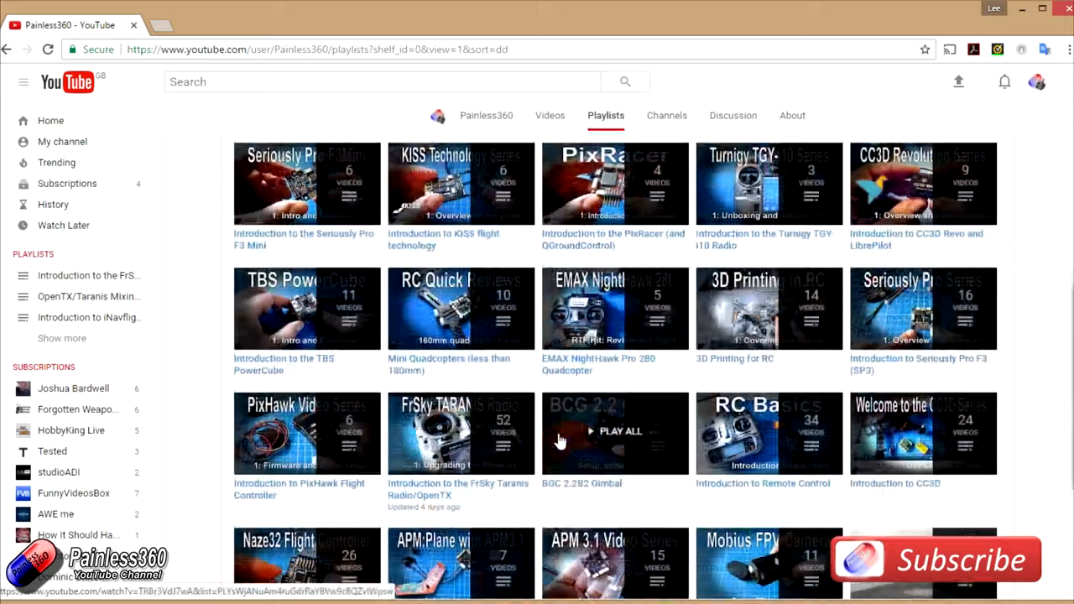
scroll(up, 3)
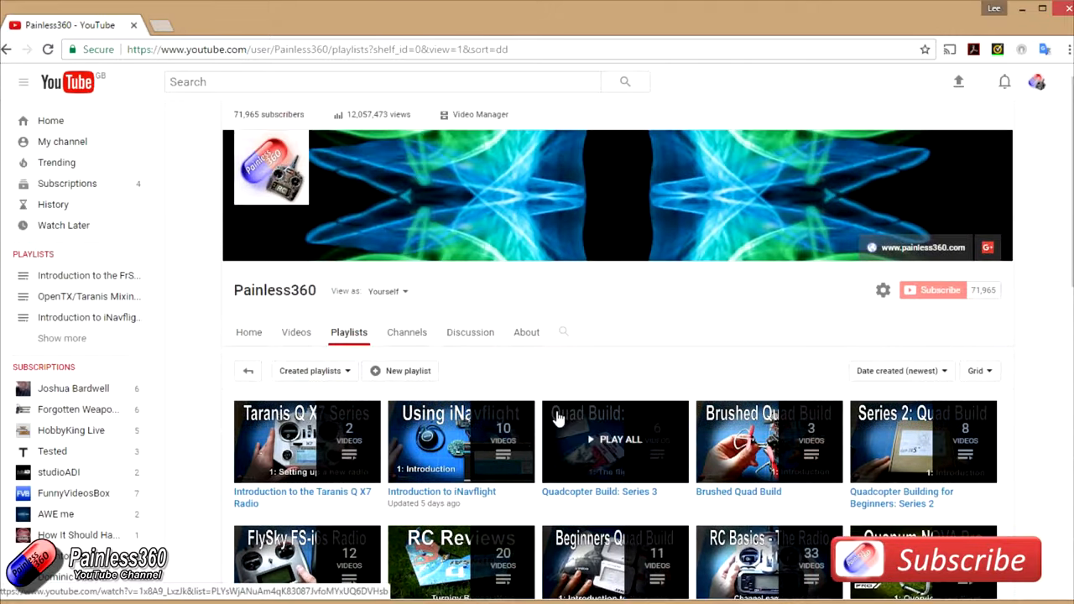
scroll(down, 3)
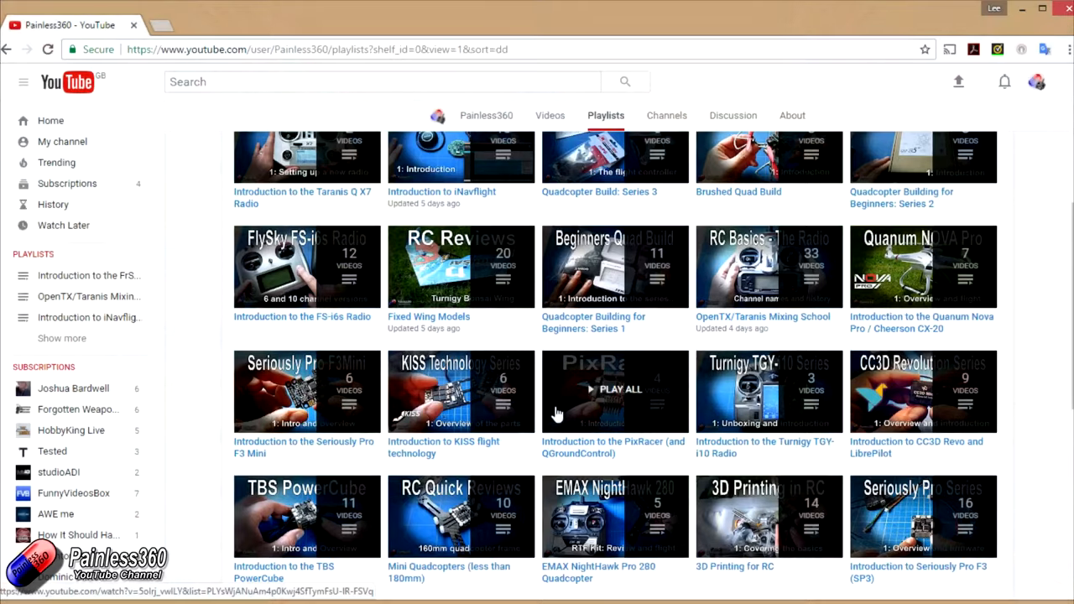
scroll(up, 3)
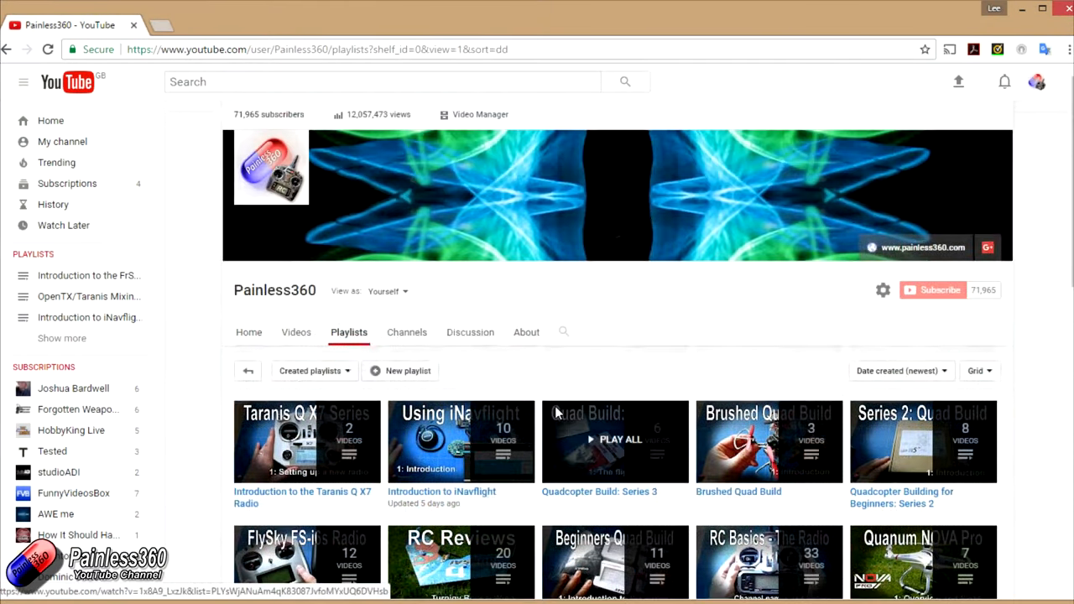